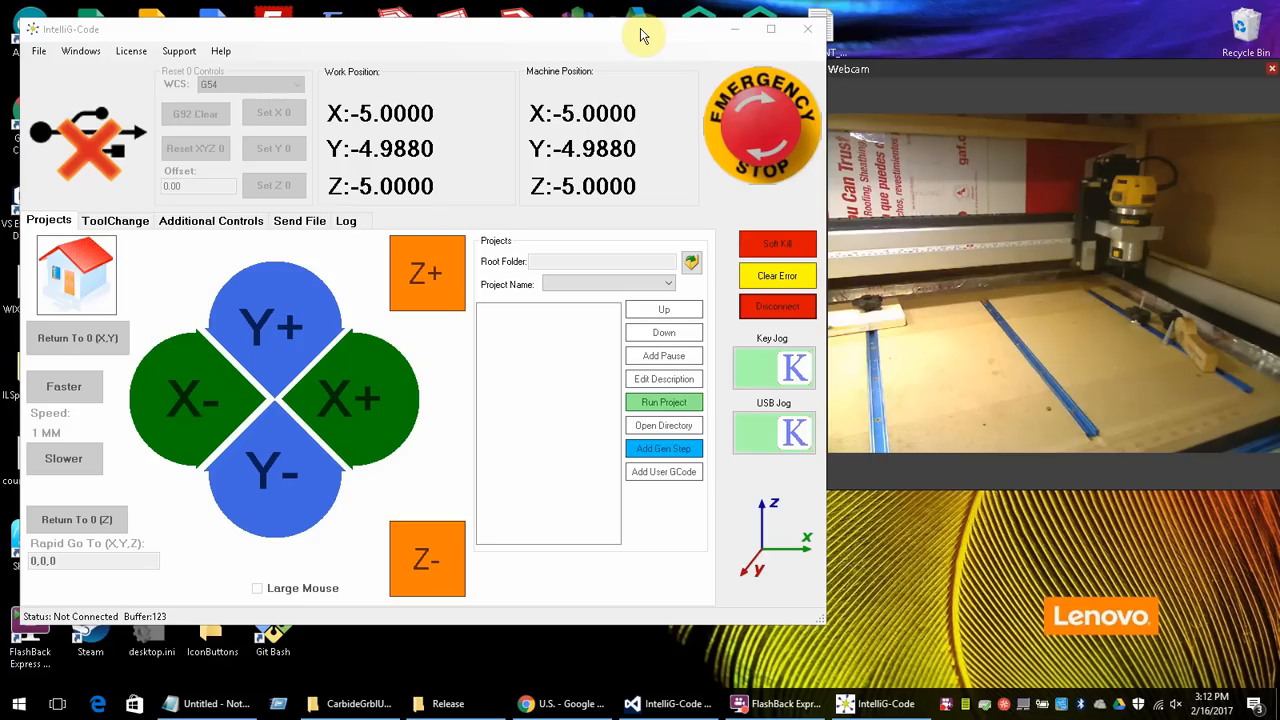
{"action": "mouse_move", "coordinate": [368, 84]}
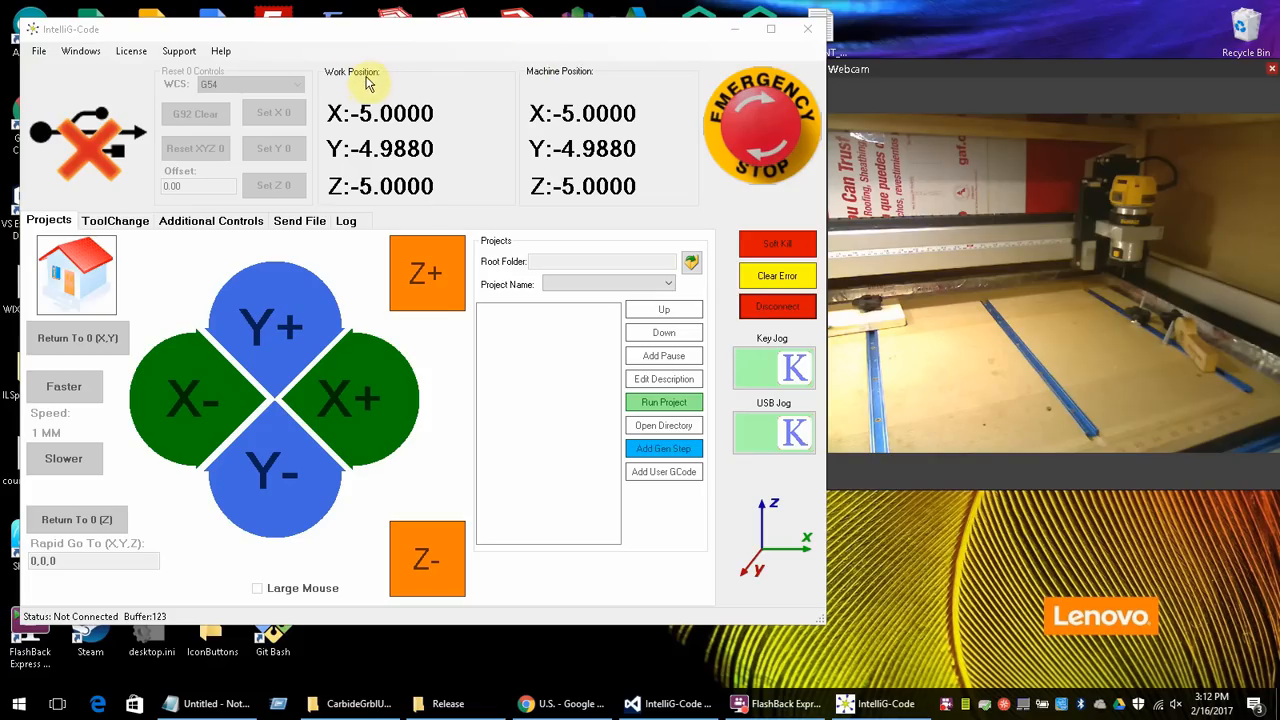
{"action": "mouse_move", "coordinate": [294, 44]}
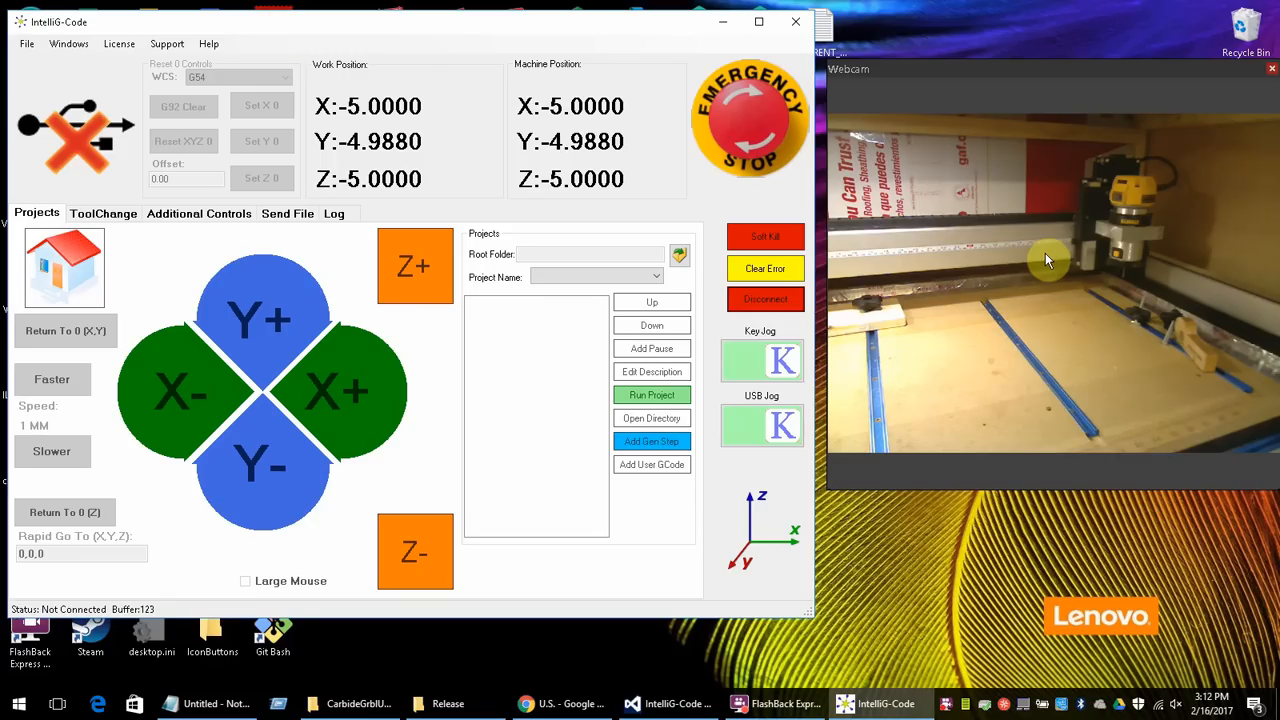
{"action": "mouse_move", "coordinate": [90, 130]}
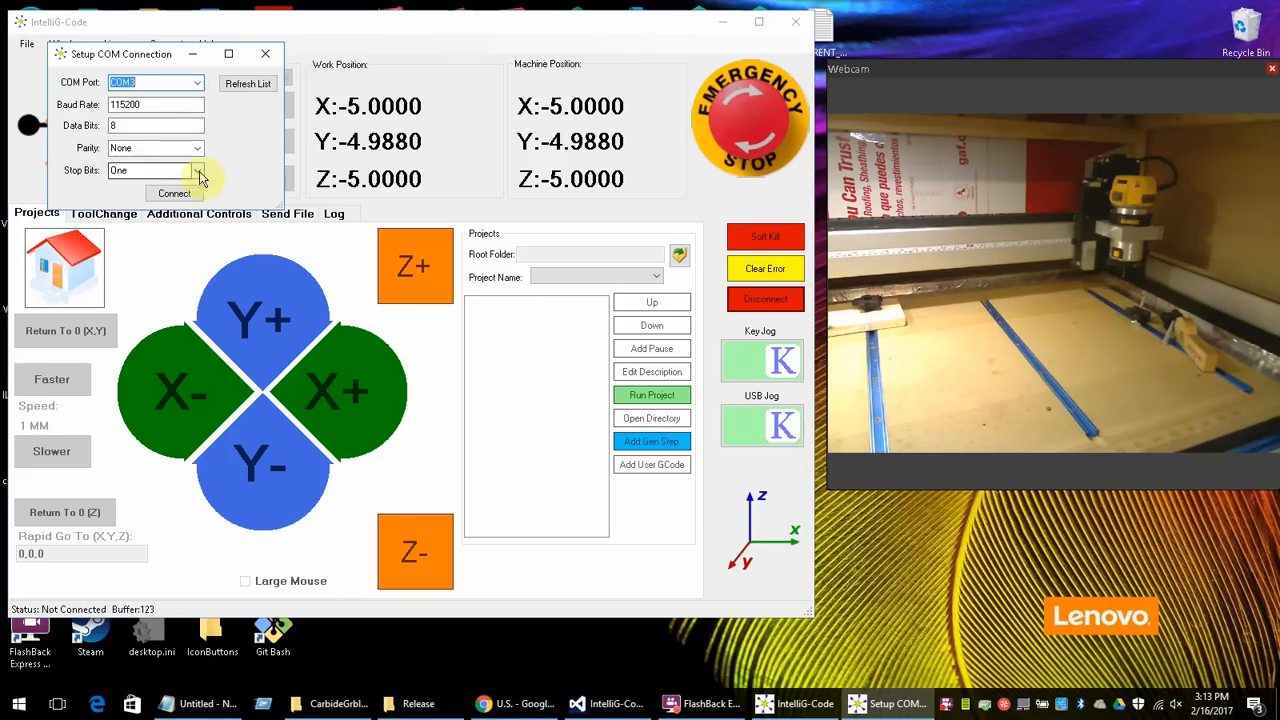
- Connect to the CNC controller over the serial port at 115200 baud
{"action": "left_click", "coordinate": [172, 192]}
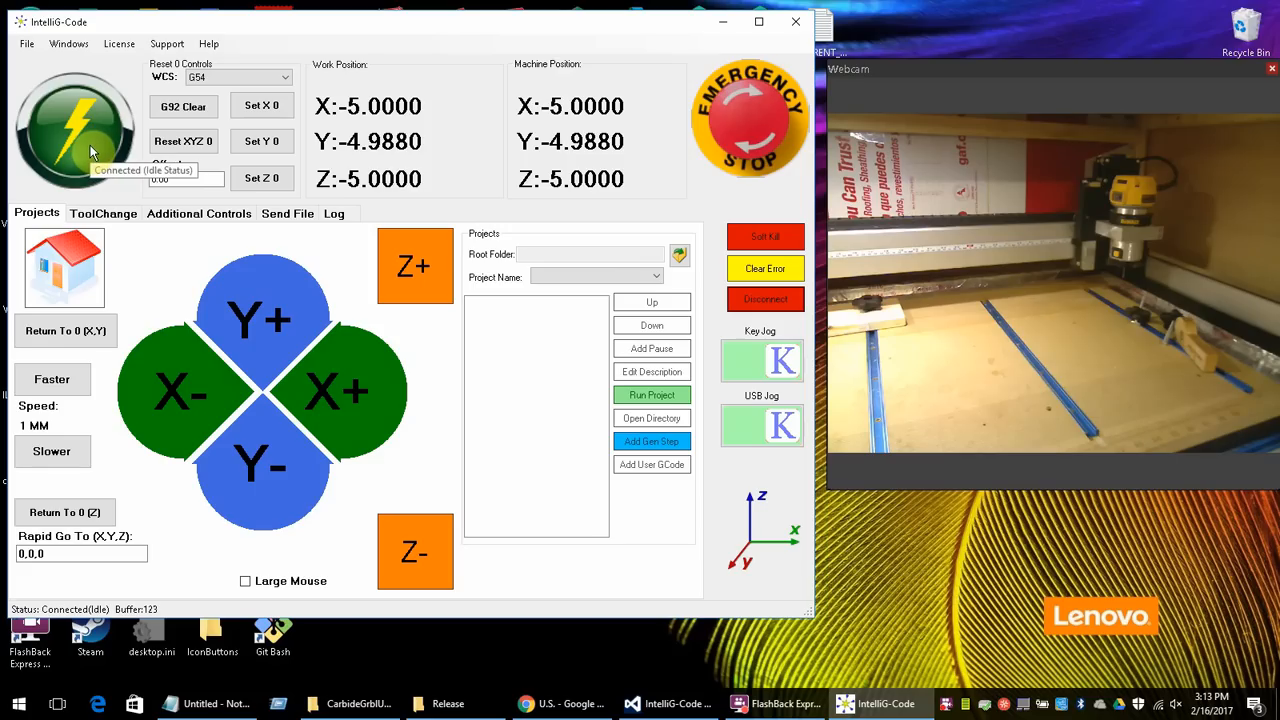
{"action": "mouse_move", "coordinate": [236, 236]}
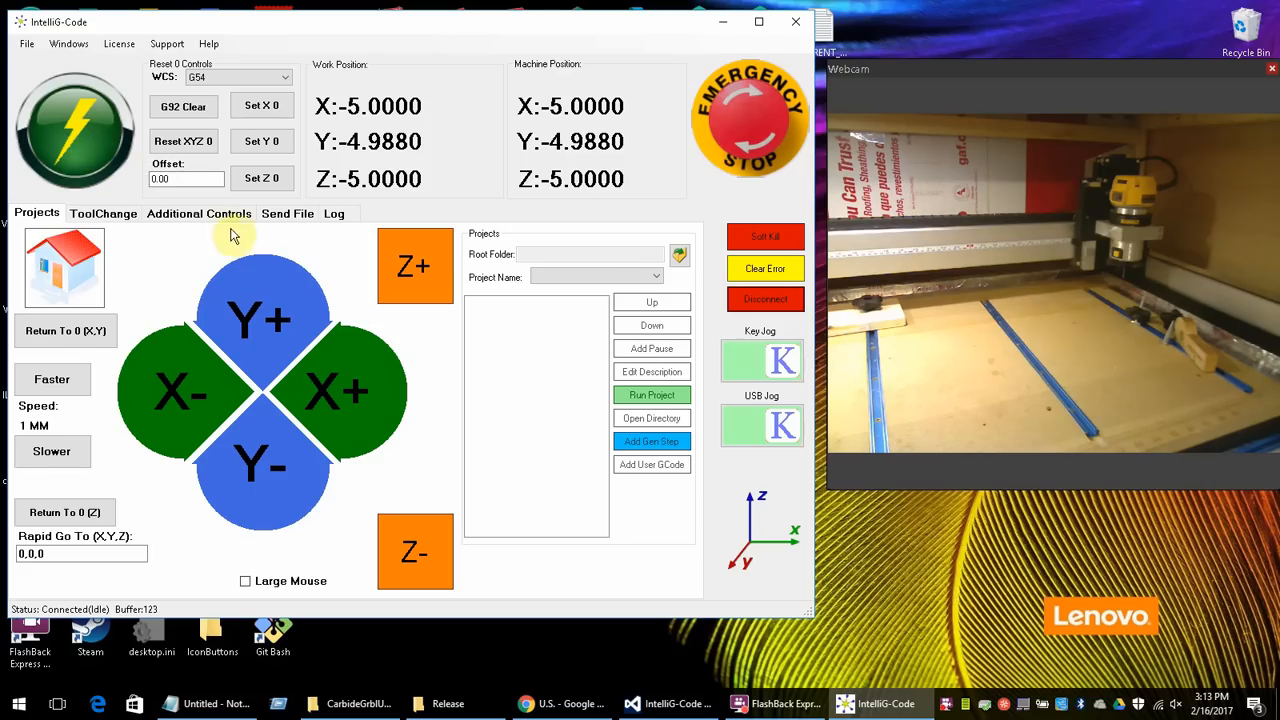
{"action": "mouse_move", "coordinate": [224, 276]}
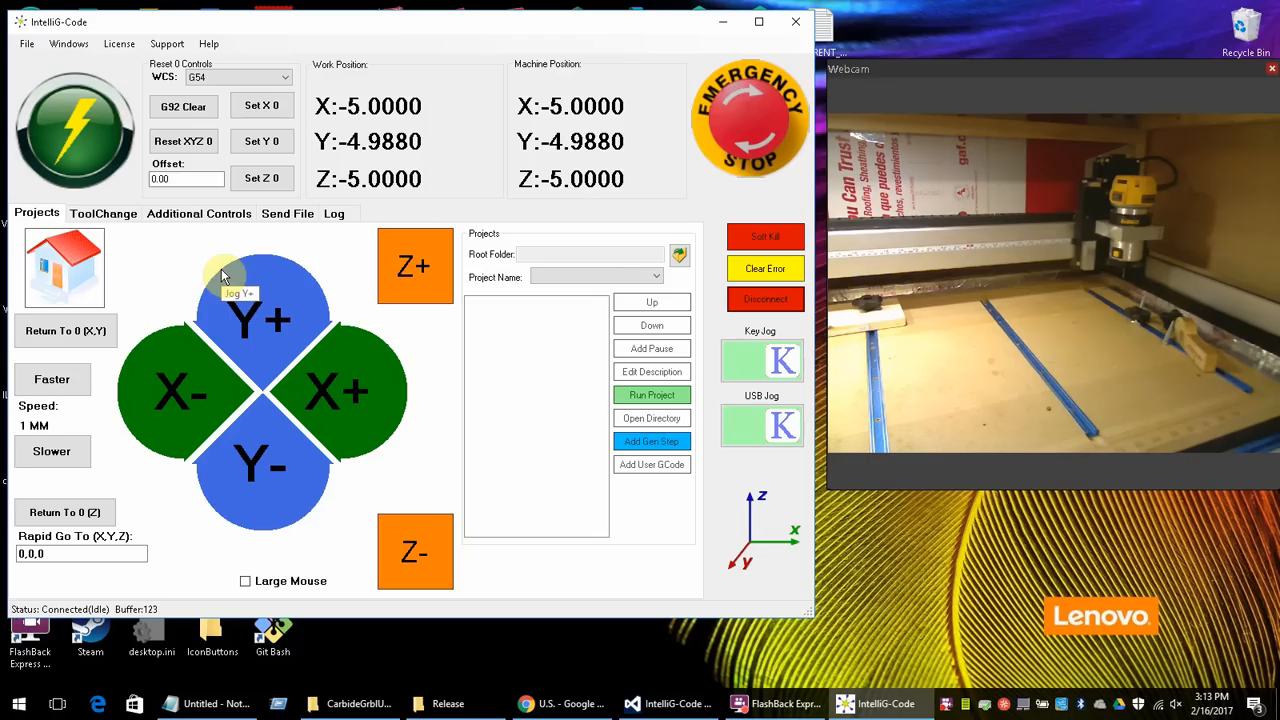
{"action": "mouse_move", "coordinate": [452, 372]}
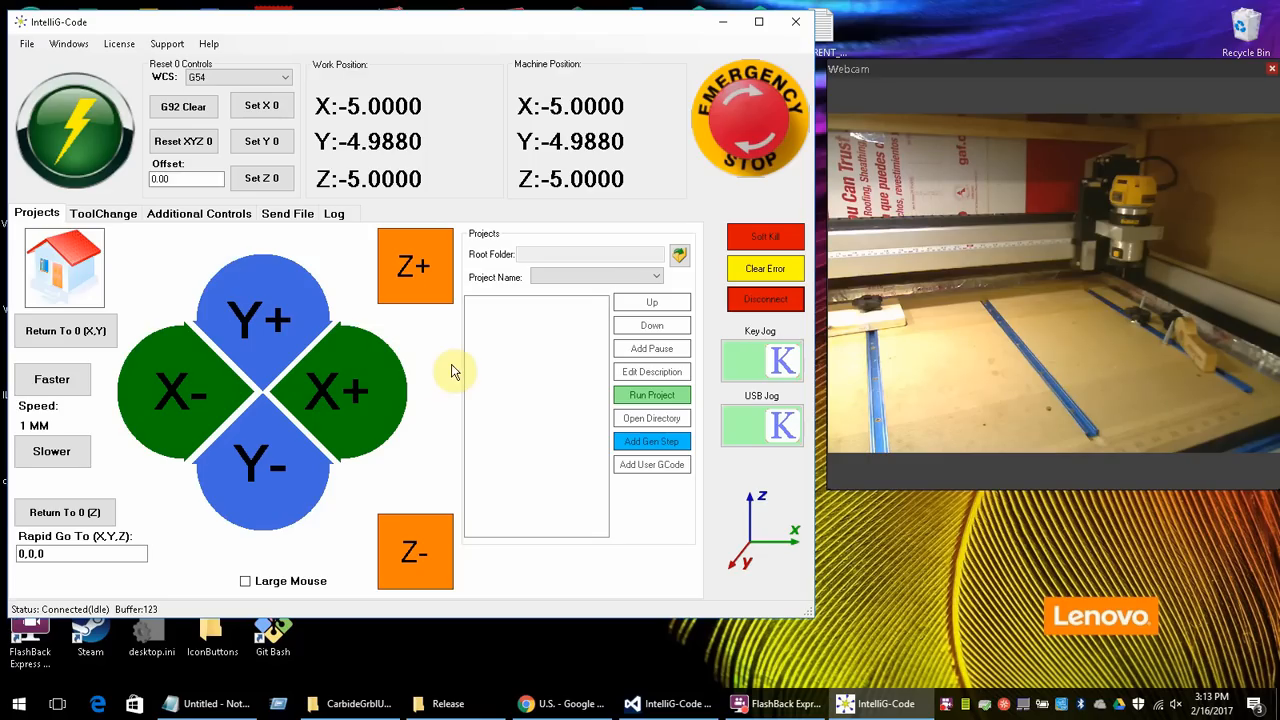
{"action": "mouse_move", "coordinate": [452, 358]}
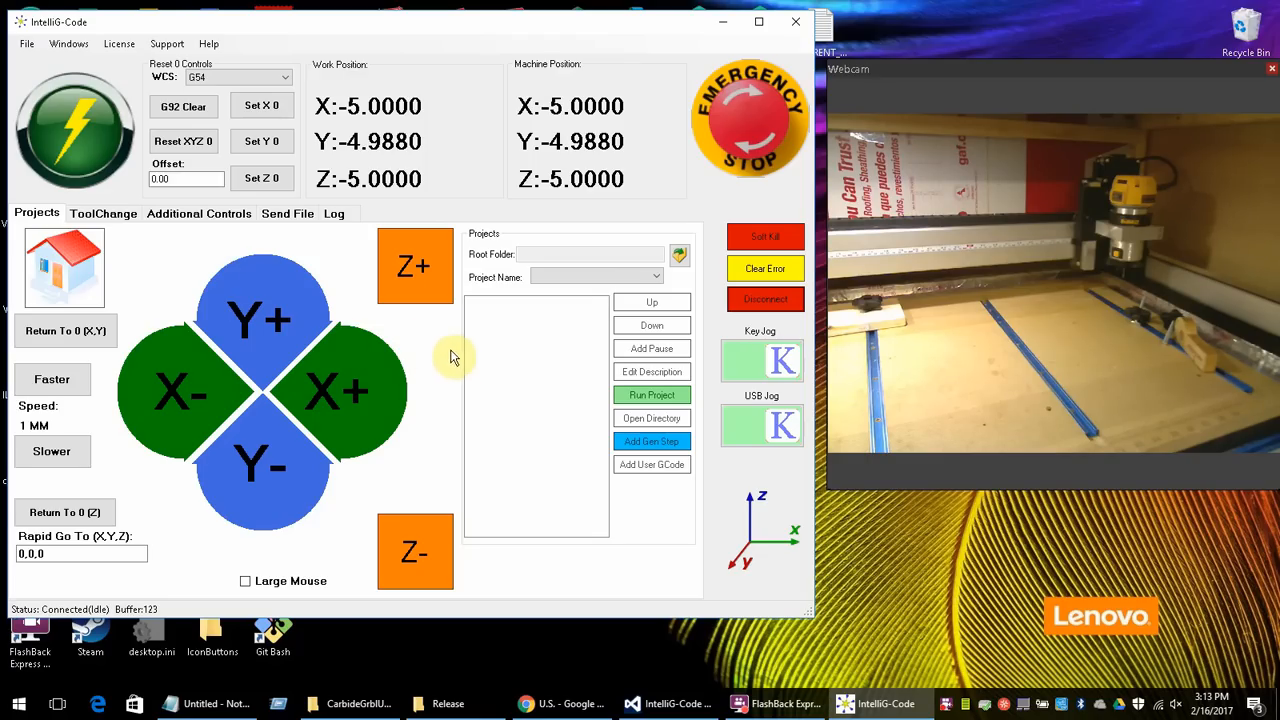
{"action": "mouse_move", "coordinate": [760, 424]}
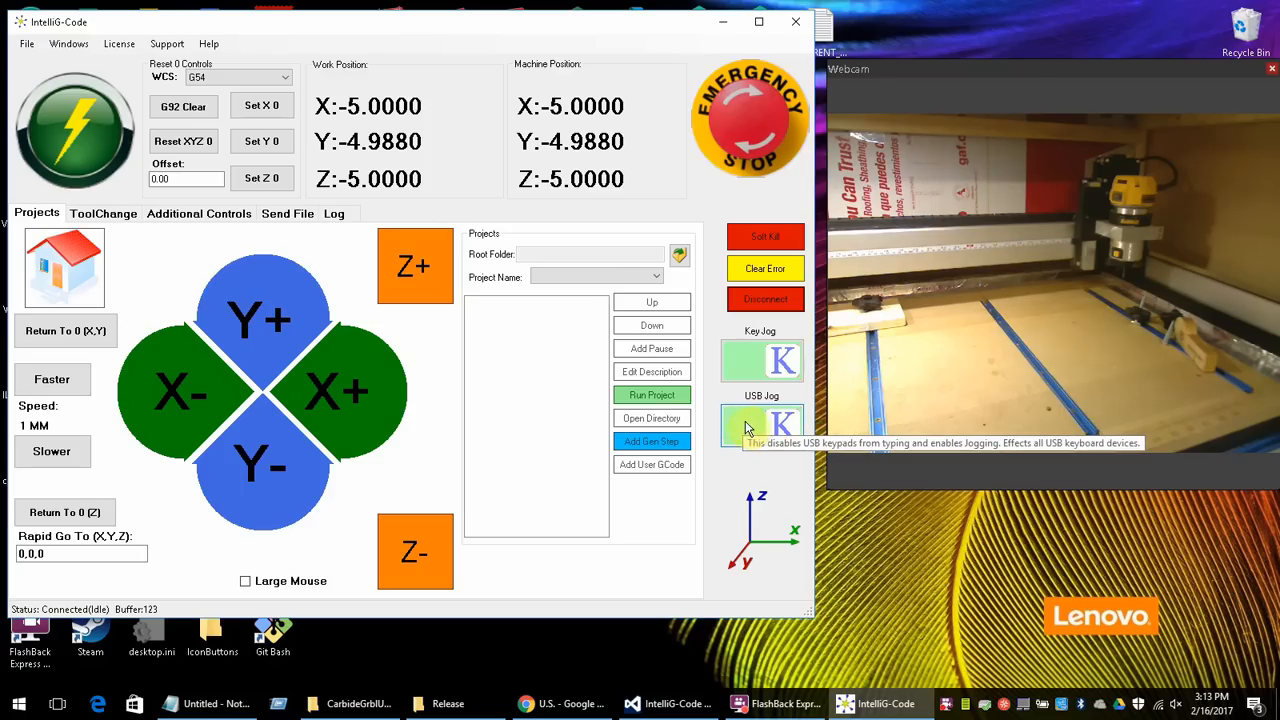
- Enable USB keypad jogging and move the machine to about X -93.9, Y -140
{"action": "left_click", "coordinate": [762, 424]}
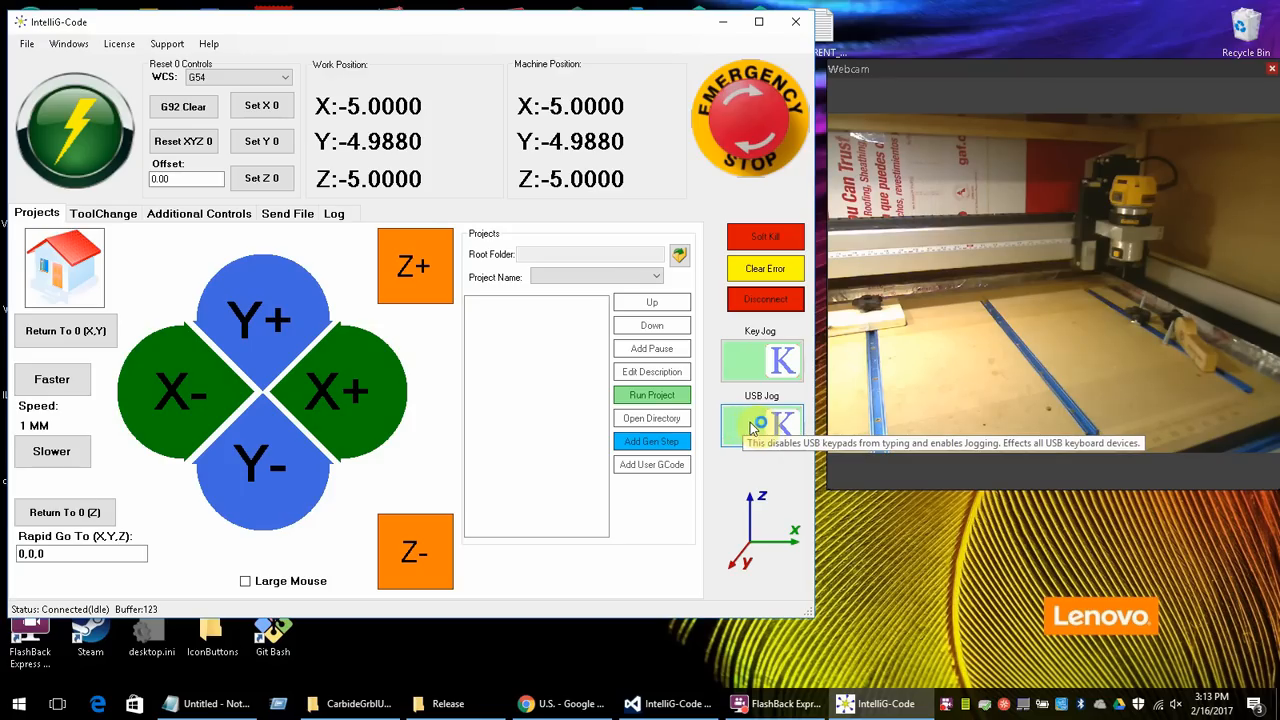
{"action": "left_click", "coordinate": [760, 424]}
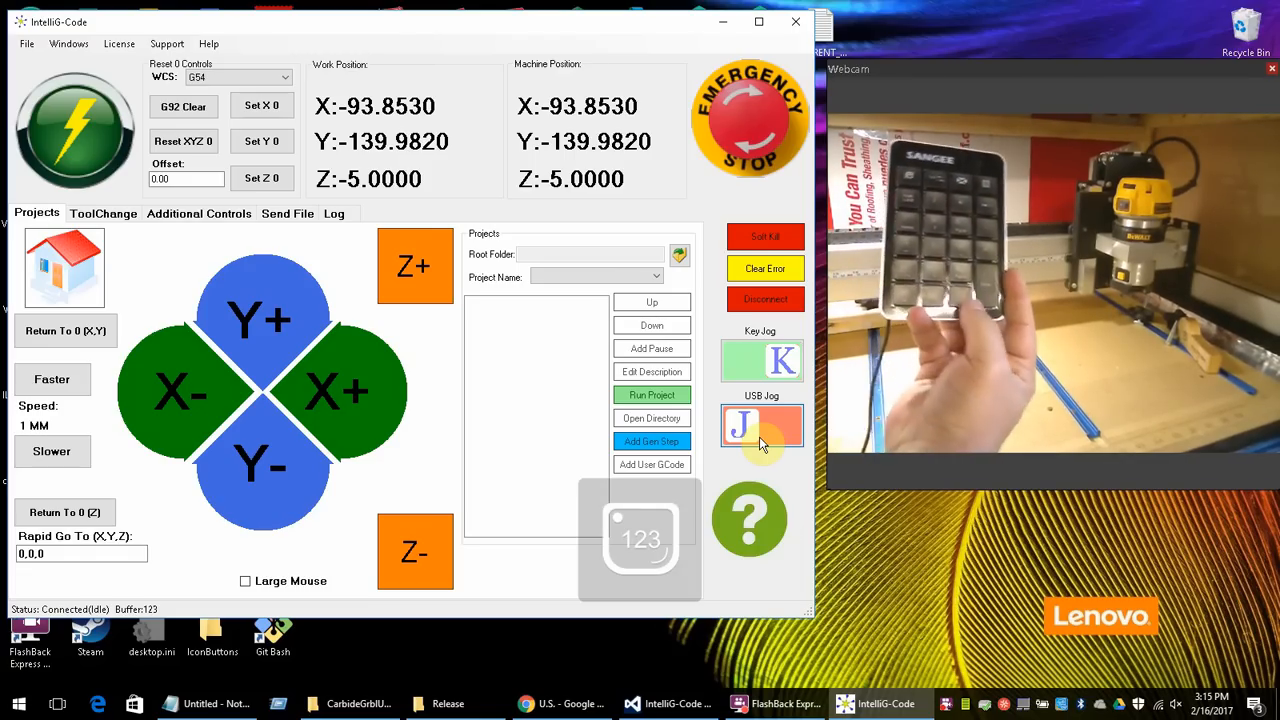
{"action": "mouse_move", "coordinate": [750, 516]}
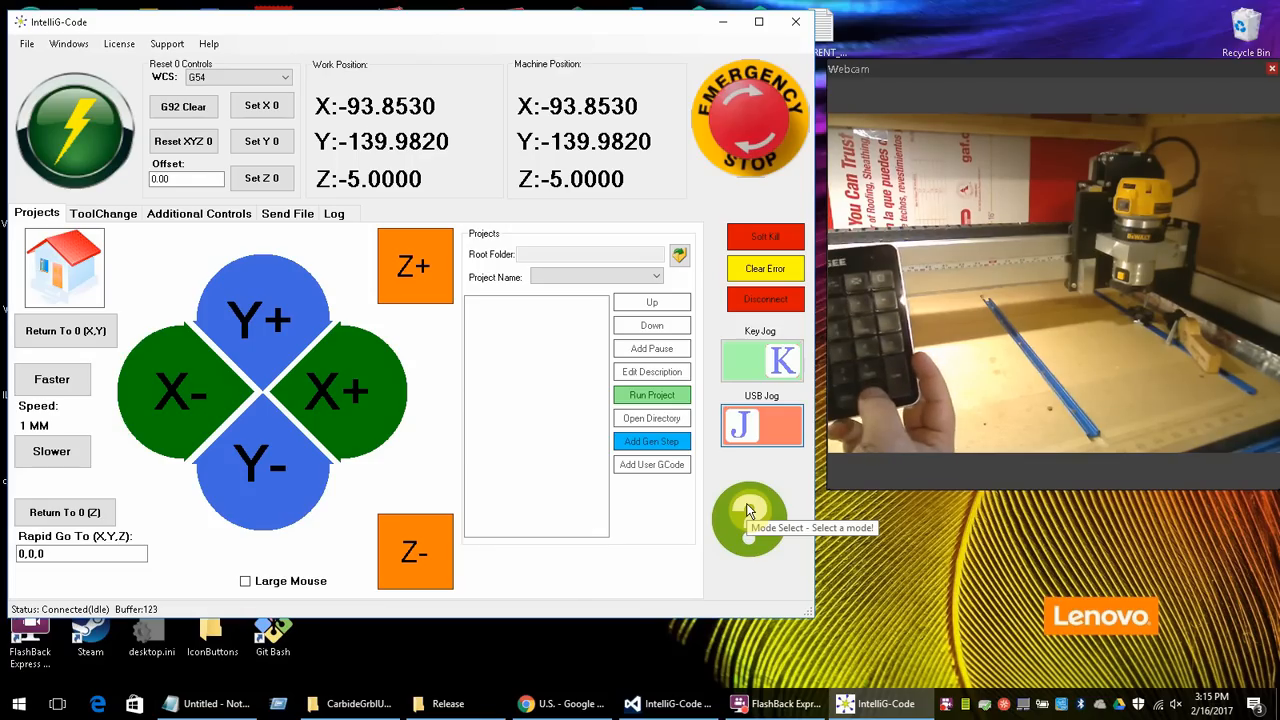
- Jog the machine with the keypad to about X -11, Y -15
{"action": "left_click", "coordinate": [750, 516]}
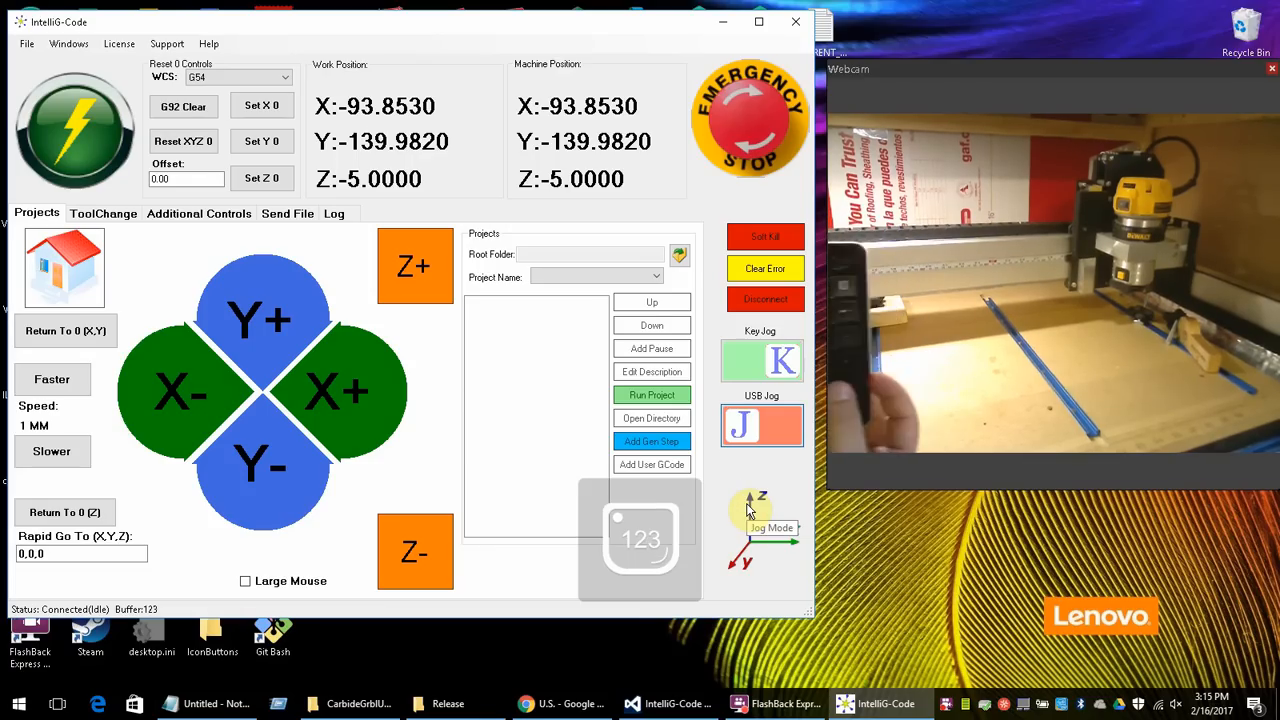
{"action": "left_click", "coordinate": [264, 320]}
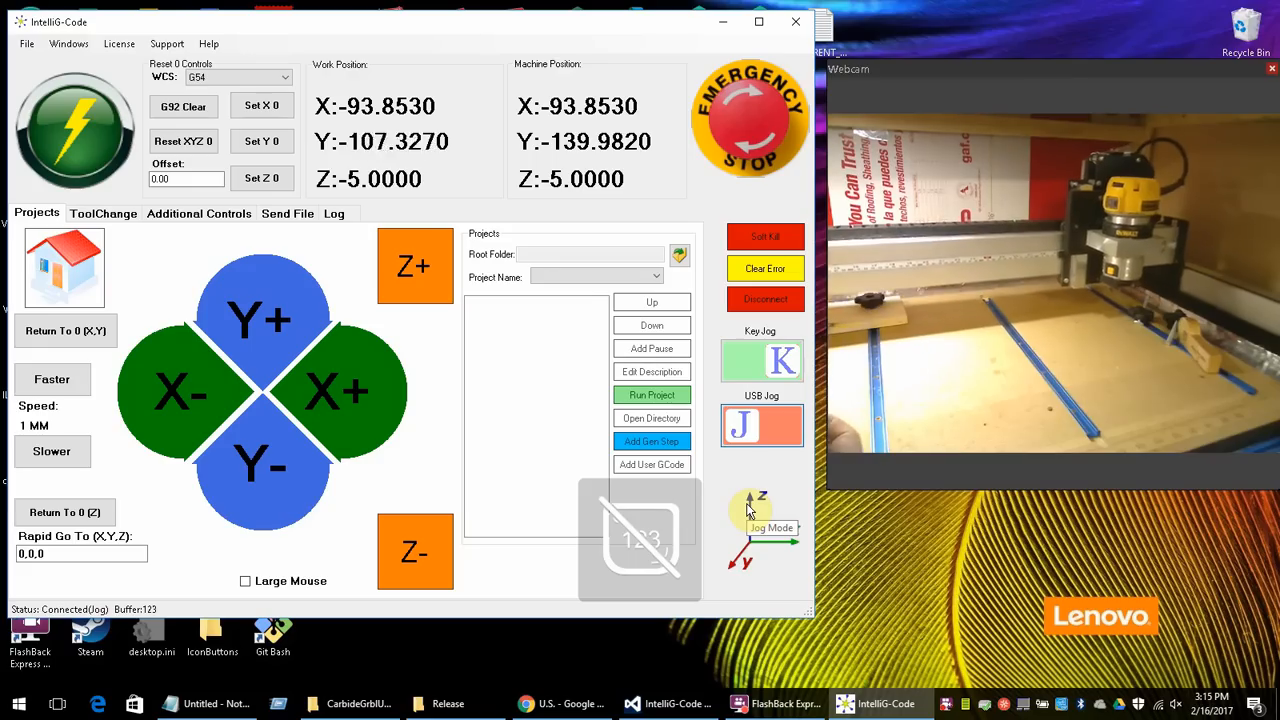
{"action": "left_click", "coordinate": [262, 318]}
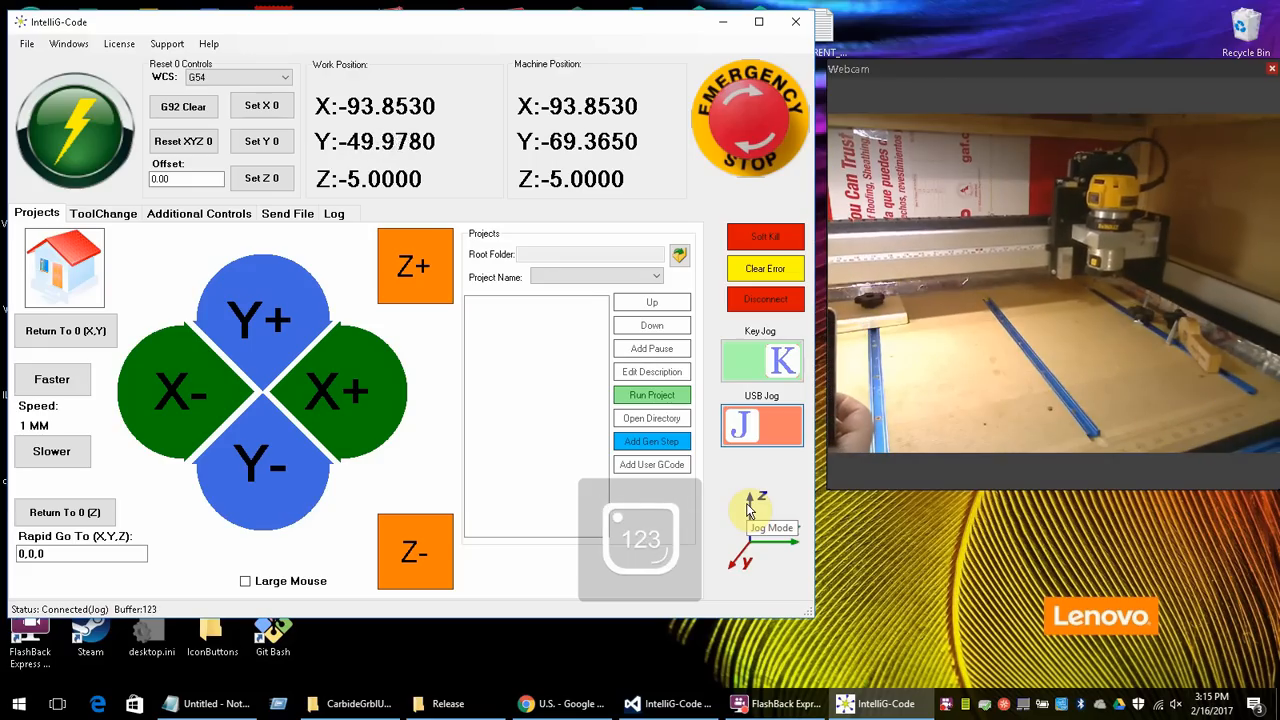
{"action": "left_click", "coordinate": [264, 320]}
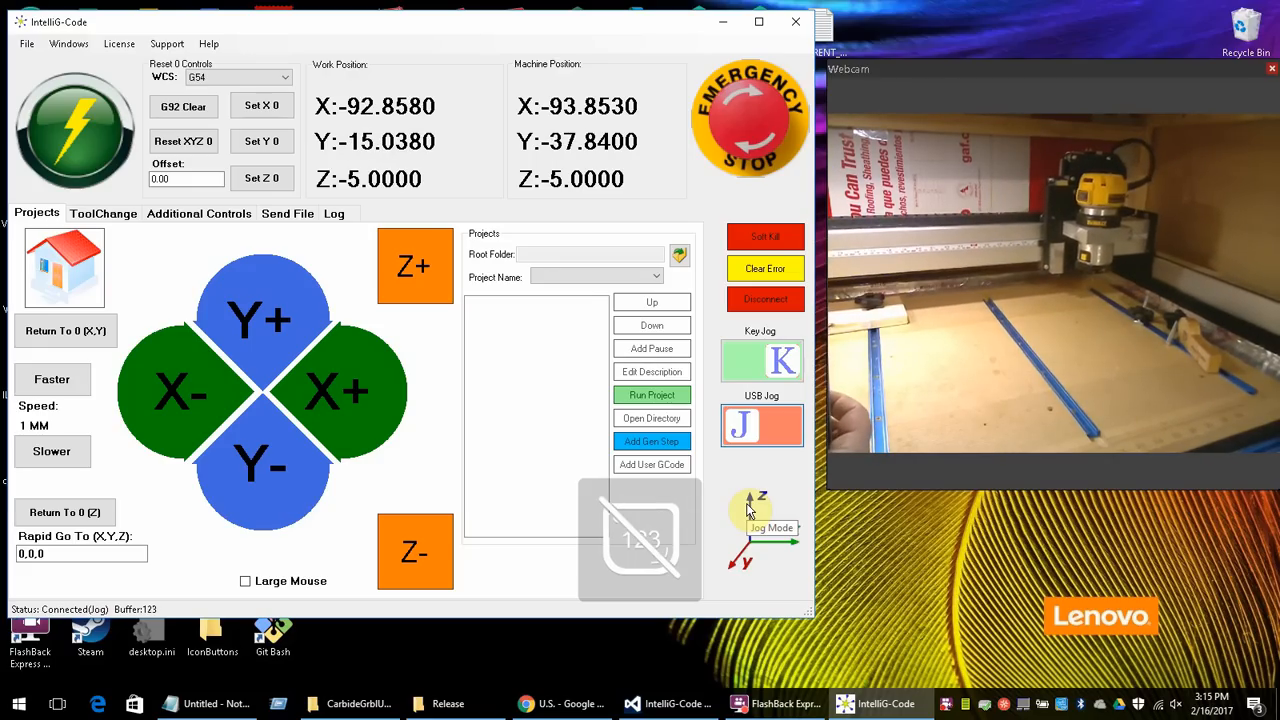
{"action": "left_click", "coordinate": [336, 390]}
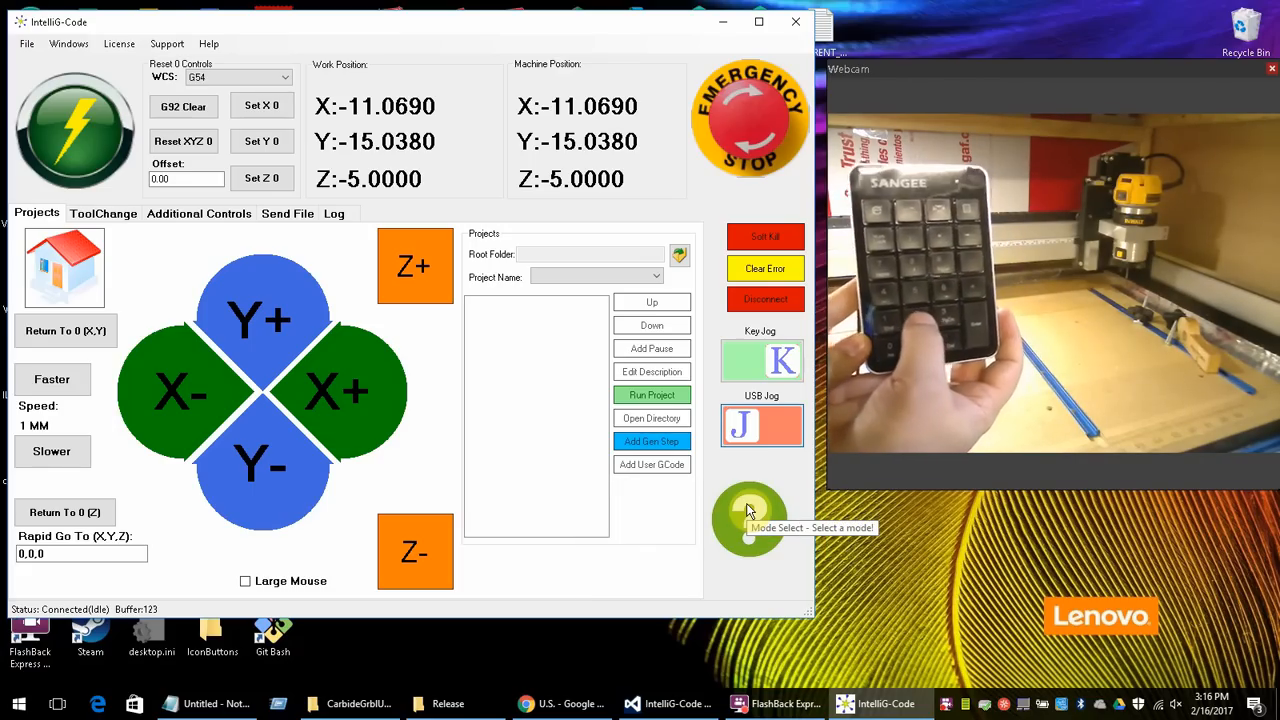
- Save the current position as a point, then send the machine to the stored point in Goto mode
{"action": "left_click", "coordinate": [748, 518]}
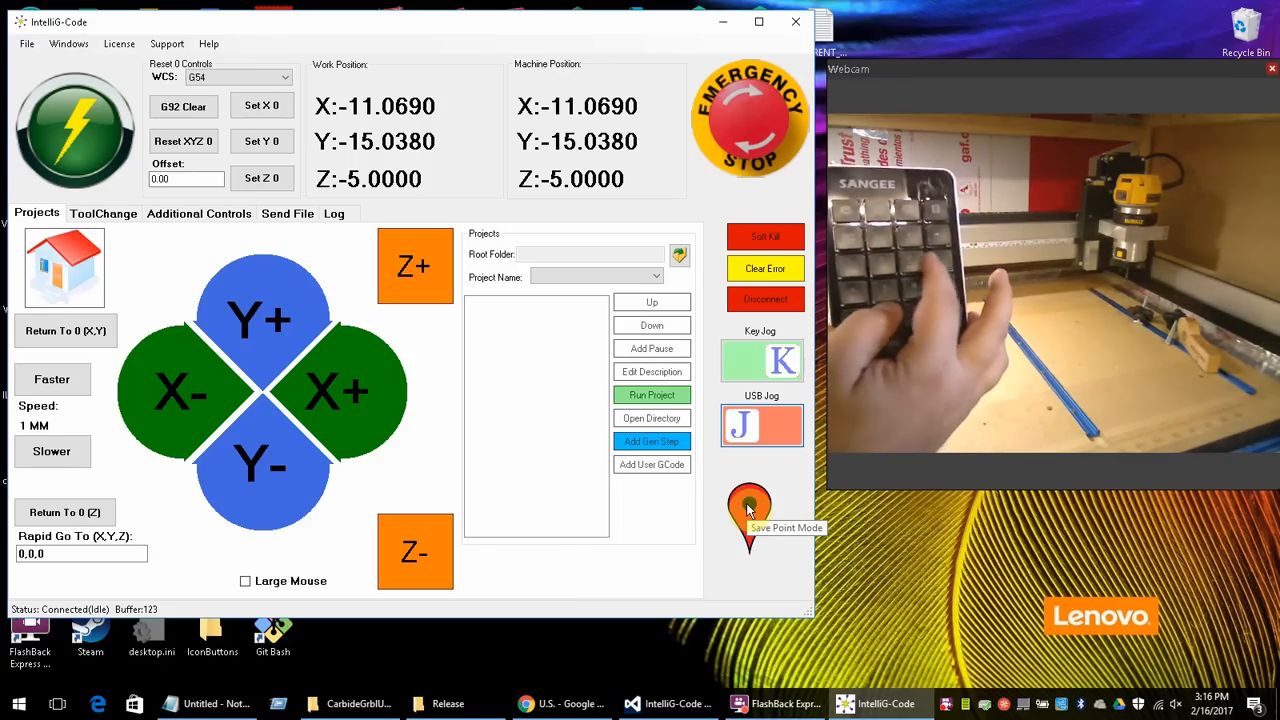
{"action": "left_click", "coordinate": [748, 510]}
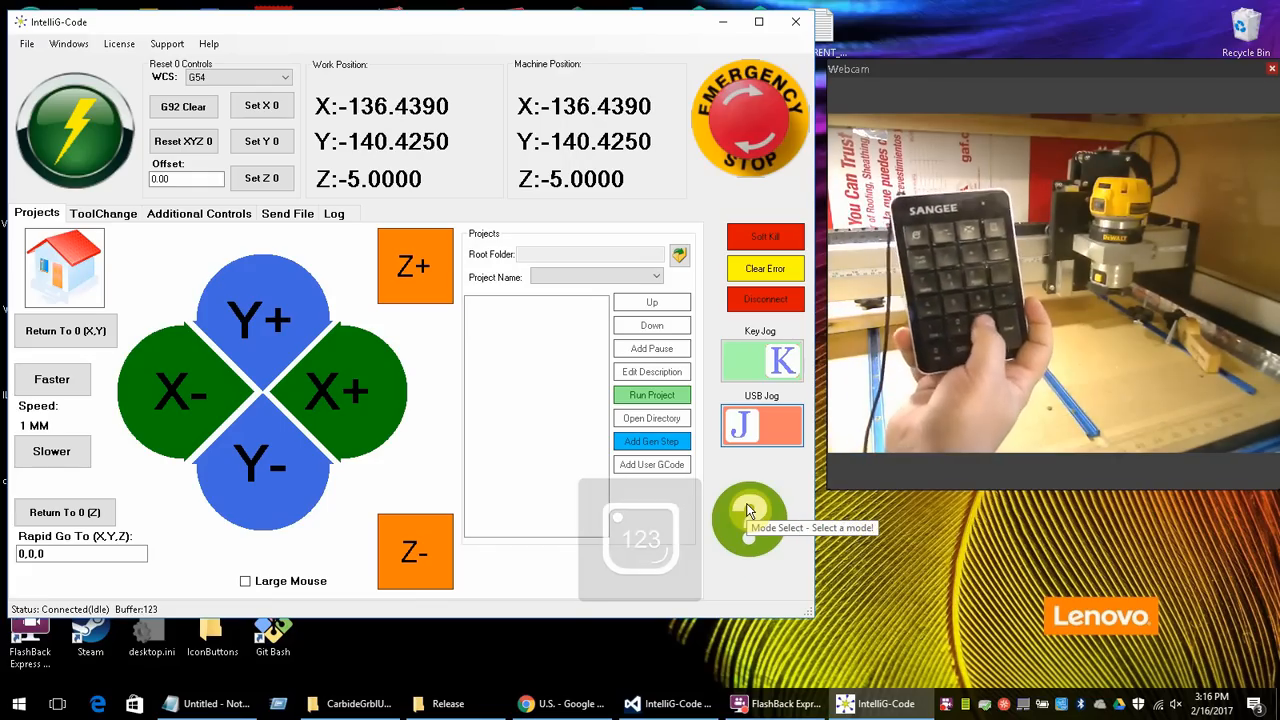
{"action": "left_click", "coordinate": [748, 518]}
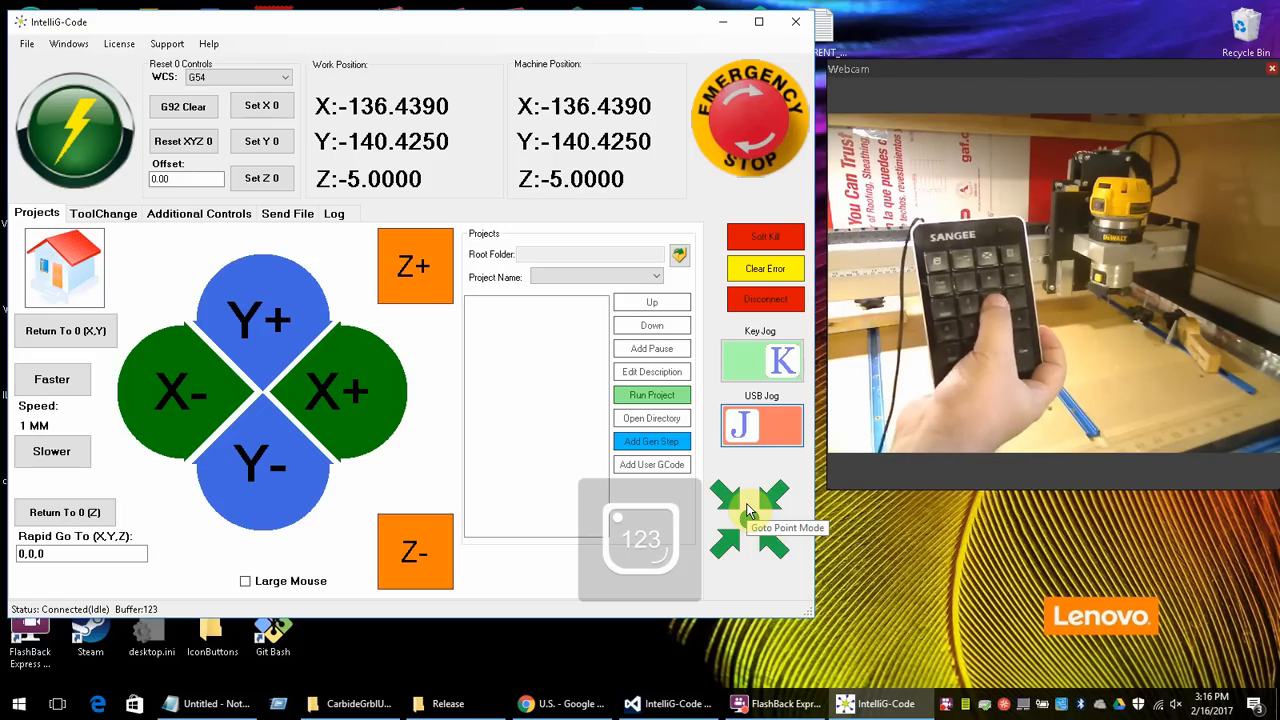
{"action": "left_click", "coordinate": [750, 516]}
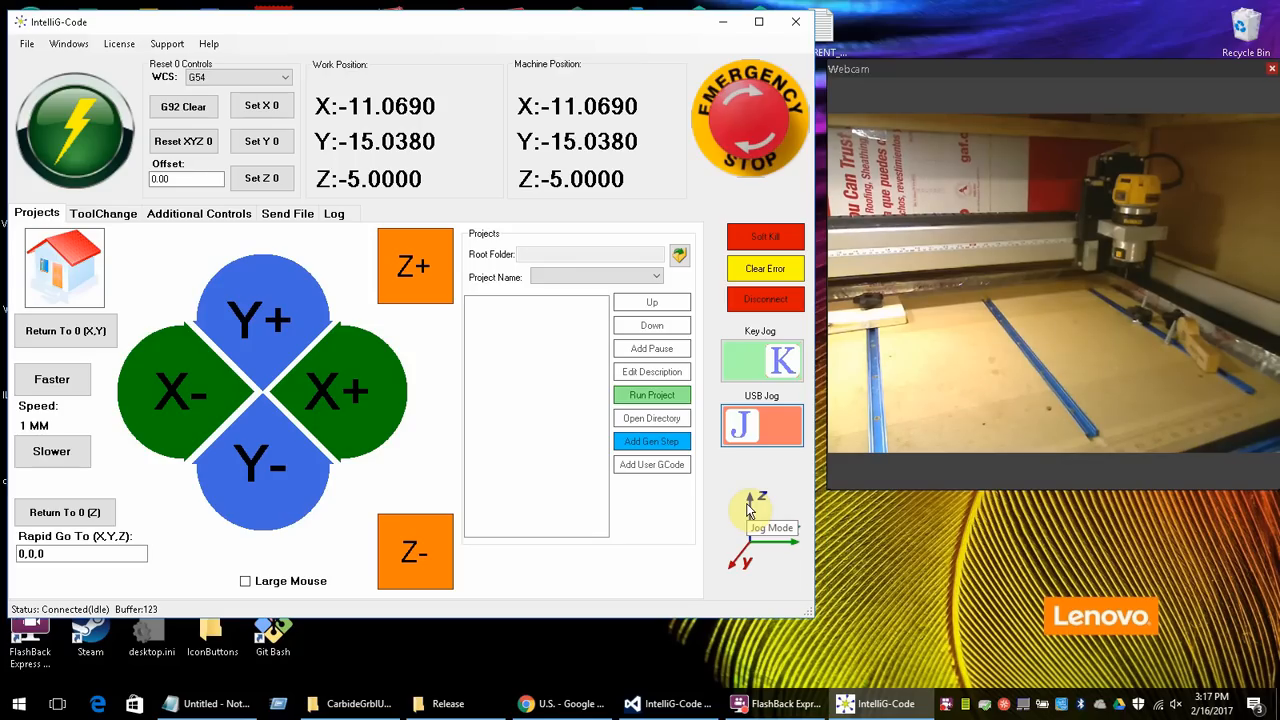
{"action": "mouse_move", "coordinate": [760, 508]}
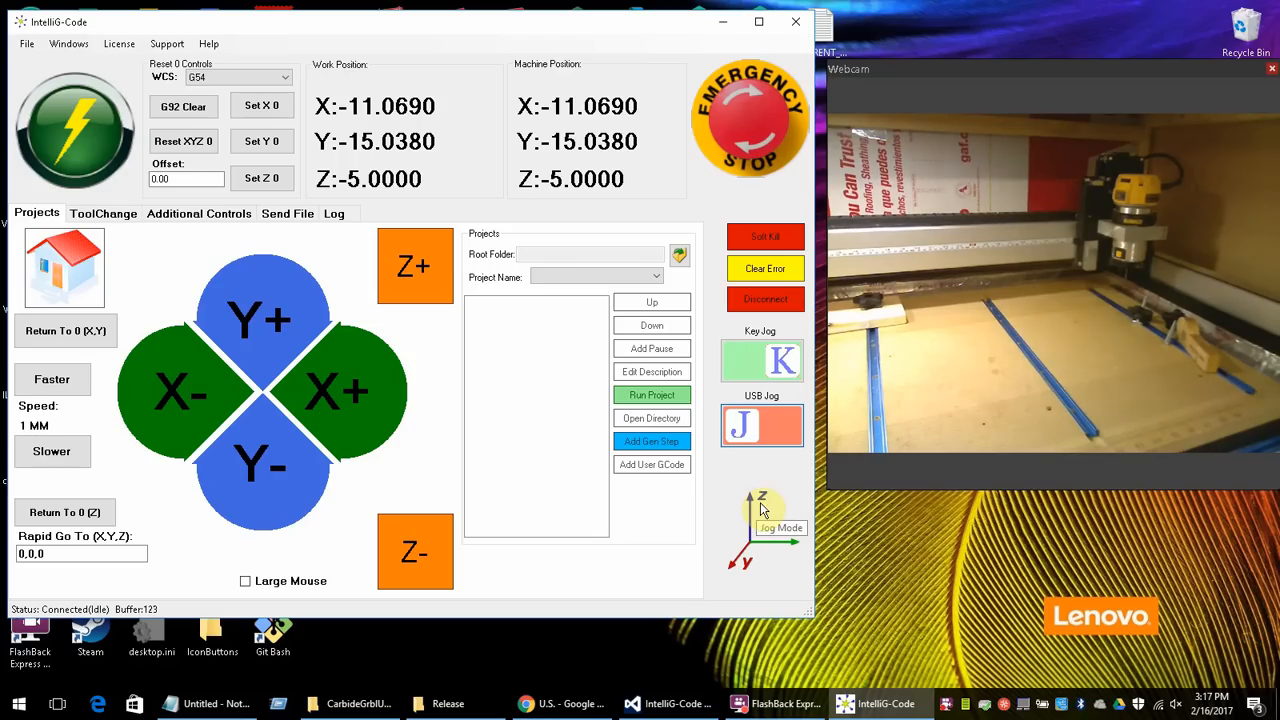
{"action": "mouse_move", "coordinate": [178, 324]}
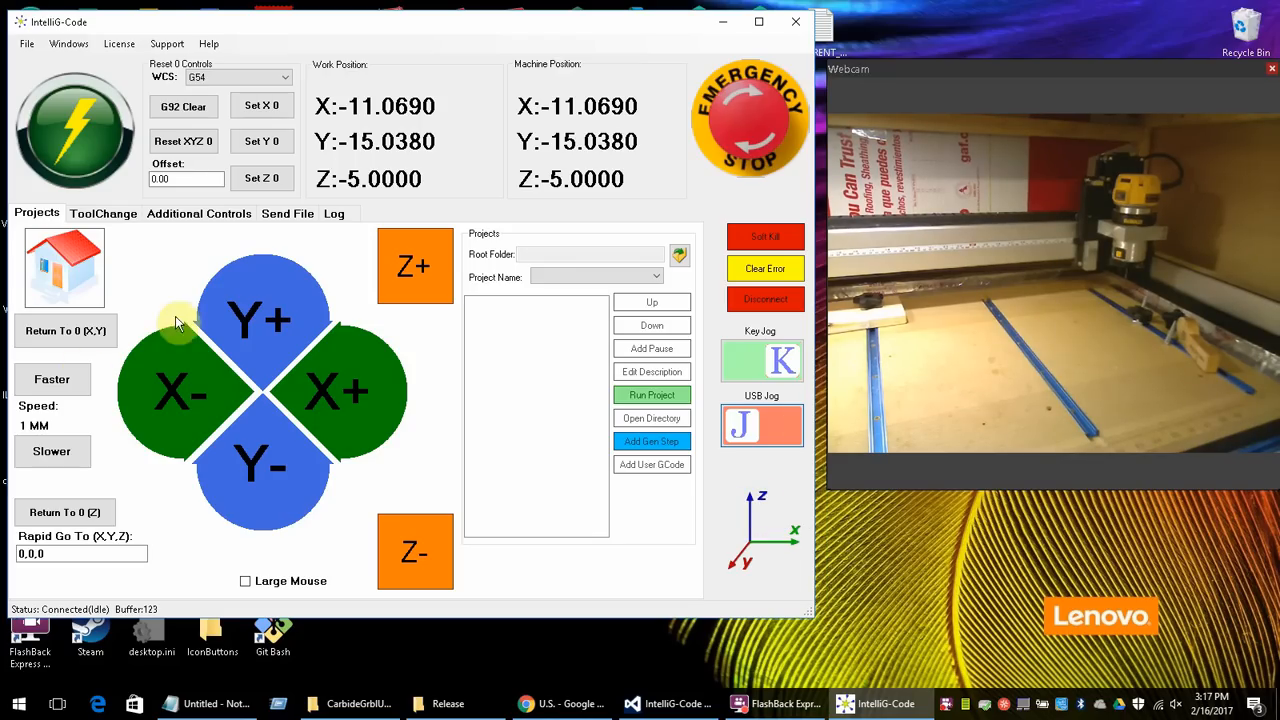
- Preview the Hello.nc toolpath in G-code Guesstimate and enter the feed rate for the time estimate
{"action": "left_click", "coordinate": [288, 212]}
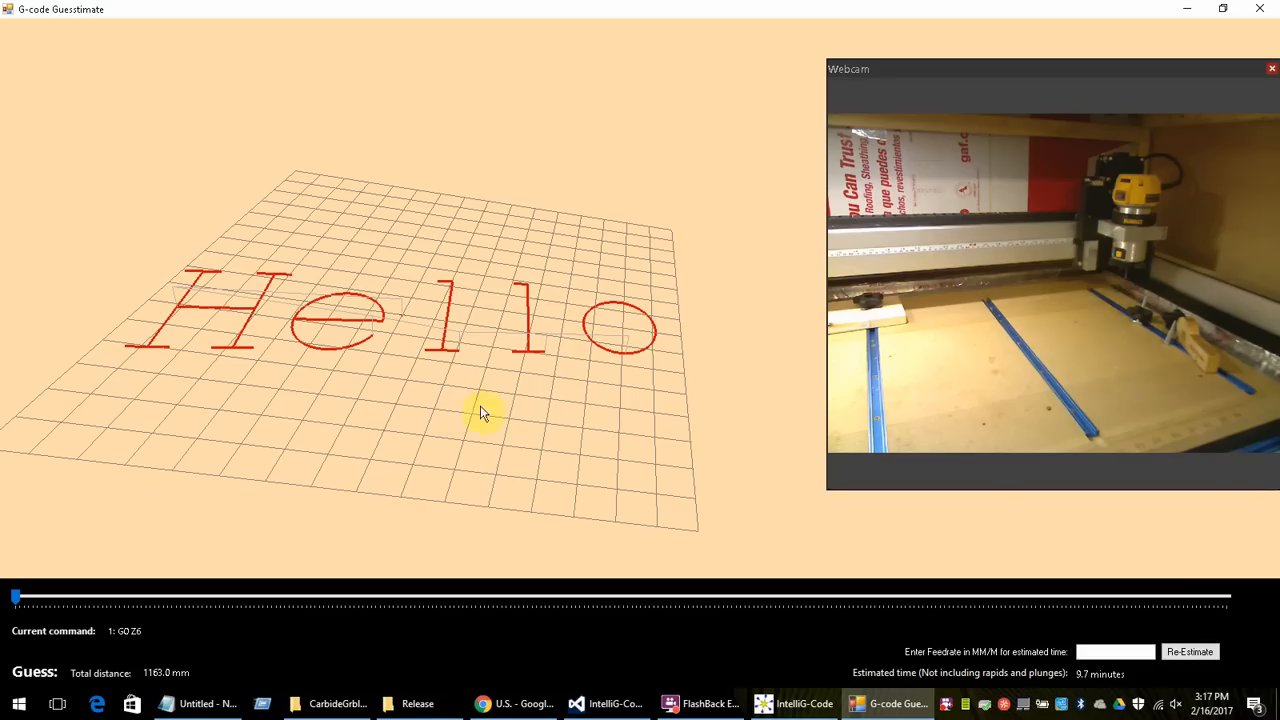
{"action": "left_click", "coordinate": [1116, 652]}
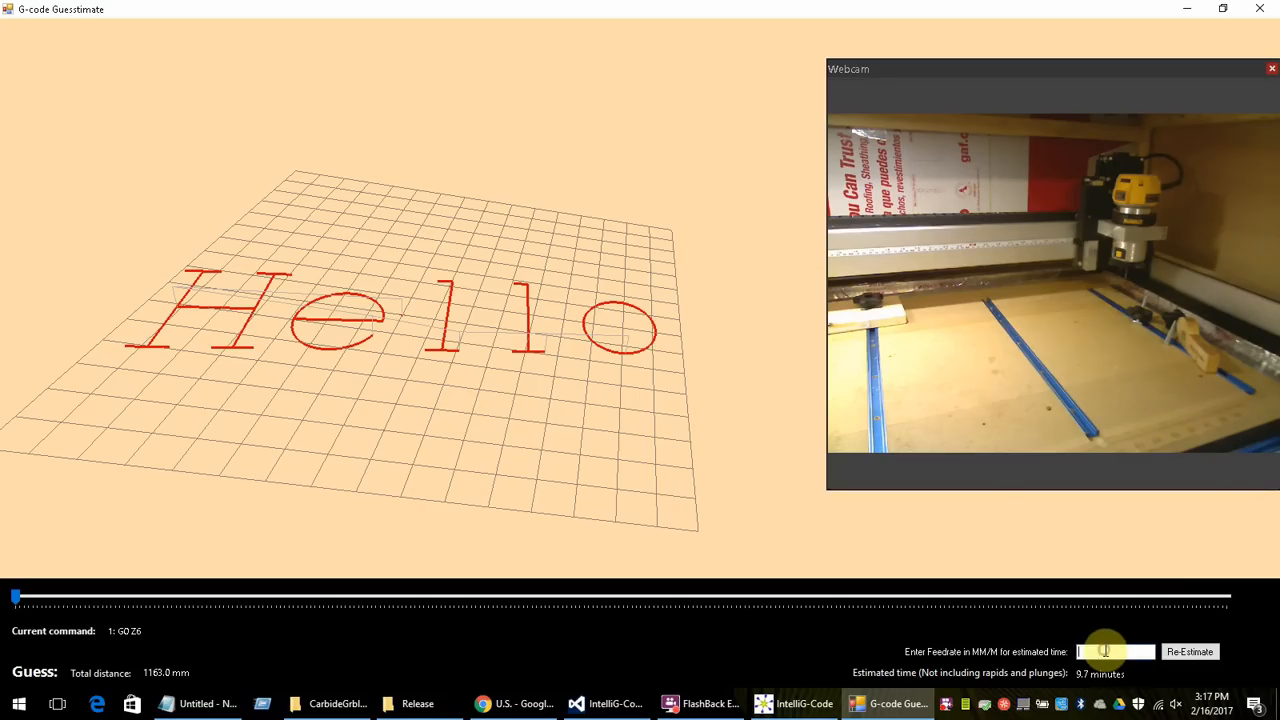
{"action": "mouse_move", "coordinate": [444, 528]}
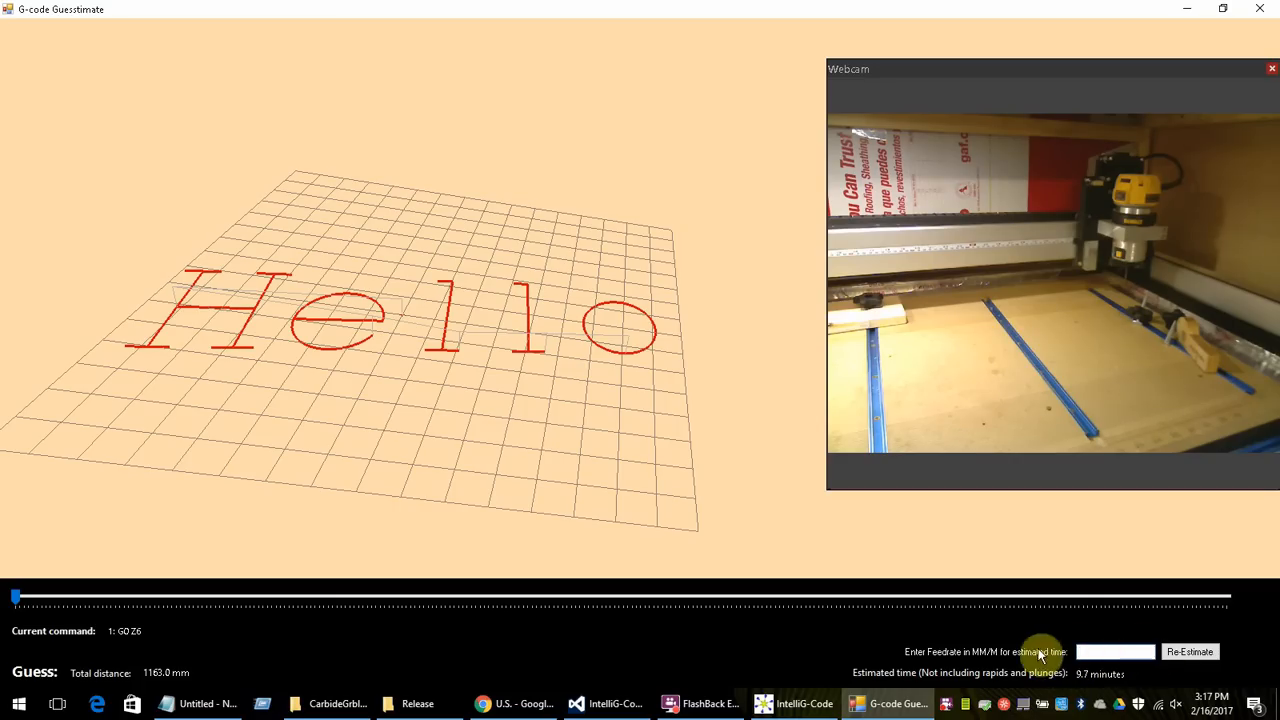
{"action": "mouse_move", "coordinate": [1264, 8]}
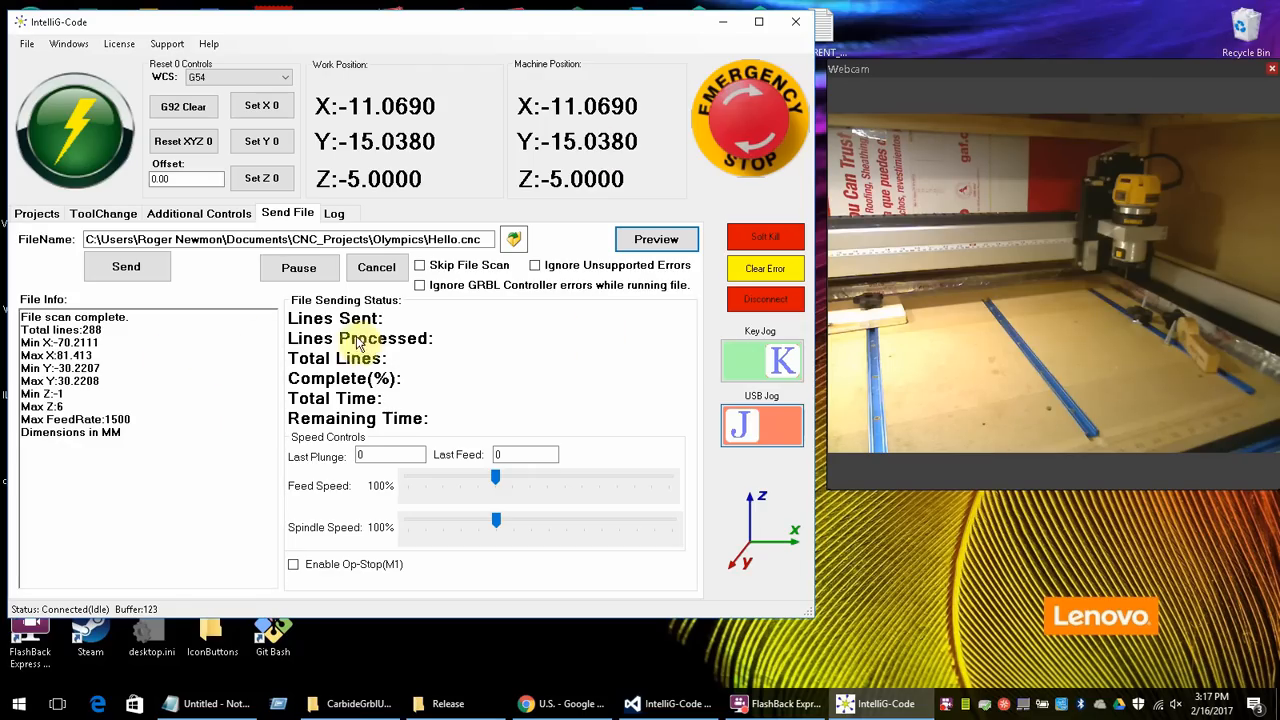
{"action": "mouse_move", "coordinate": [420, 264]}
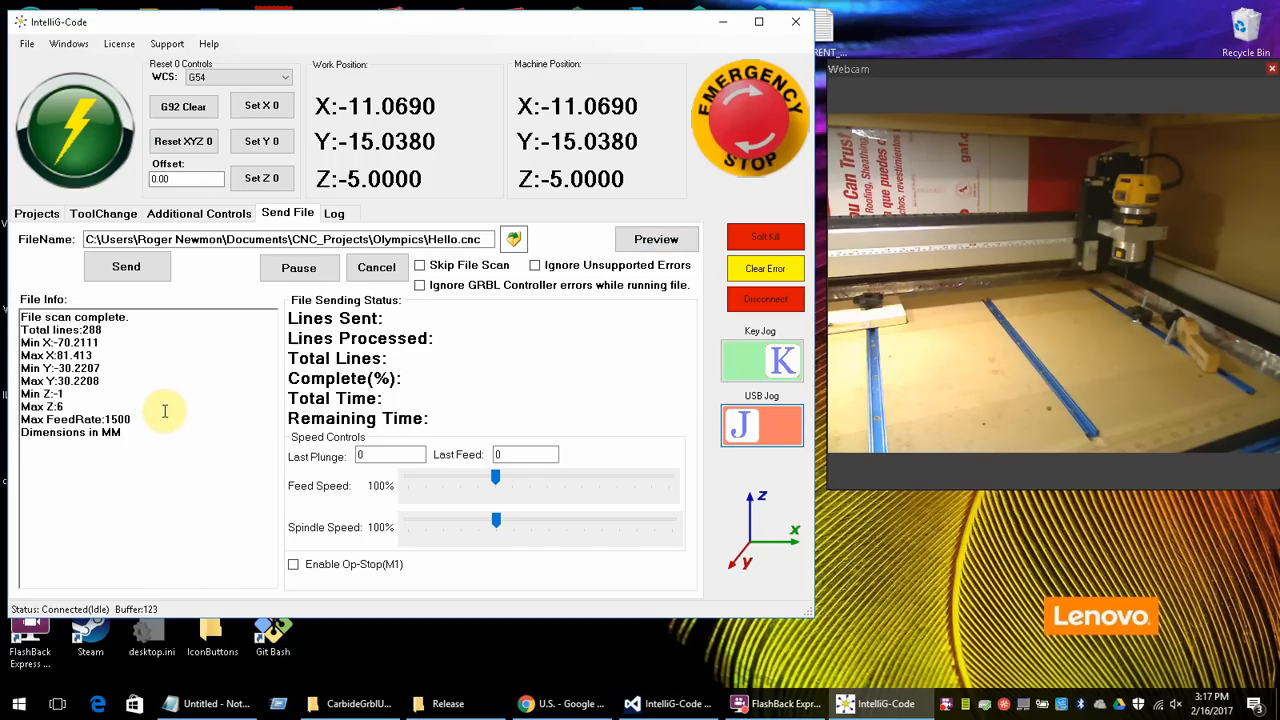
{"action": "mouse_move", "coordinate": [104, 376]}
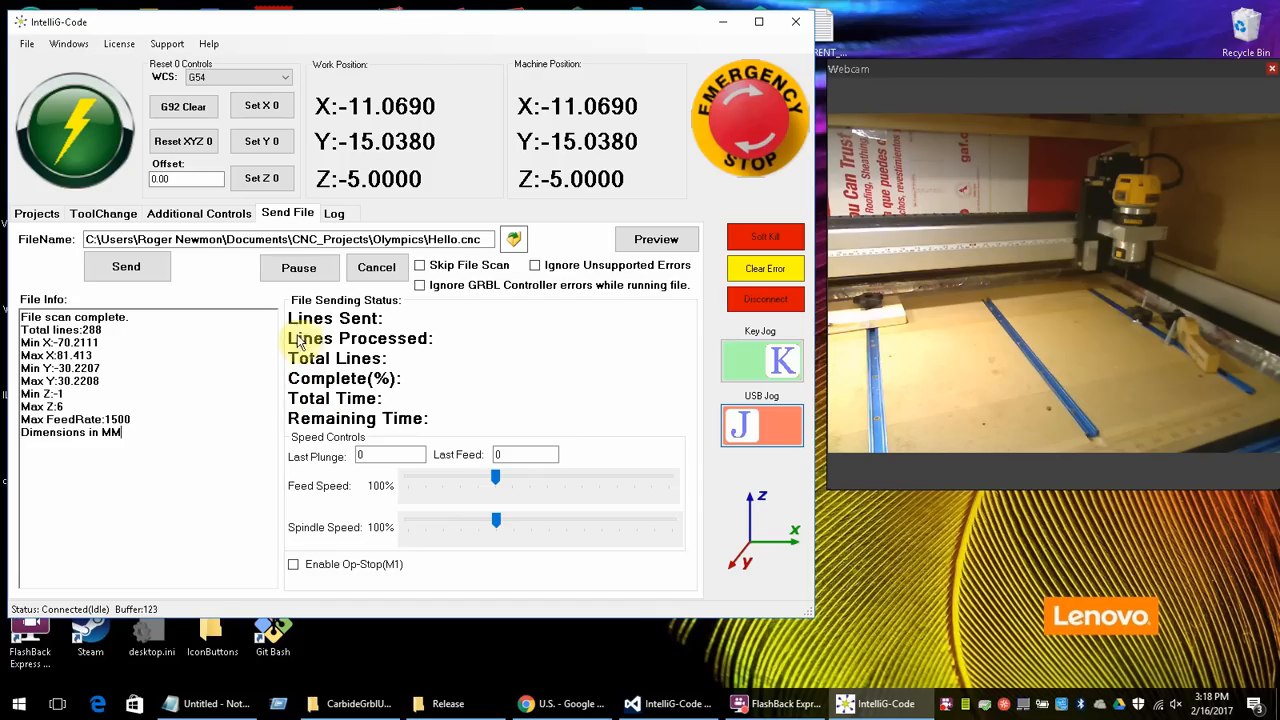
{"action": "mouse_move", "coordinate": [556, 272]}
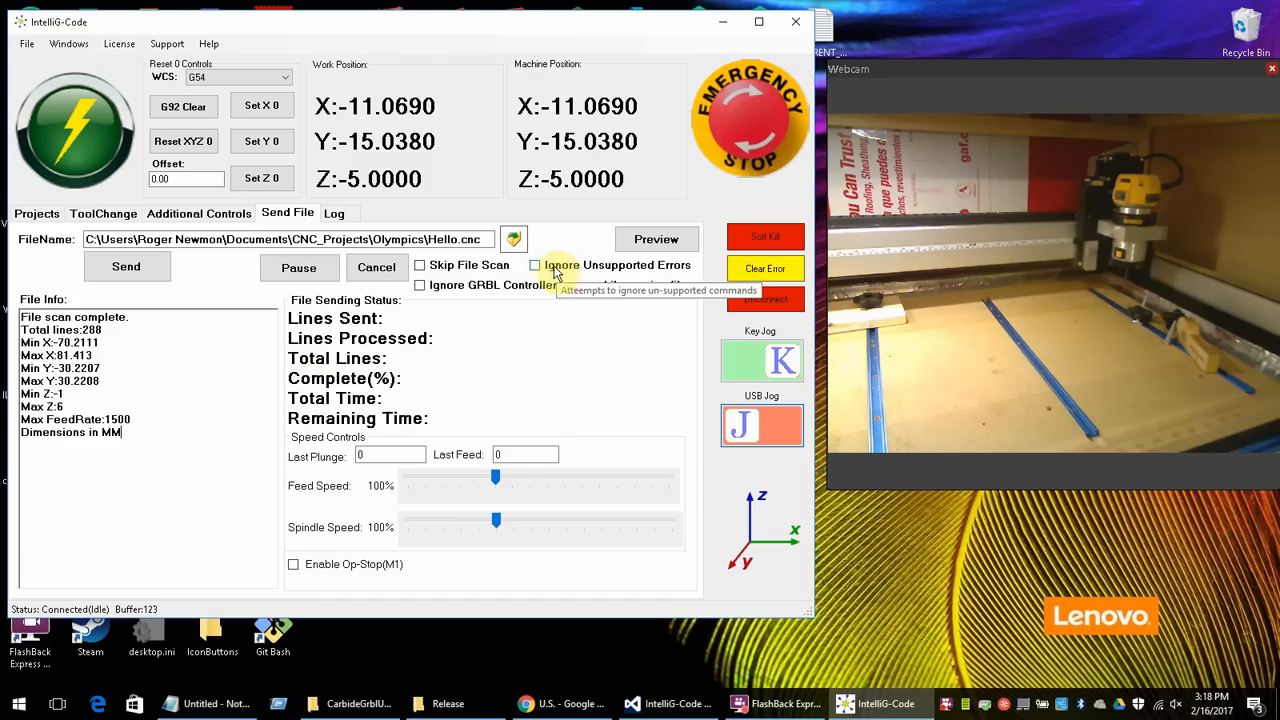
{"action": "mouse_move", "coordinate": [622, 272]}
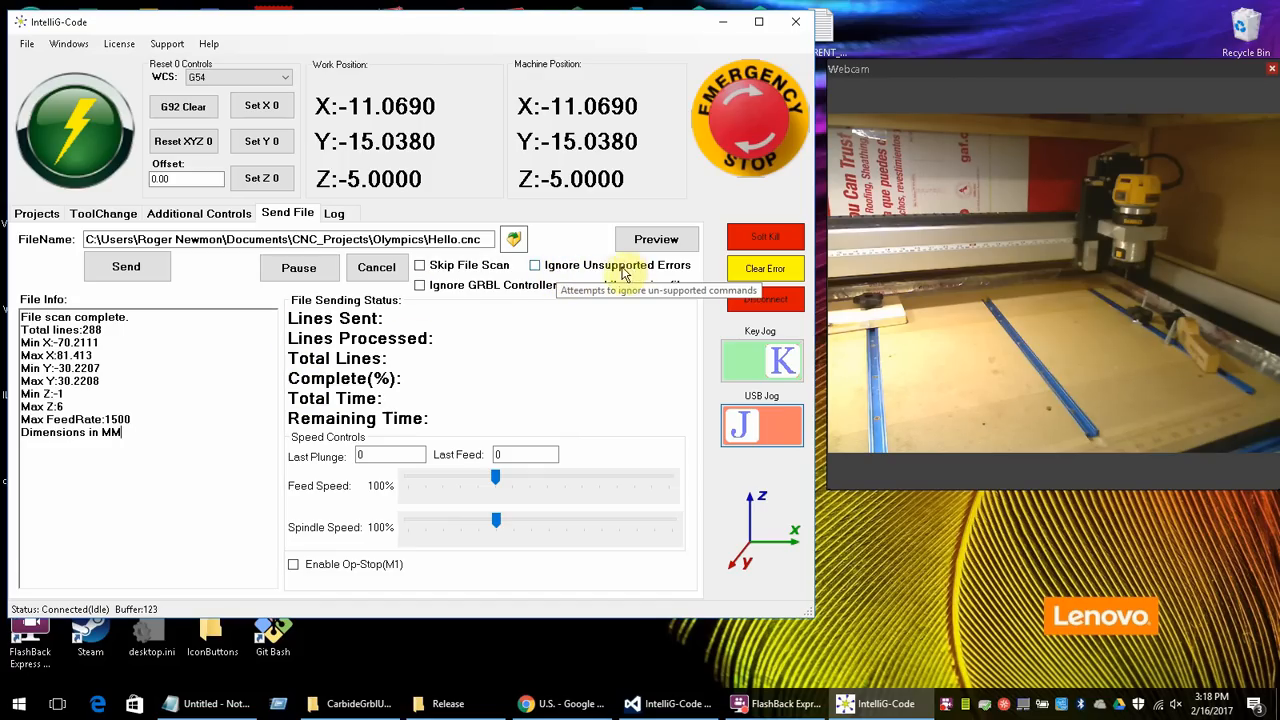
{"action": "mouse_move", "coordinate": [564, 272]}
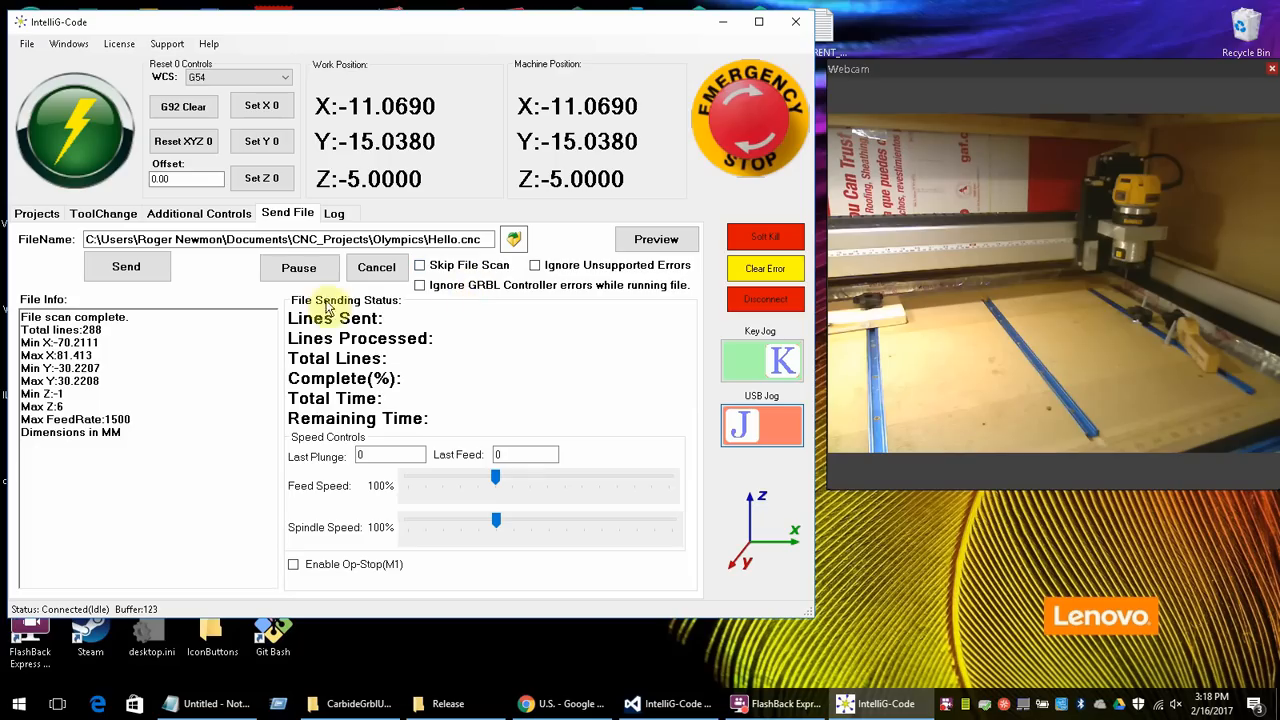
{"action": "mouse_move", "coordinate": [600, 290]}
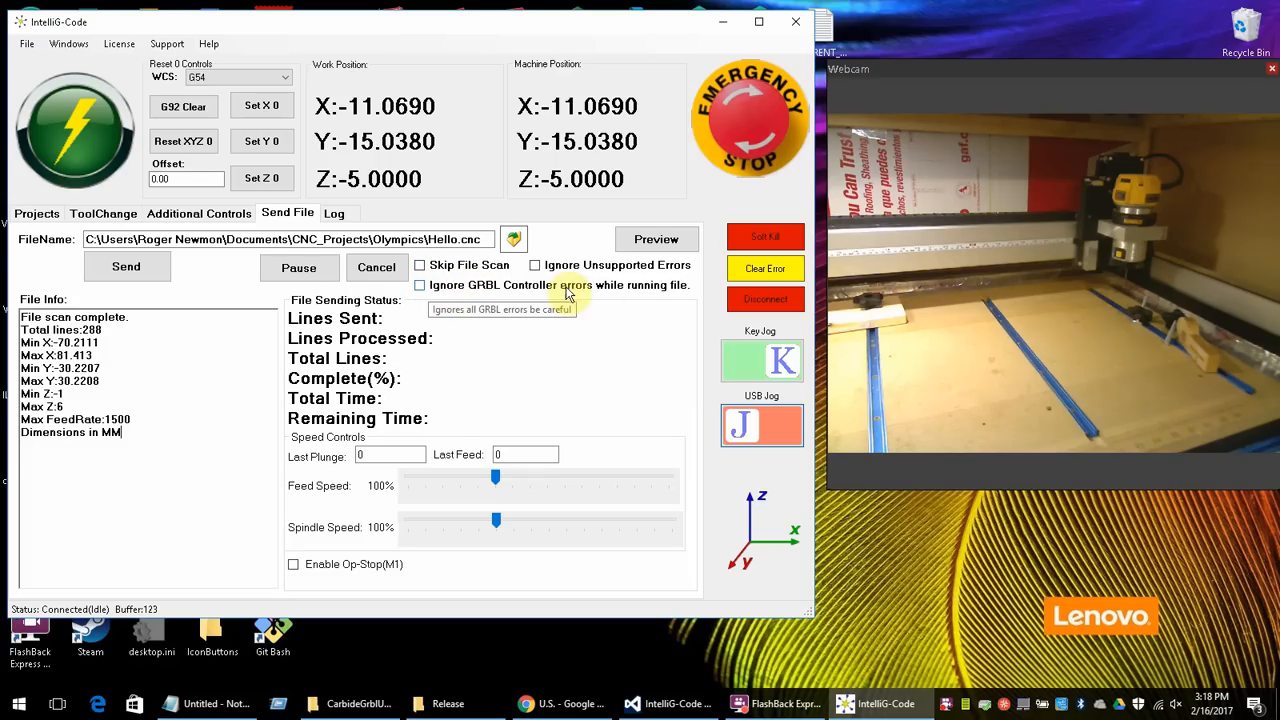
{"action": "mouse_move", "coordinate": [458, 292]}
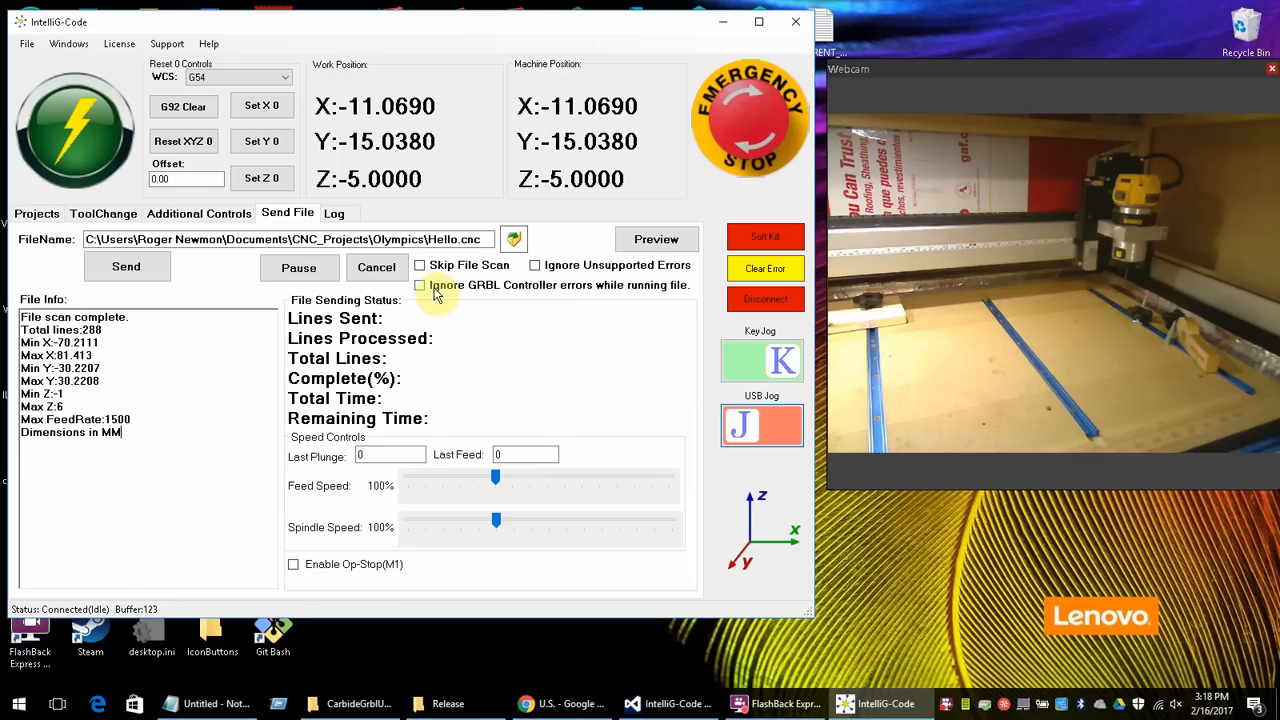
{"action": "mouse_move", "coordinate": [496, 296]}
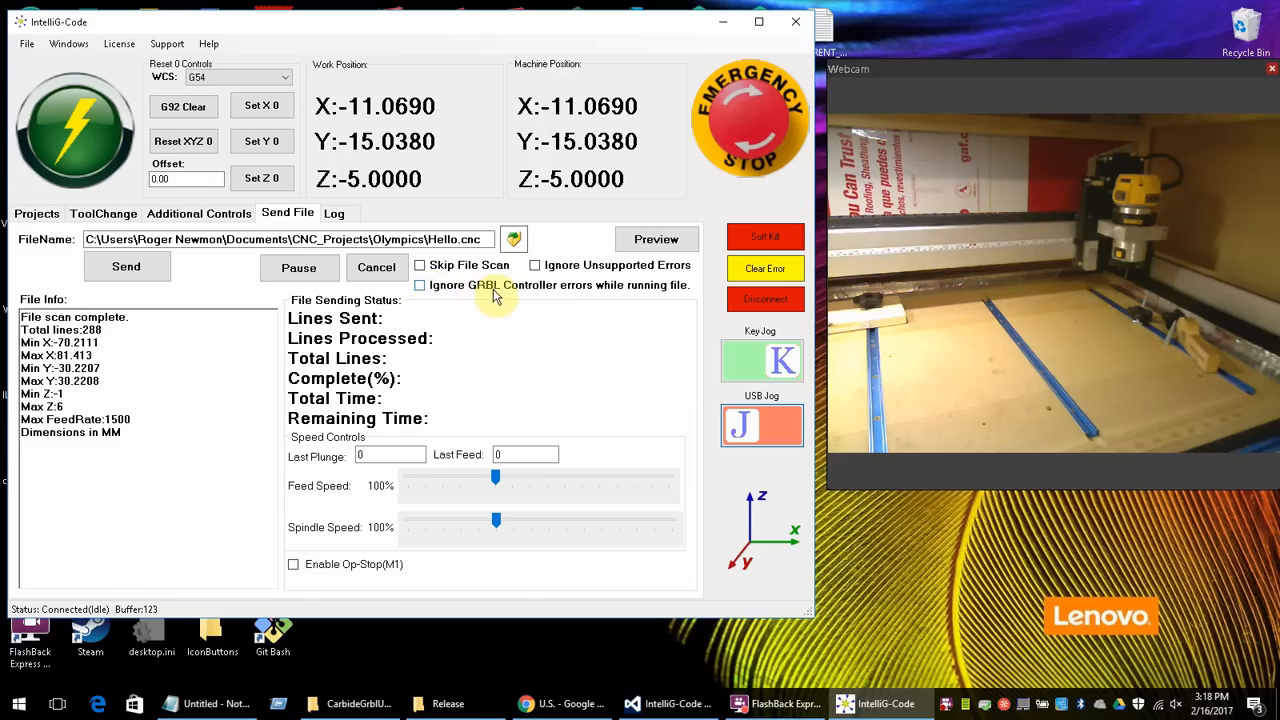
{"action": "mouse_move", "coordinate": [540, 292]}
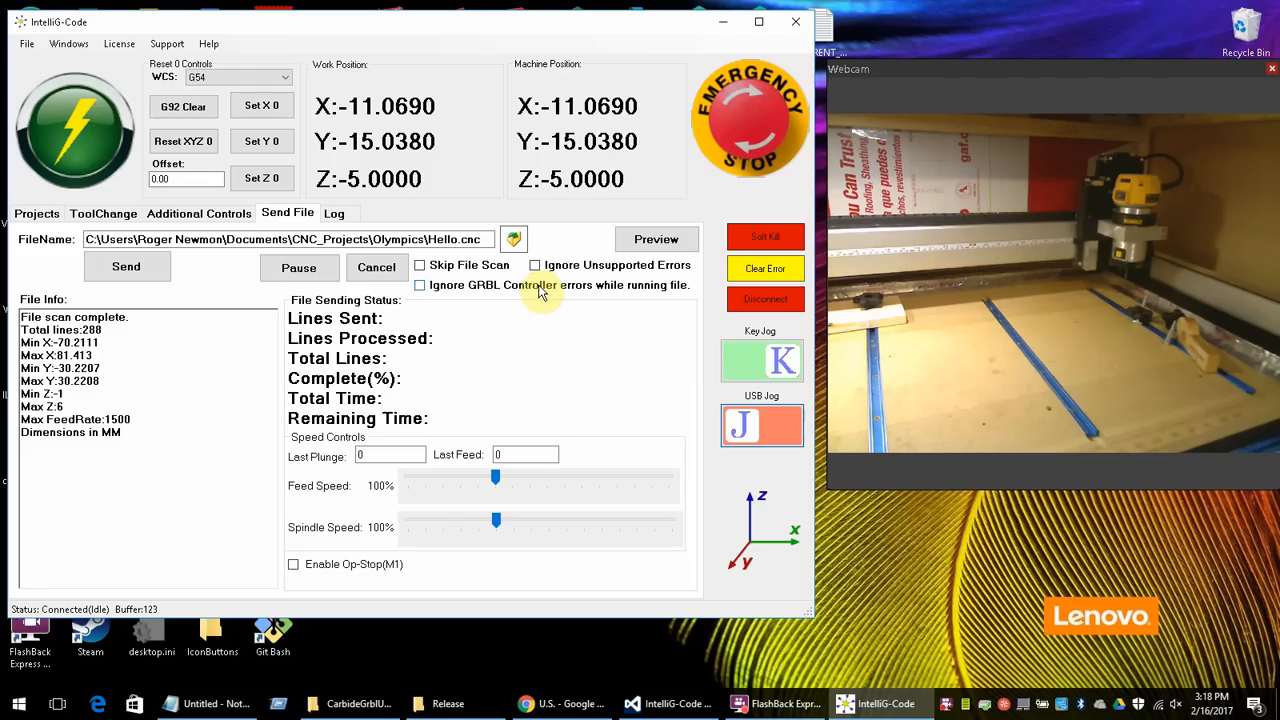
{"action": "mouse_move", "coordinate": [420, 284]}
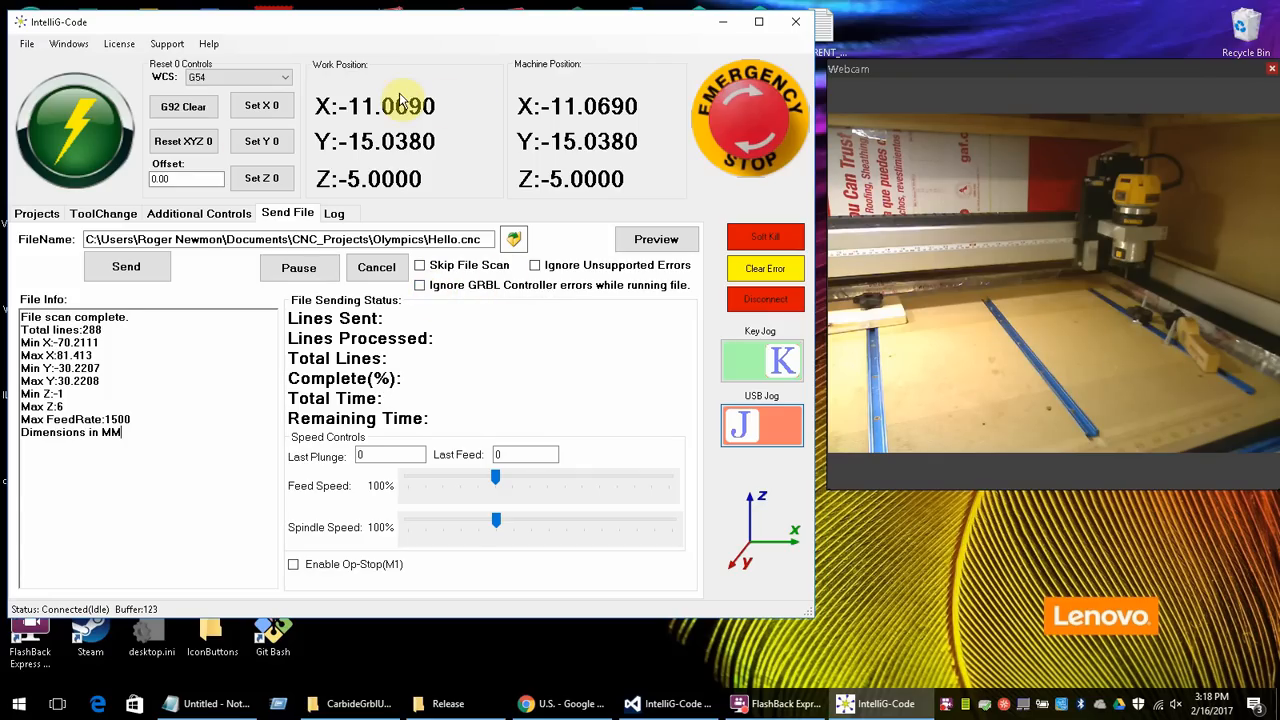
{"action": "mouse_move", "coordinate": [432, 64]}
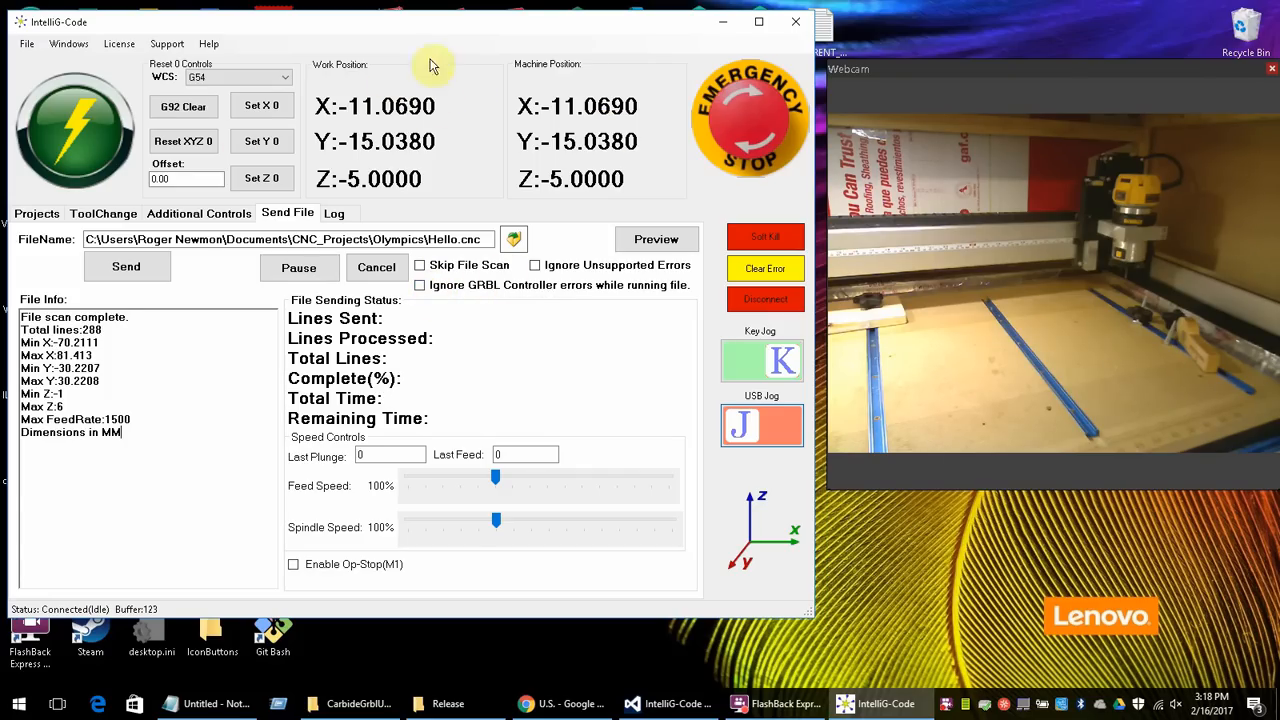
{"action": "mouse_move", "coordinate": [480, 188]}
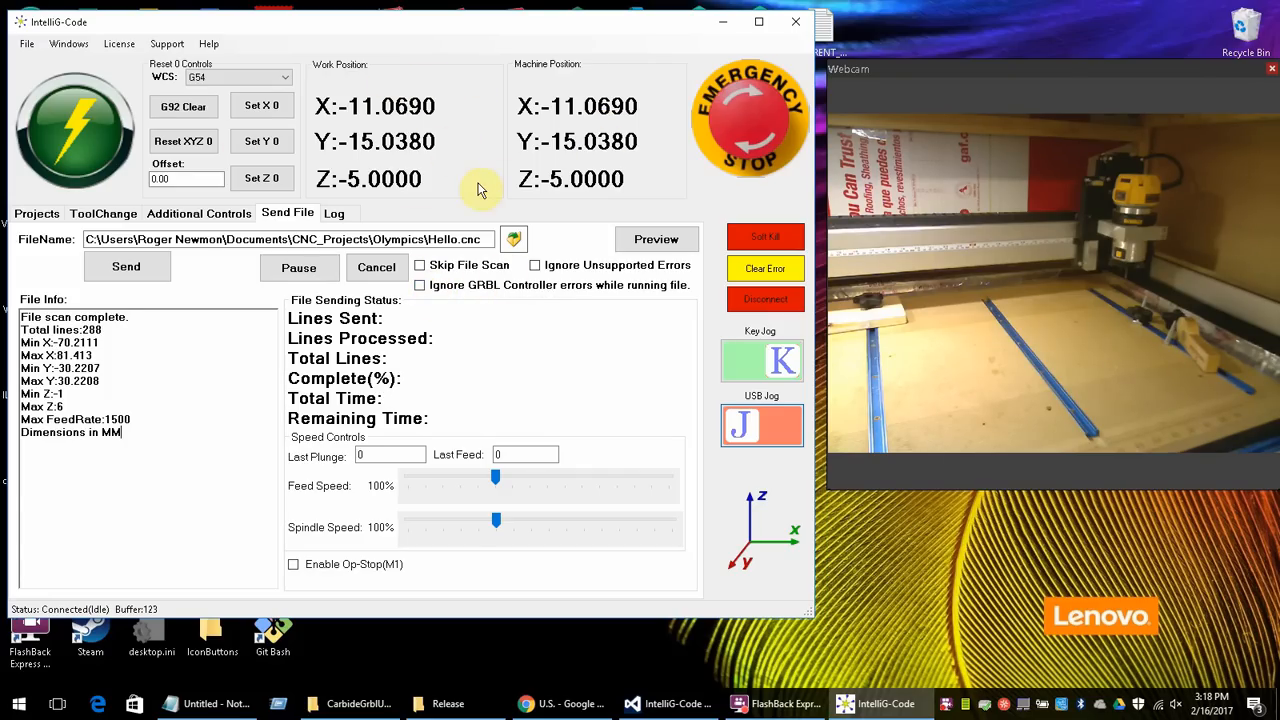
{"action": "mouse_move", "coordinate": [444, 178]}
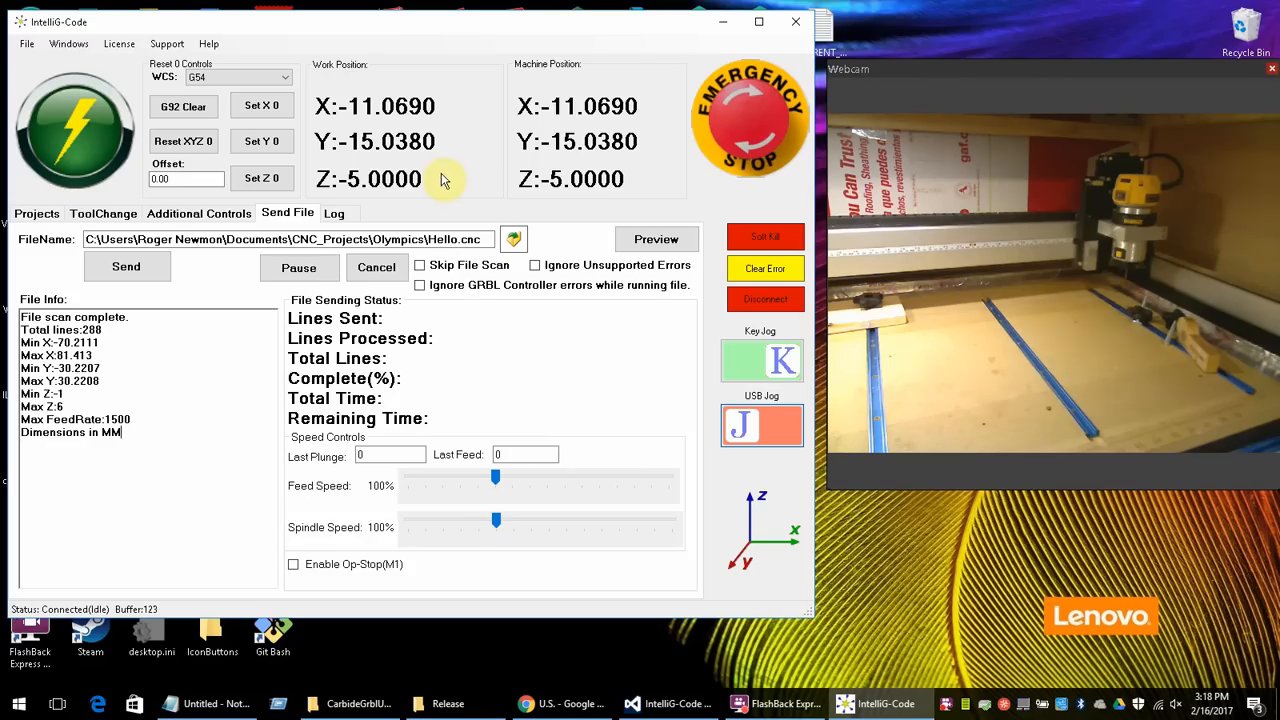
{"action": "mouse_move", "coordinate": [504, 156]}
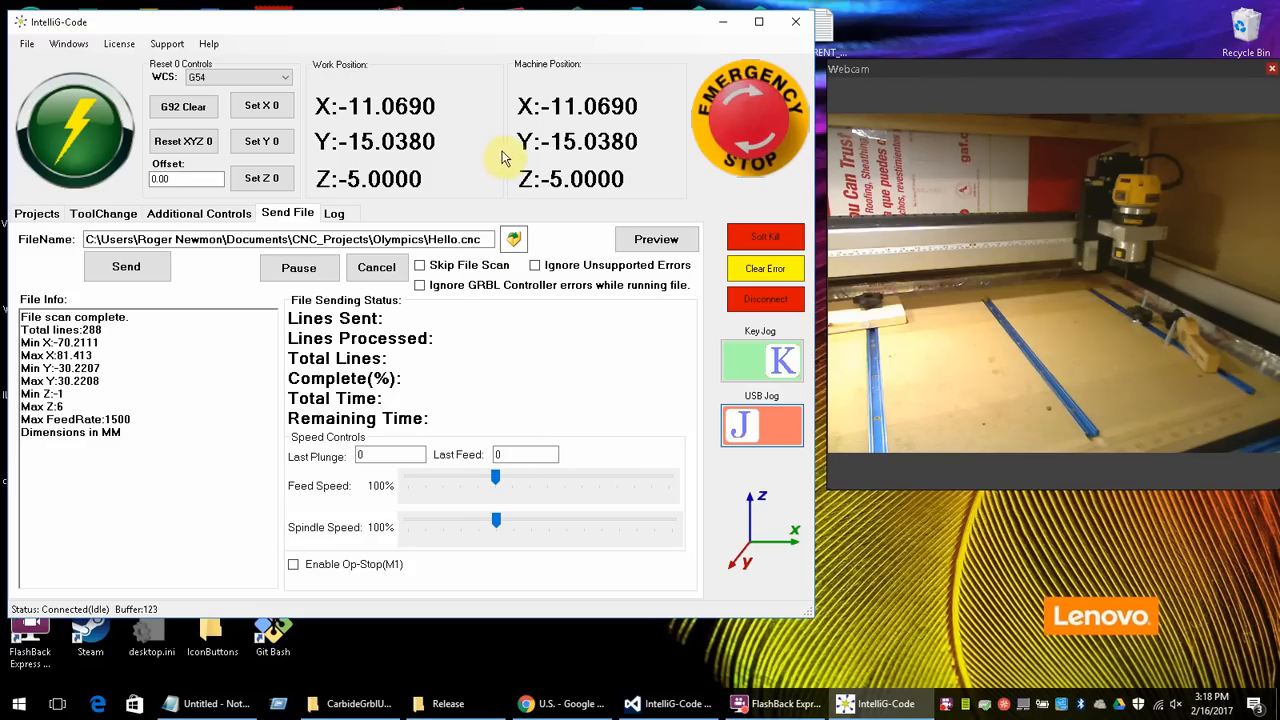
{"action": "mouse_move", "coordinate": [600, 150]}
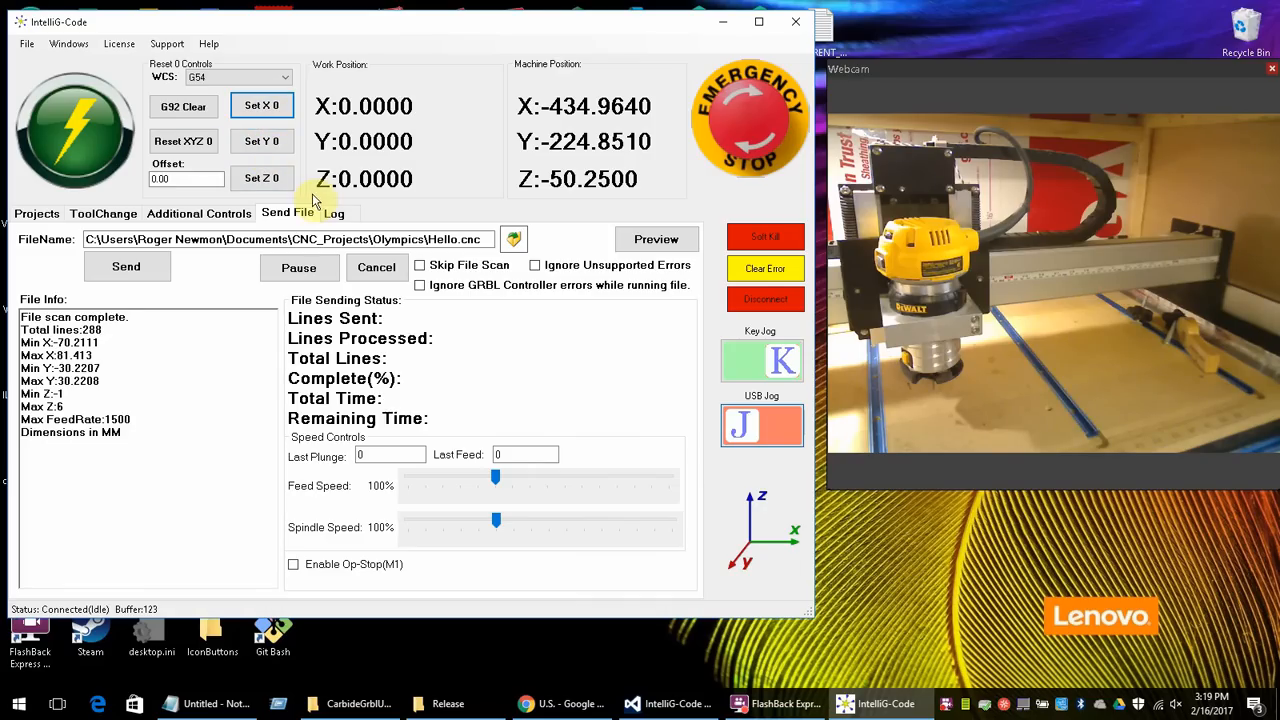
{"action": "mouse_move", "coordinate": [184, 140]}
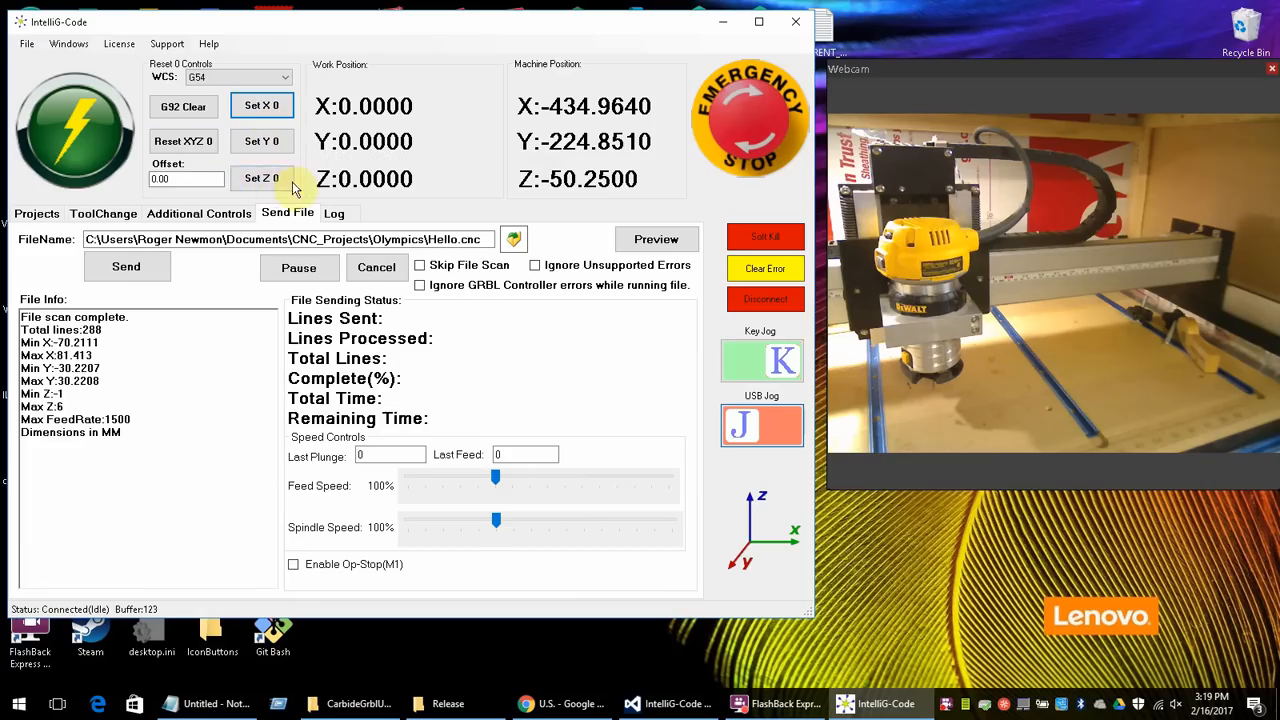
{"action": "left_click", "coordinate": [104, 212]}
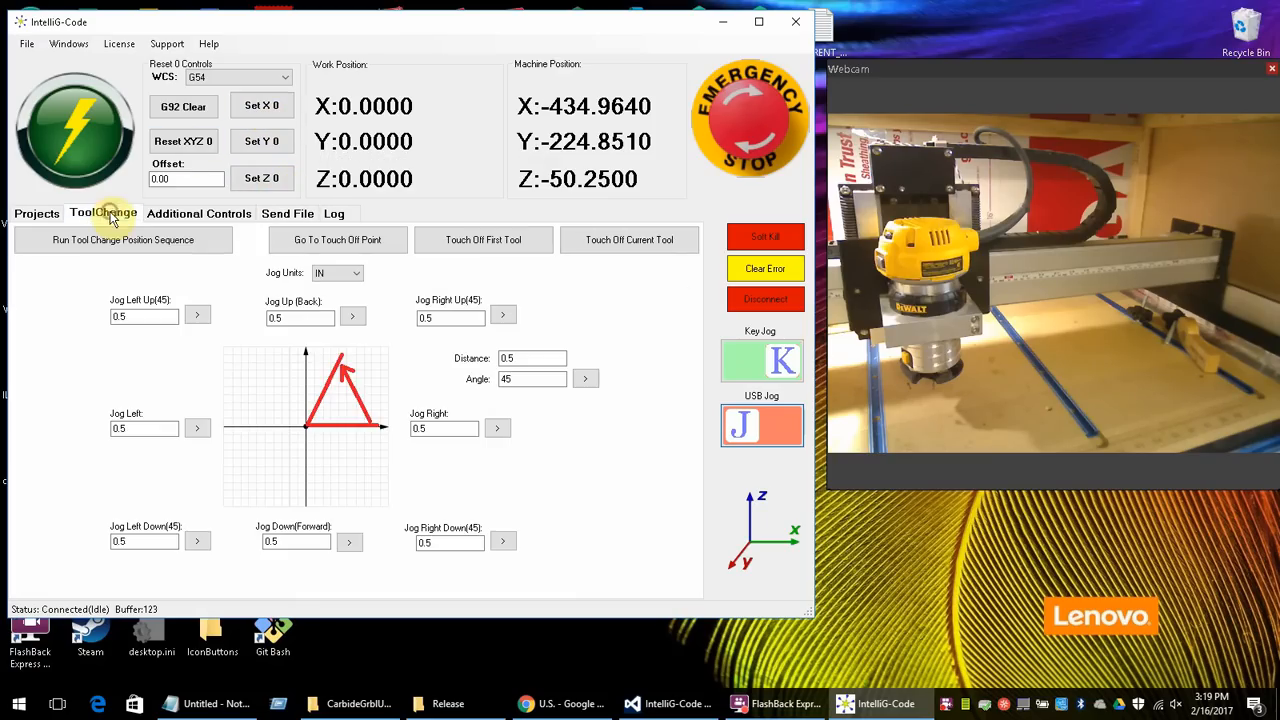
{"action": "left_click", "coordinate": [198, 212]}
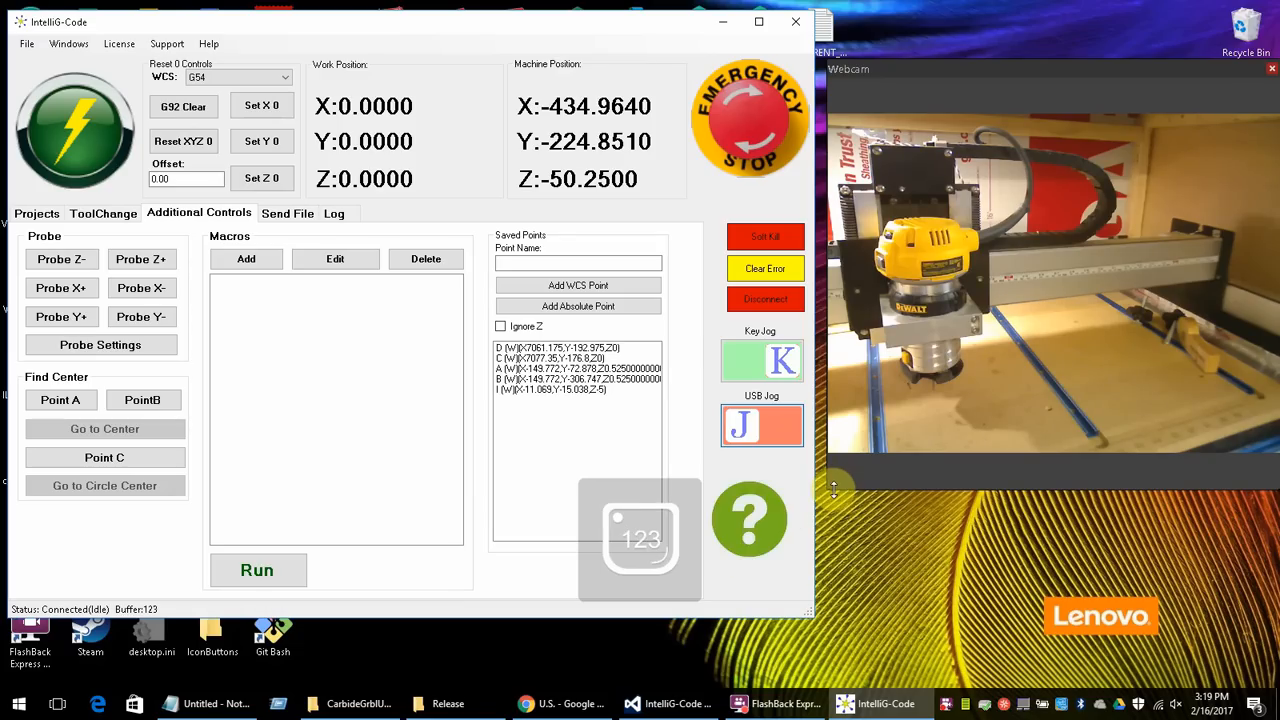
{"action": "left_click", "coordinate": [748, 520]}
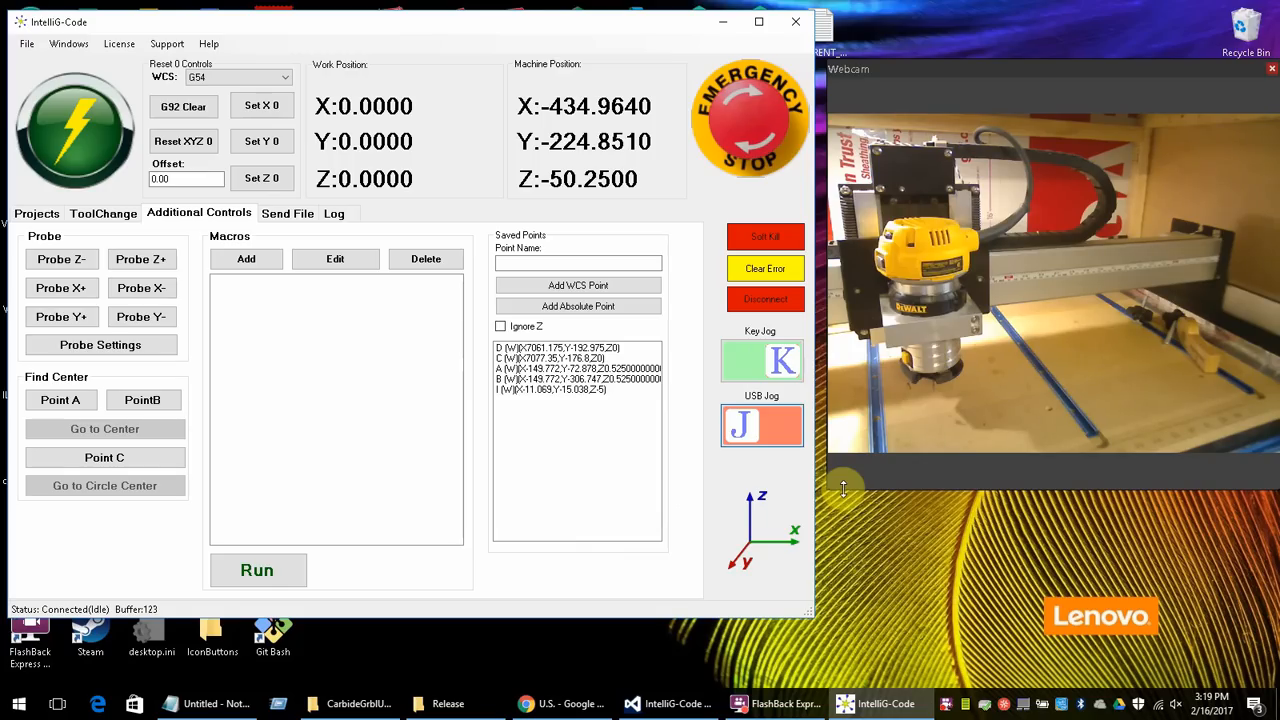
{"action": "mouse_move", "coordinate": [844, 500]}
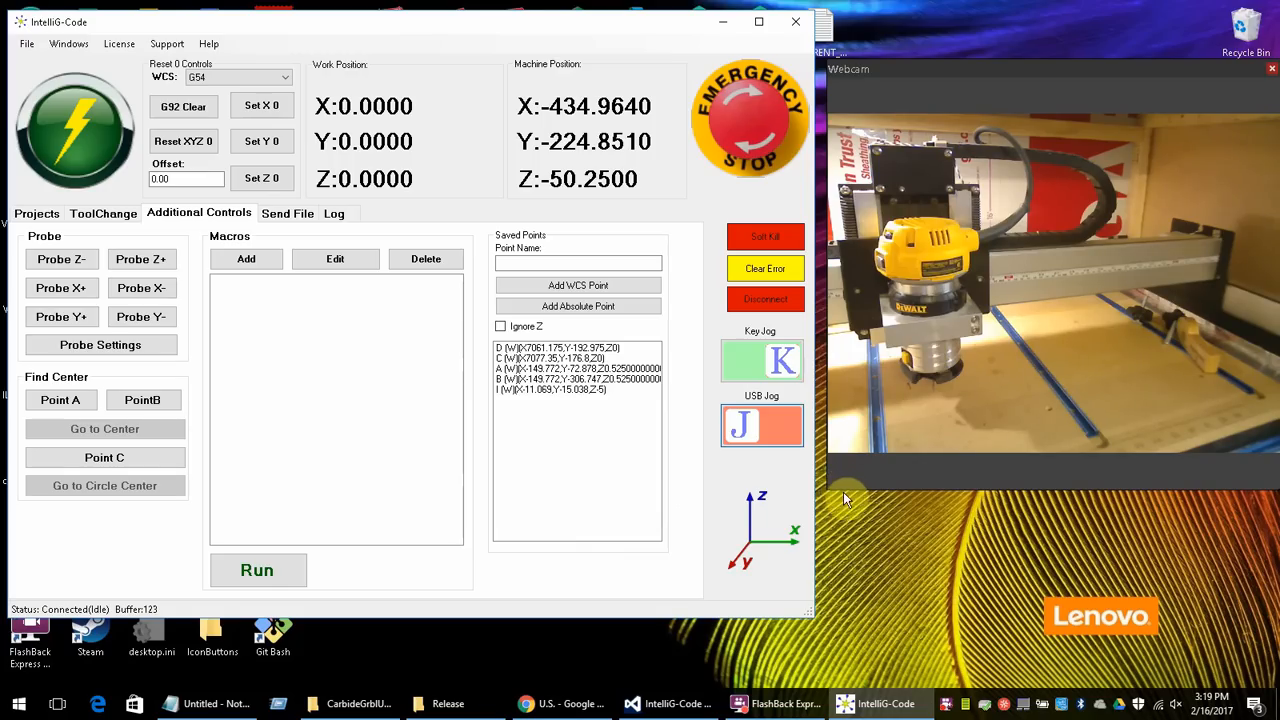
{"action": "mouse_move", "coordinate": [436, 392]}
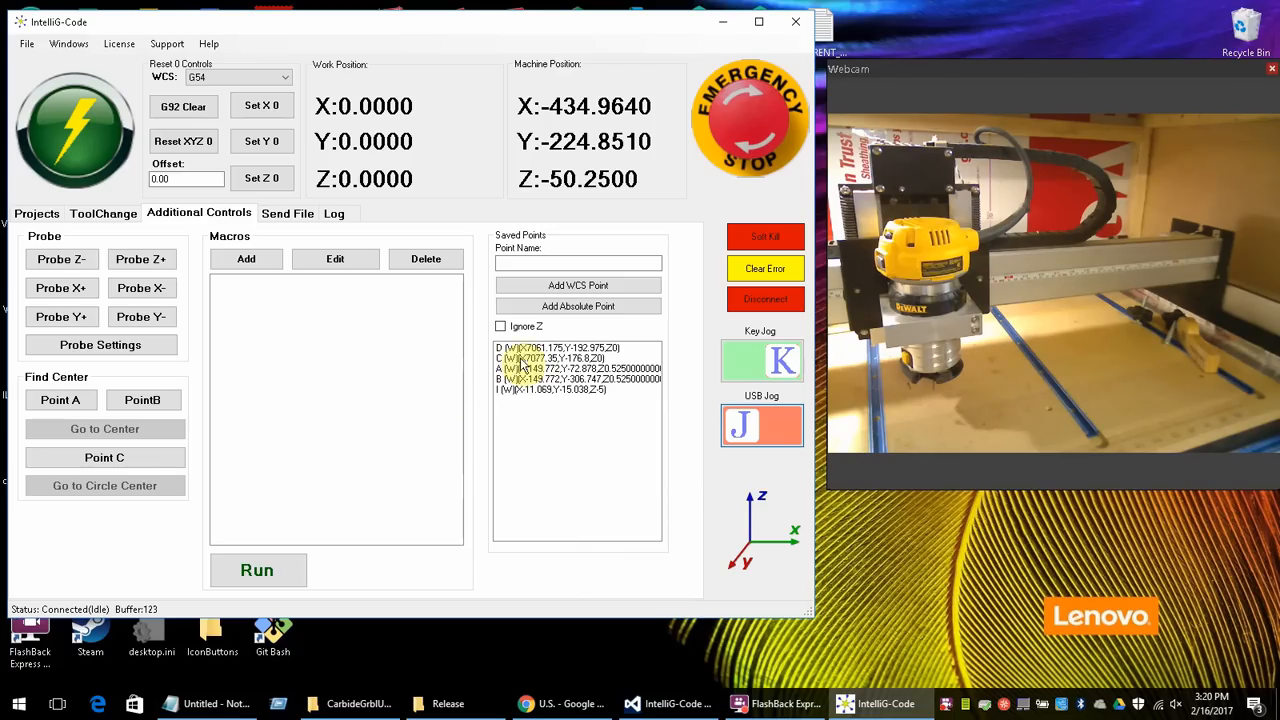
{"action": "left_click", "coordinate": [576, 380]}
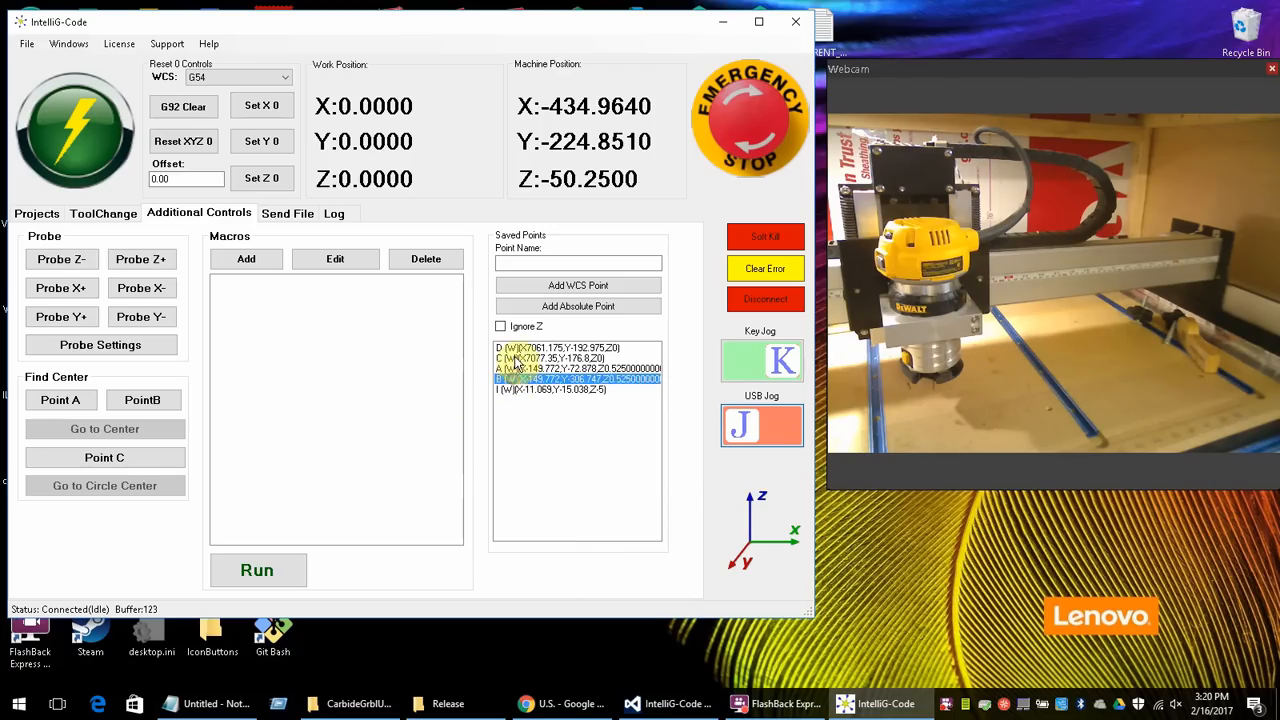
{"action": "left_click", "coordinate": [556, 388]}
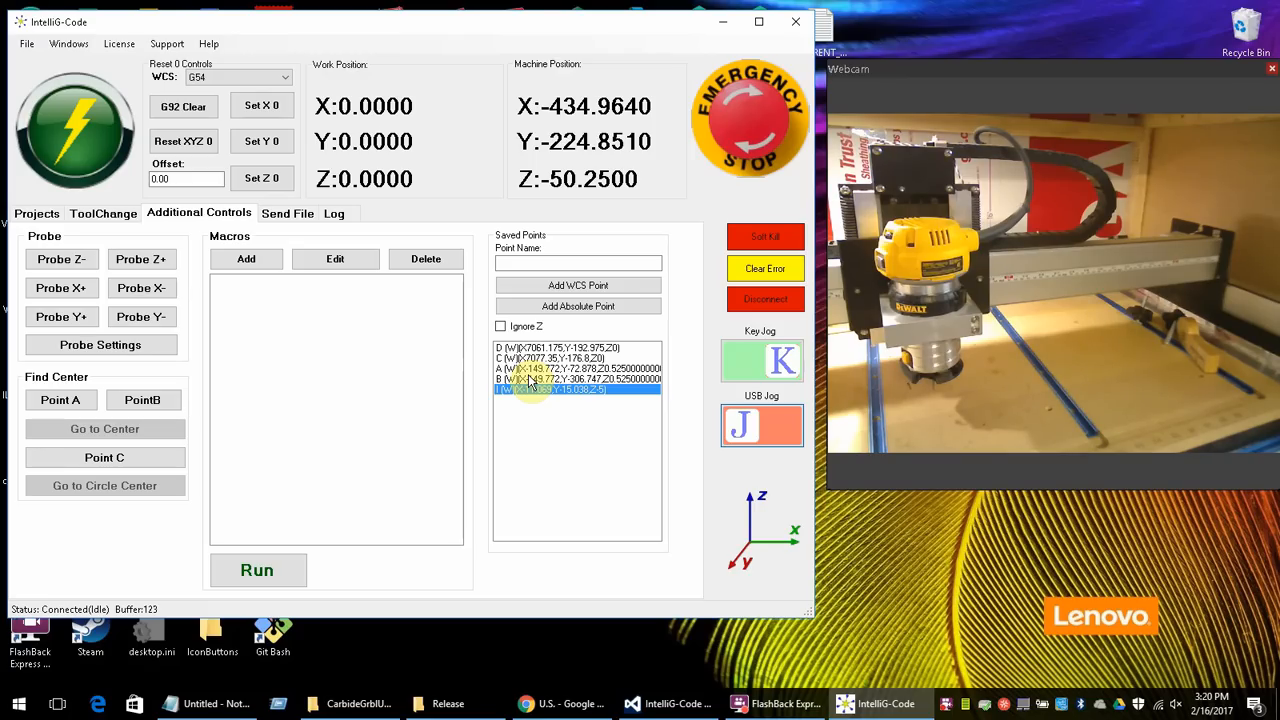
{"action": "left_click", "coordinate": [578, 264]}
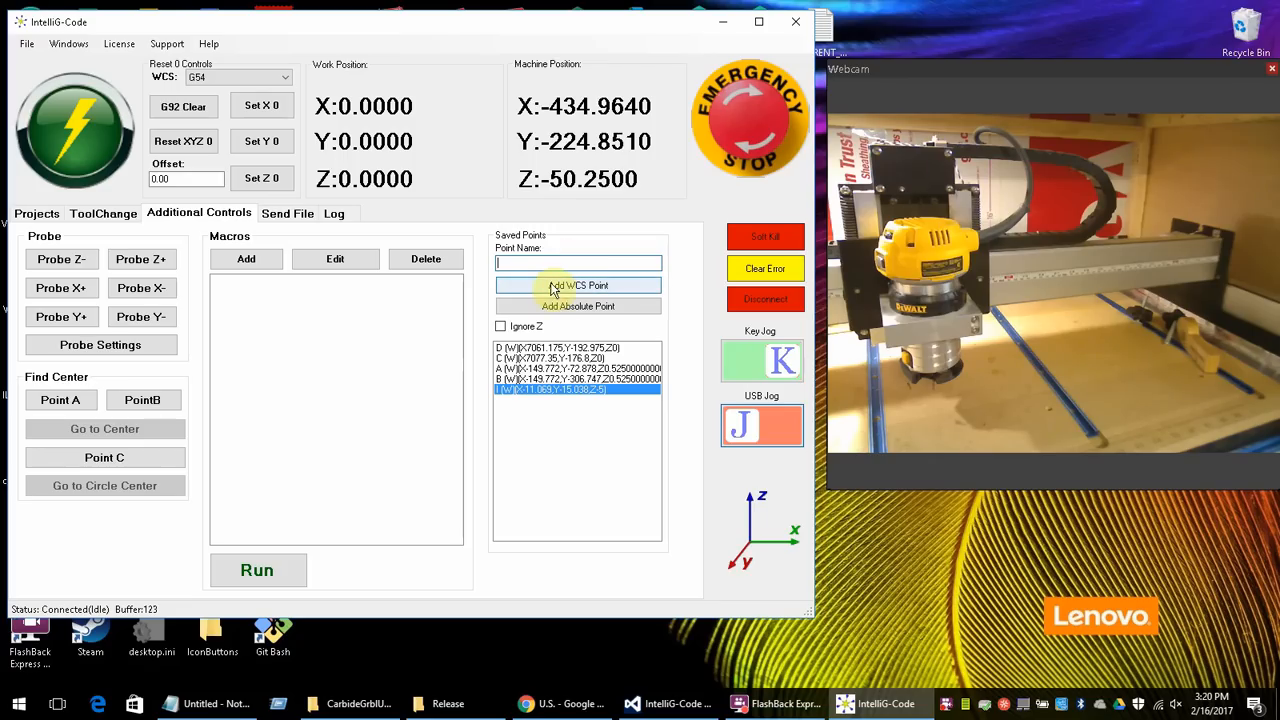
{"action": "mouse_move", "coordinate": [524, 320]}
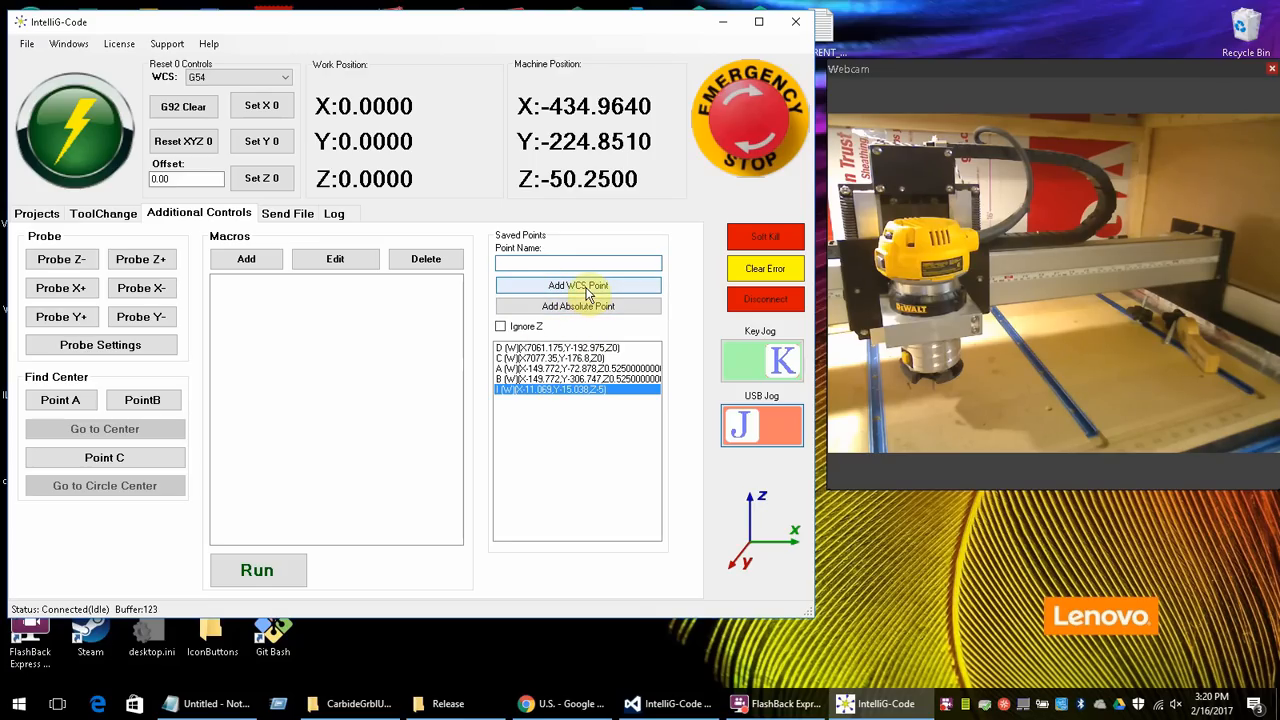
{"action": "left_click", "coordinate": [284, 76]}
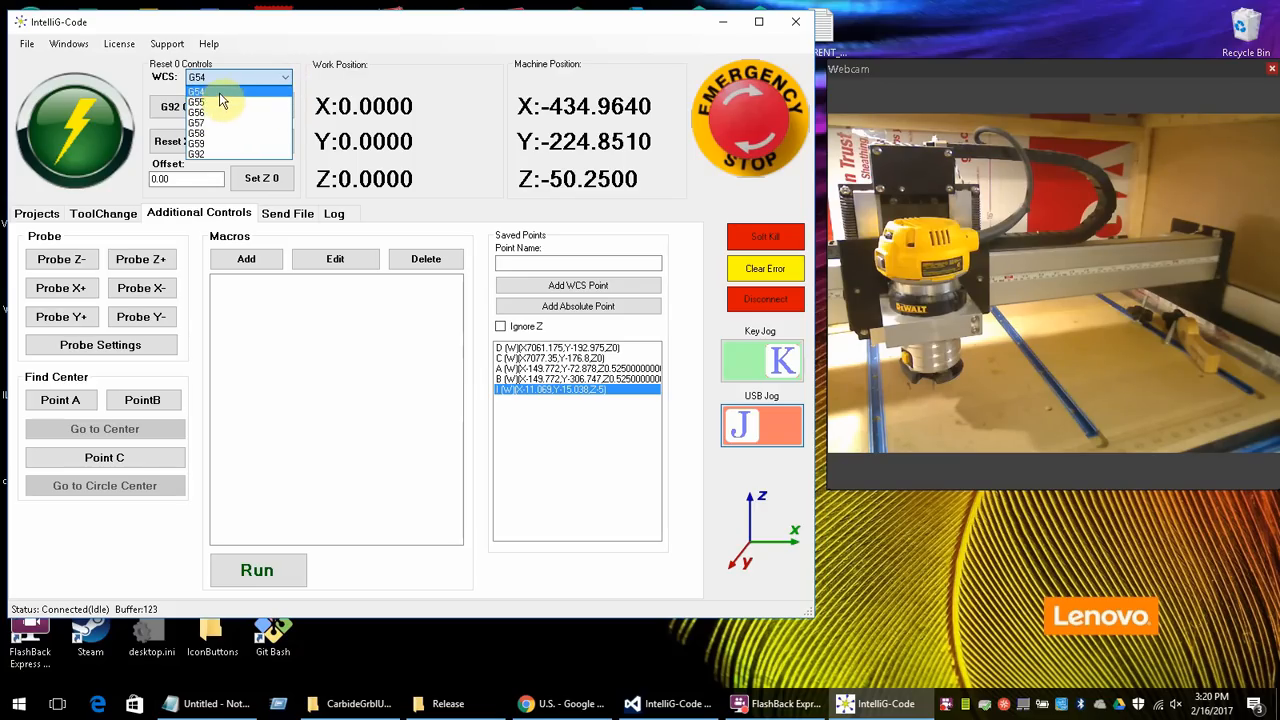
{"action": "left_click", "coordinate": [196, 100]}
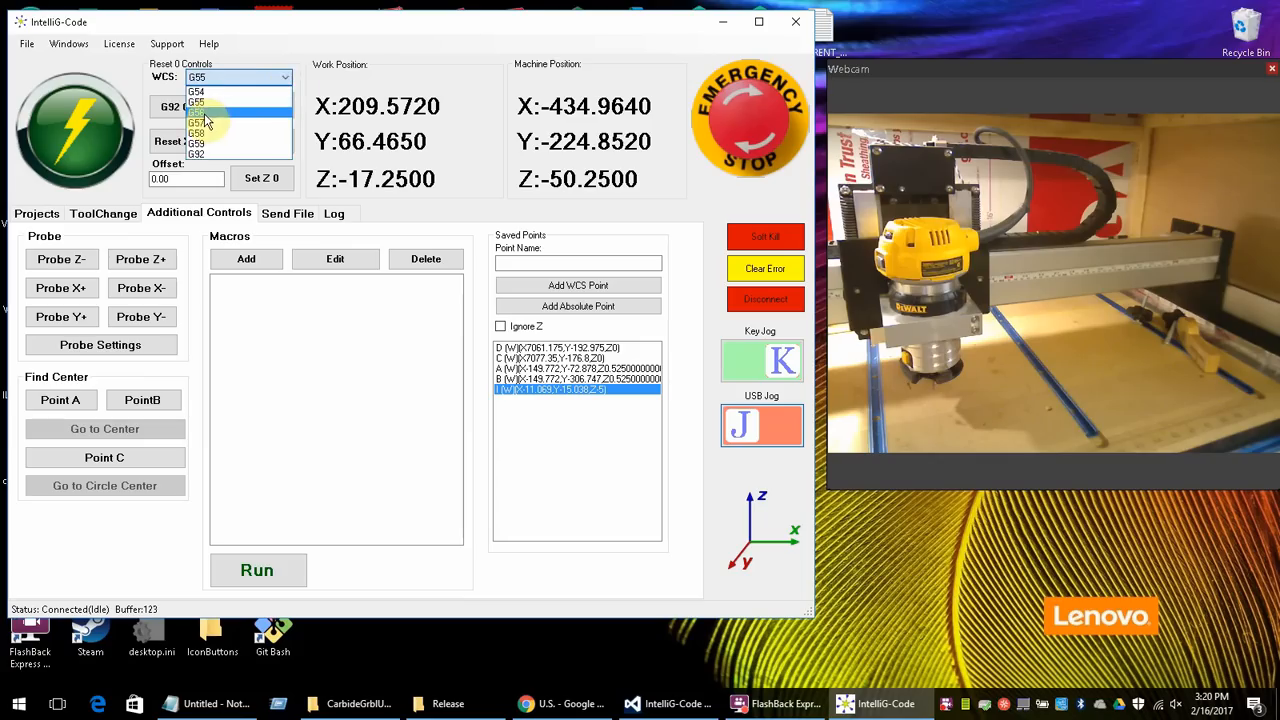
{"action": "left_click", "coordinate": [196, 112]}
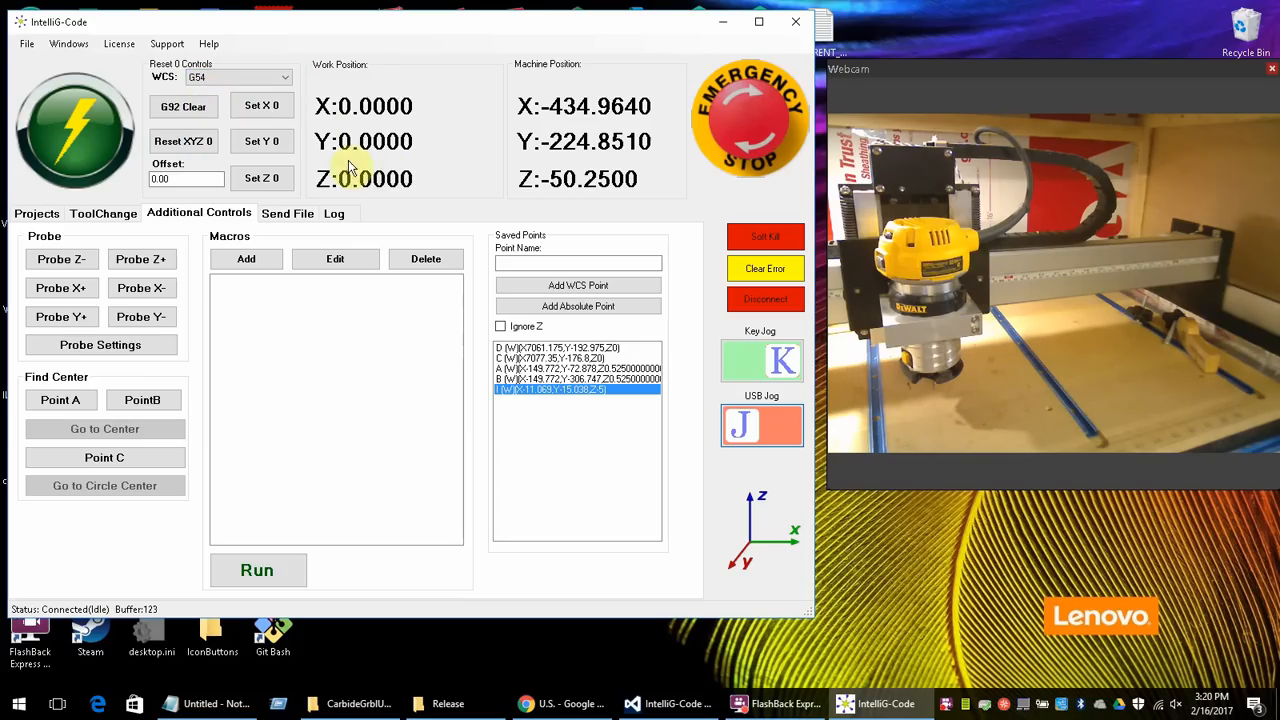
{"action": "mouse_move", "coordinate": [384, 176]}
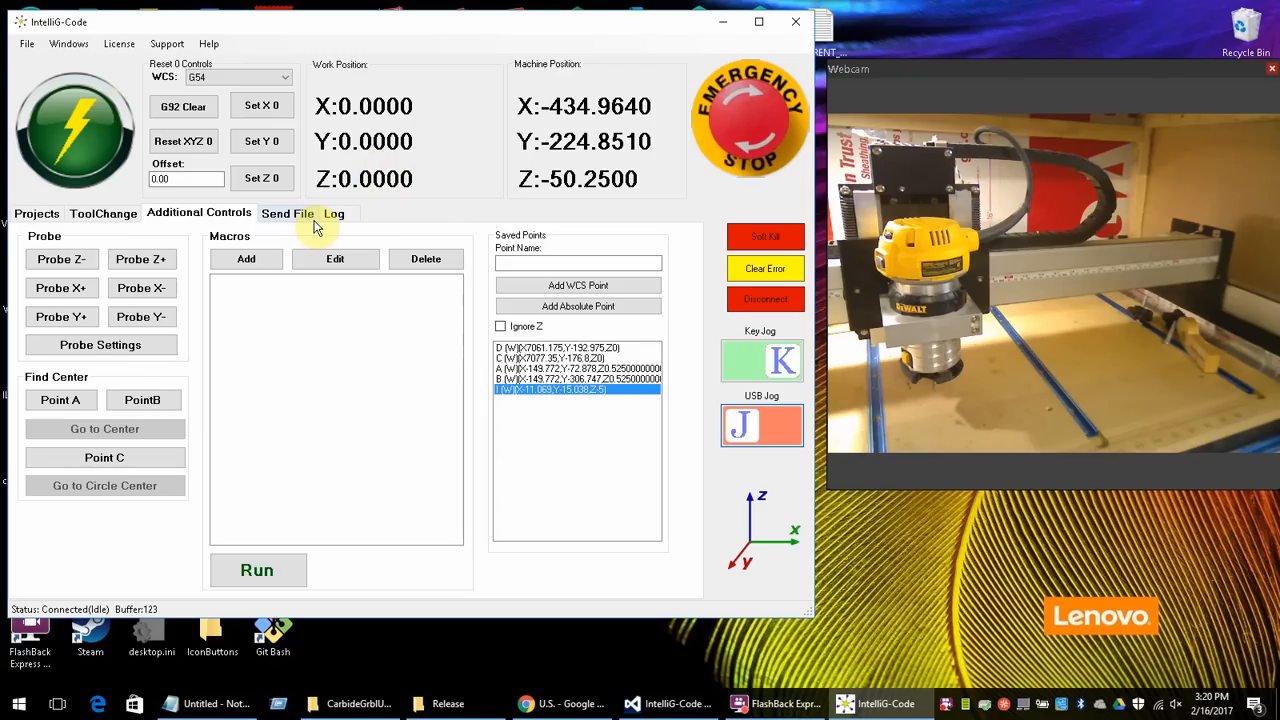
{"action": "mouse_move", "coordinate": [350, 232]}
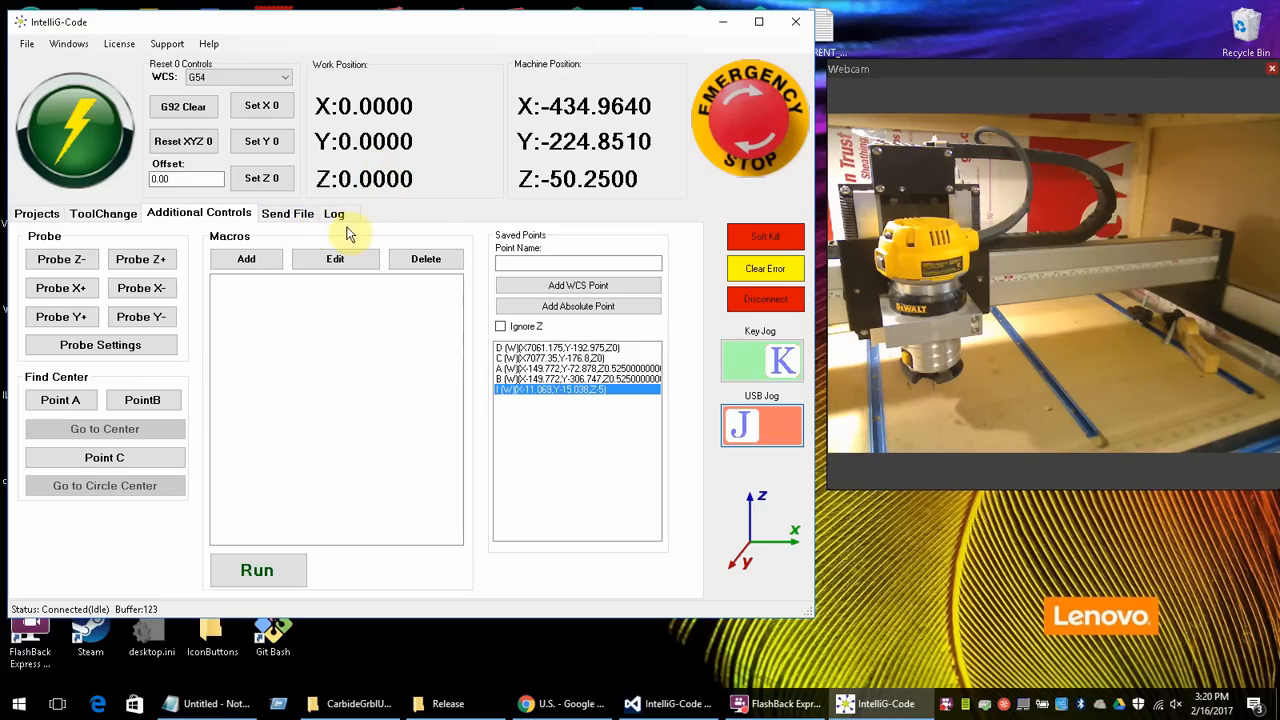
- Send the Hello G-code file to the machine and resume it from hold so it streams
{"action": "left_click", "coordinate": [288, 212]}
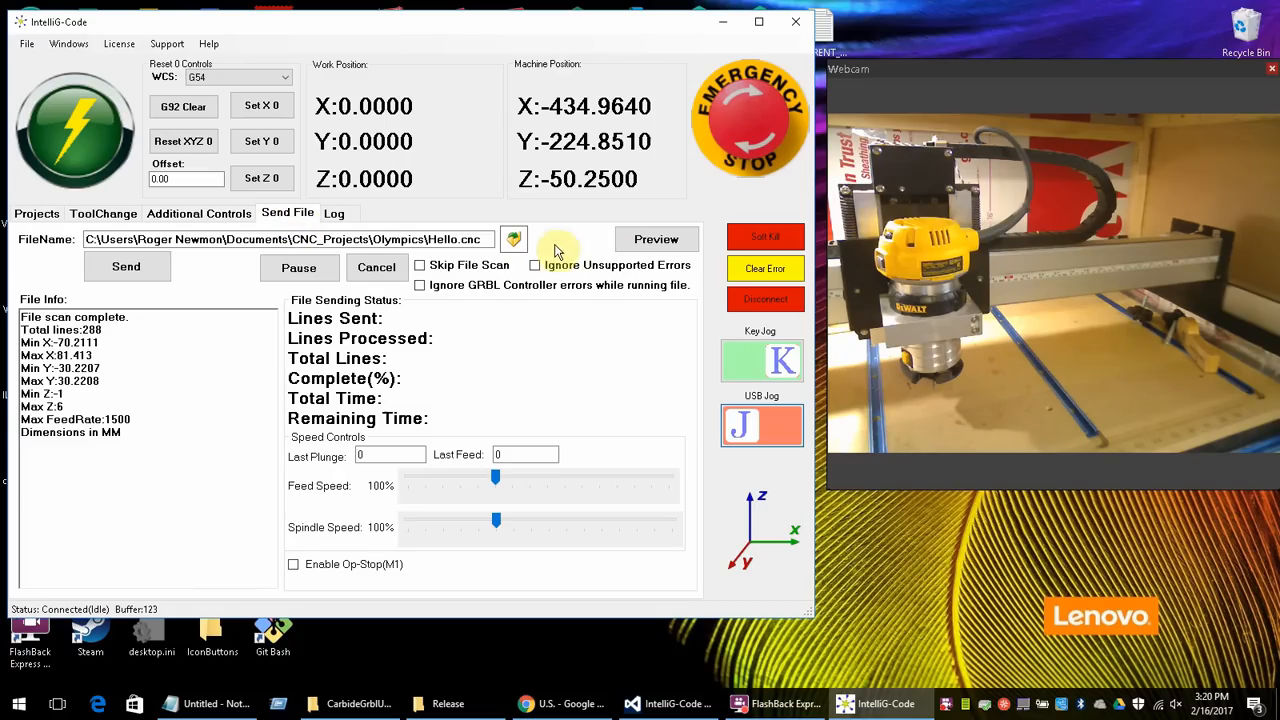
{"action": "mouse_move", "coordinate": [536, 344]}
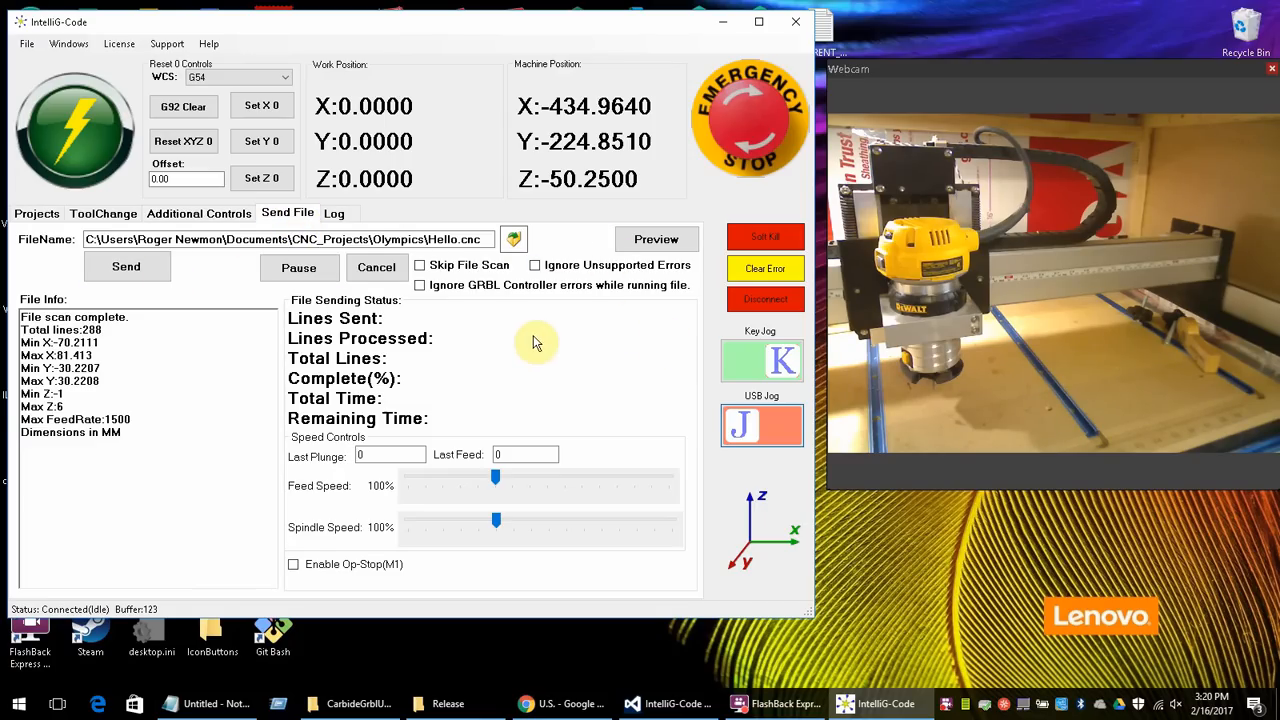
{"action": "mouse_move", "coordinate": [490, 320]}
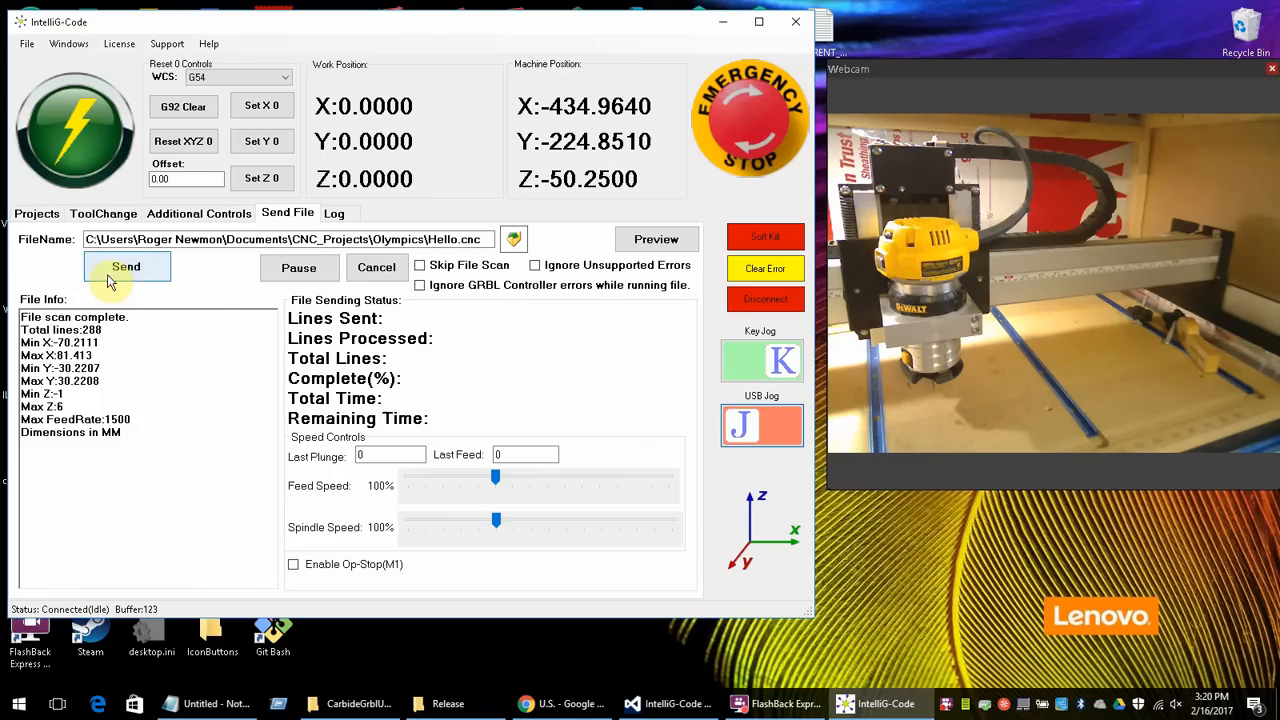
{"action": "mouse_move", "coordinate": [126, 266]}
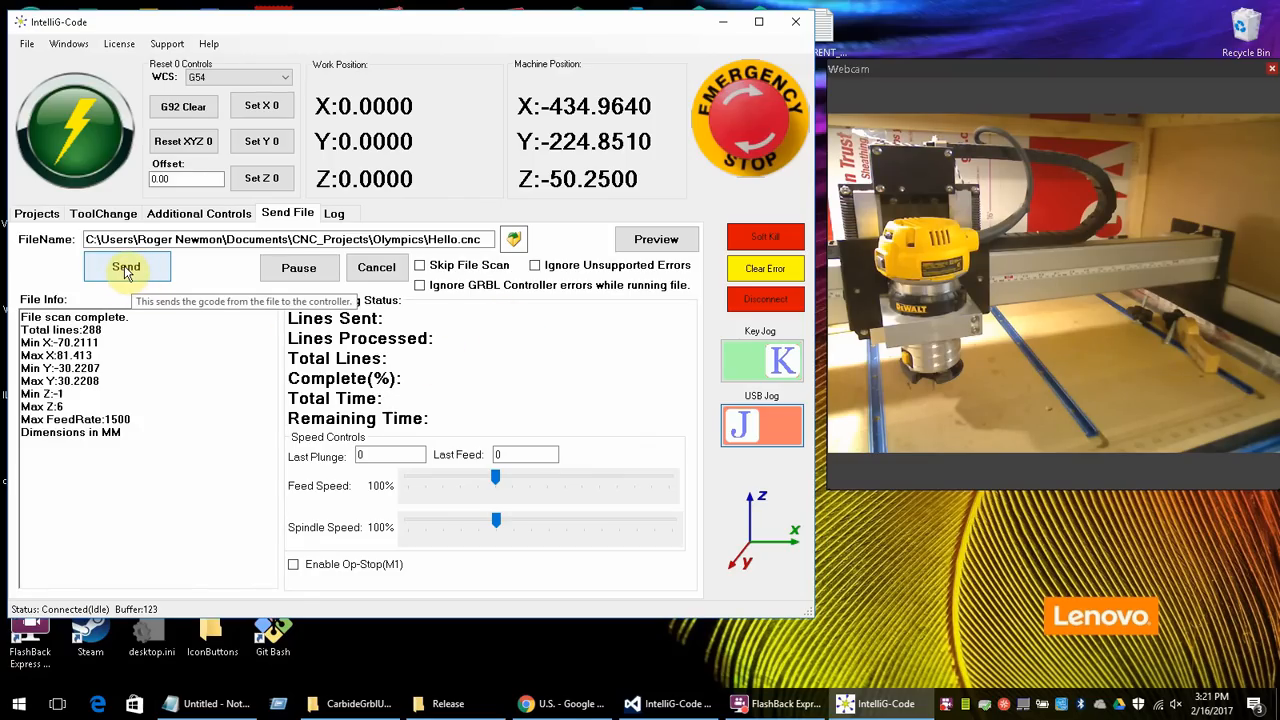
{"action": "left_click", "coordinate": [126, 266]}
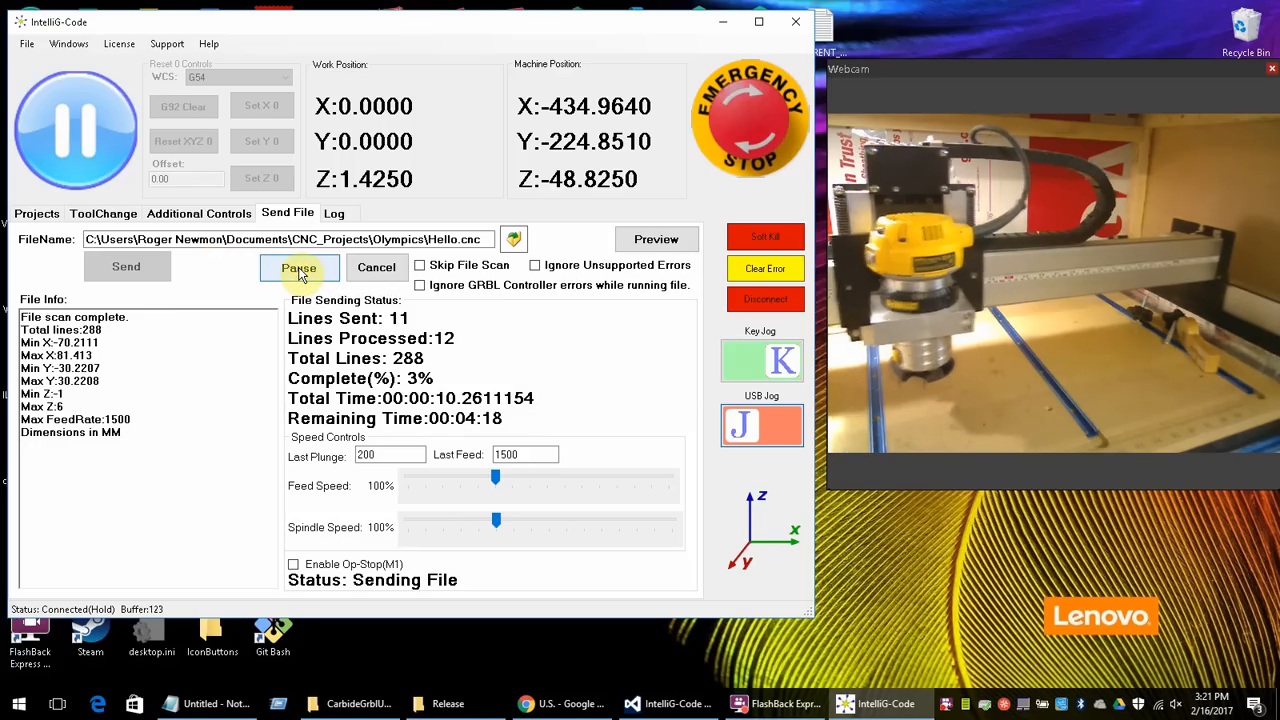
{"action": "left_click", "coordinate": [300, 268]}
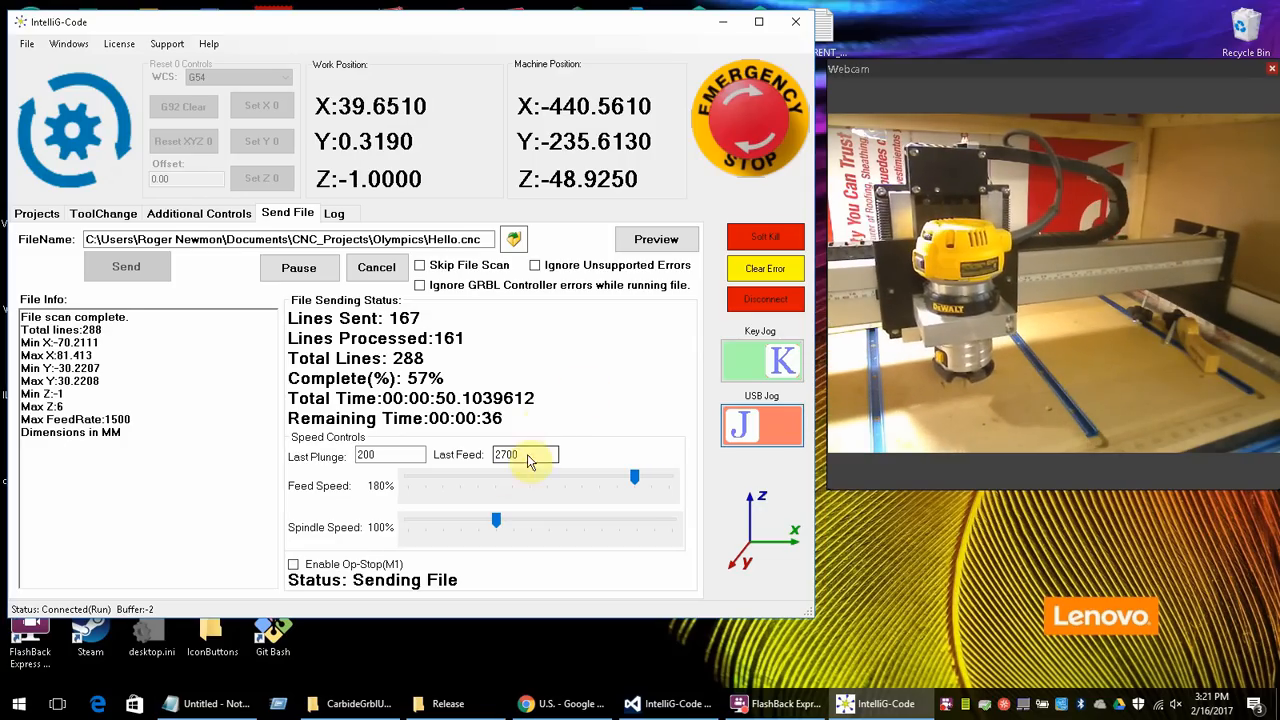
{"action": "mouse_move", "coordinate": [390, 454]}
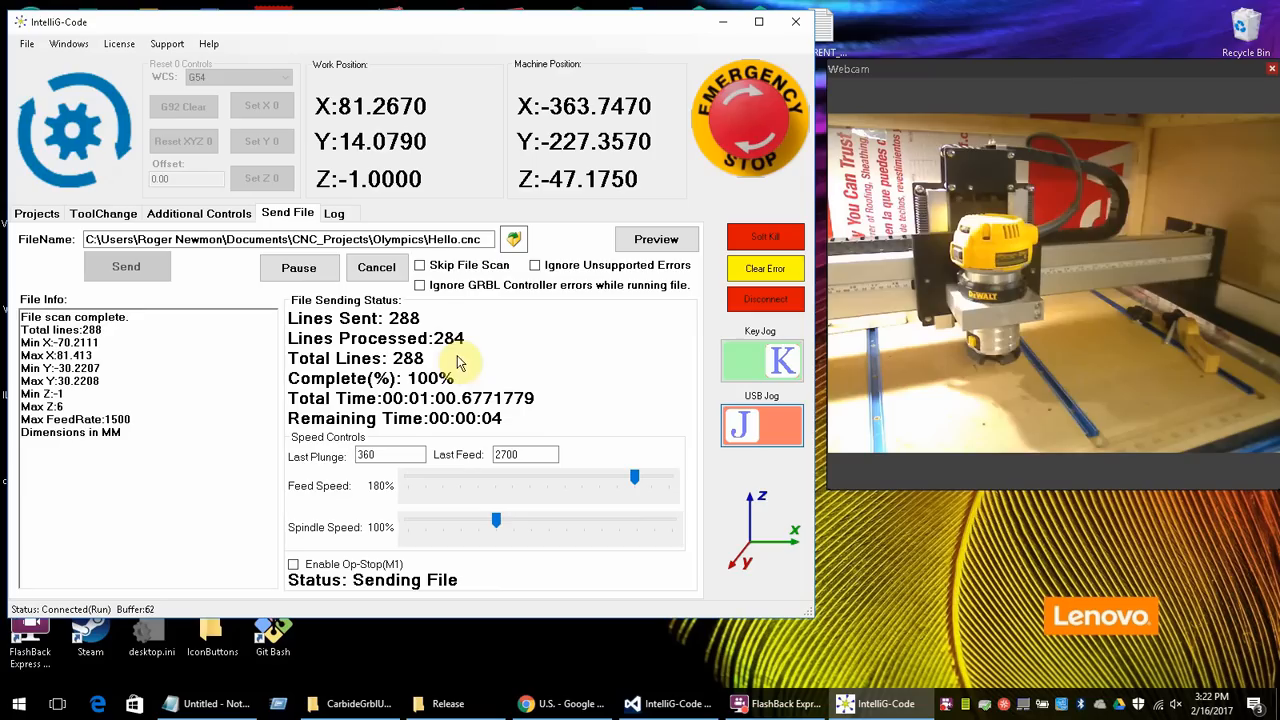
- Release the machine from hold after the job and list the controller settings with $$ in the log
{"action": "left_click", "coordinate": [300, 266]}
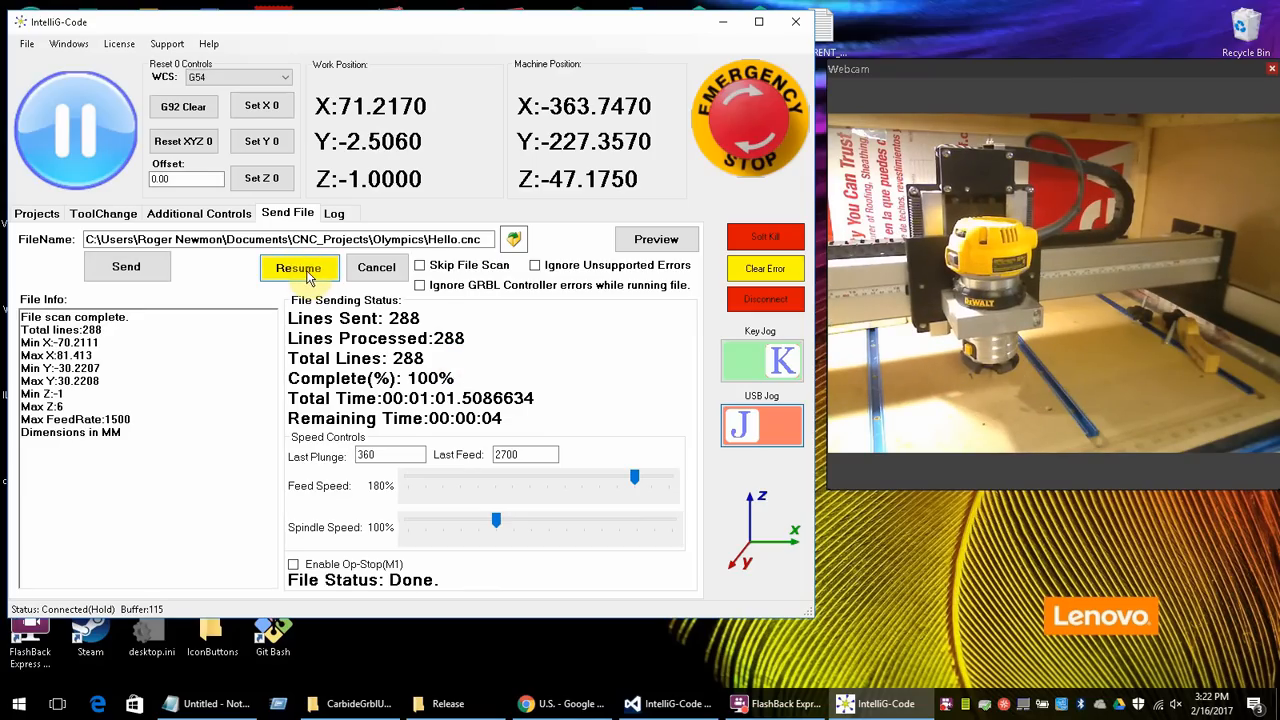
{"action": "left_click", "coordinate": [300, 268]}
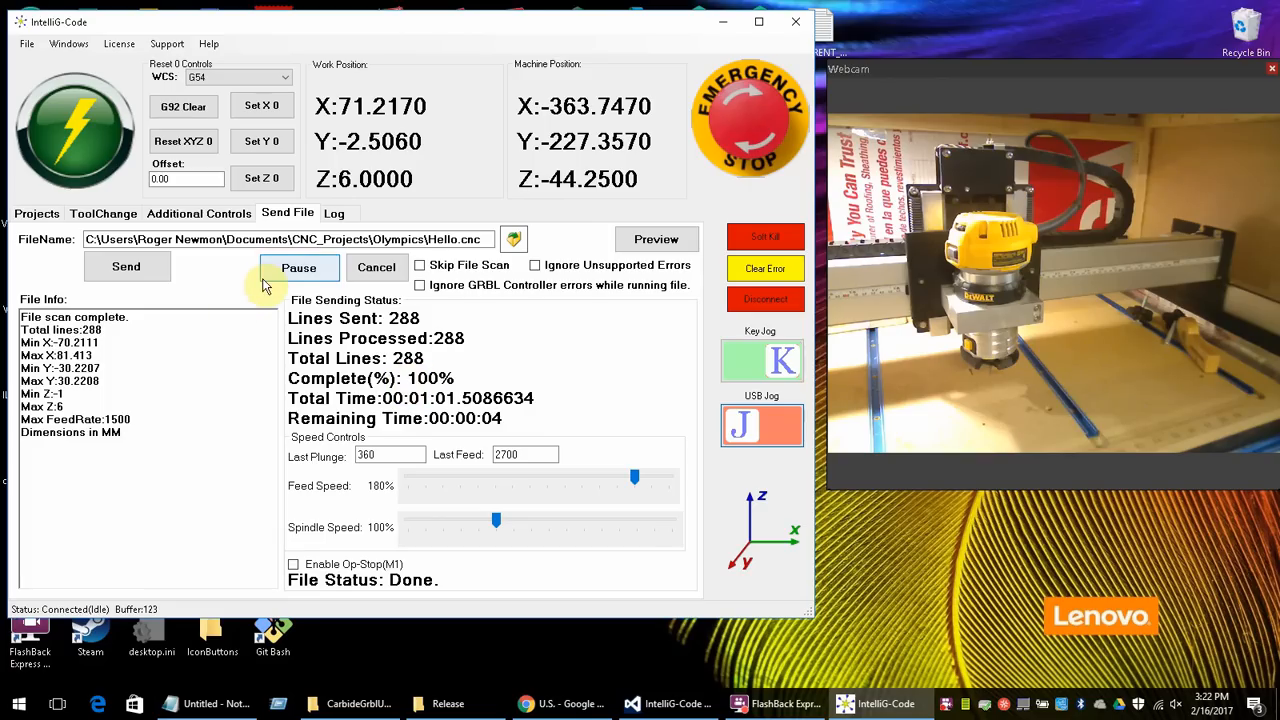
{"action": "mouse_move", "coordinate": [332, 214]}
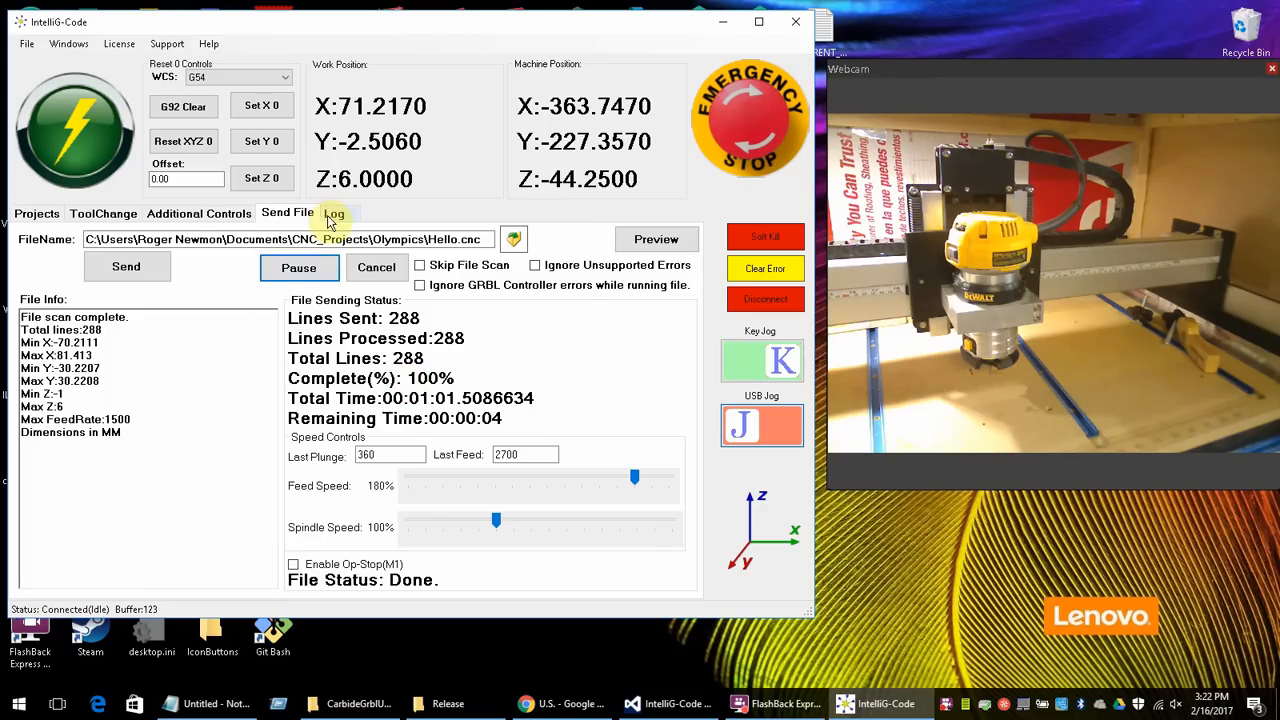
{"action": "left_click", "coordinate": [334, 212]}
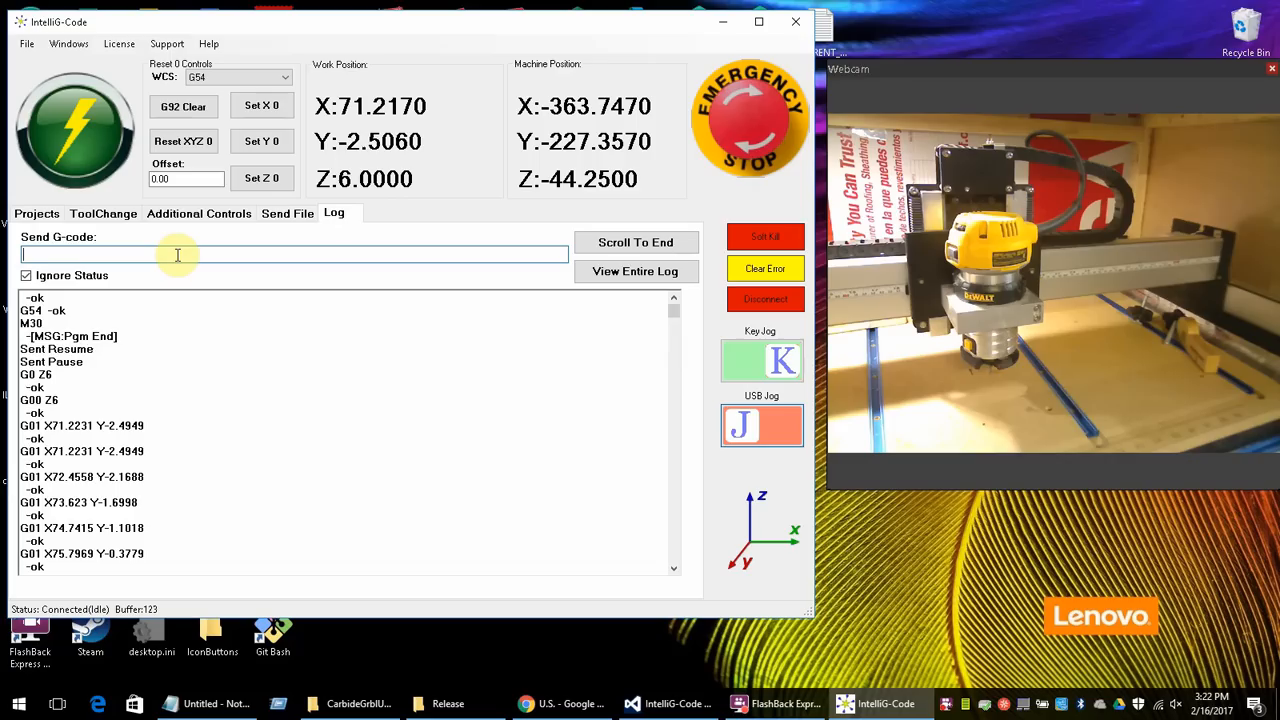
{"action": "type", "text": "$$"}
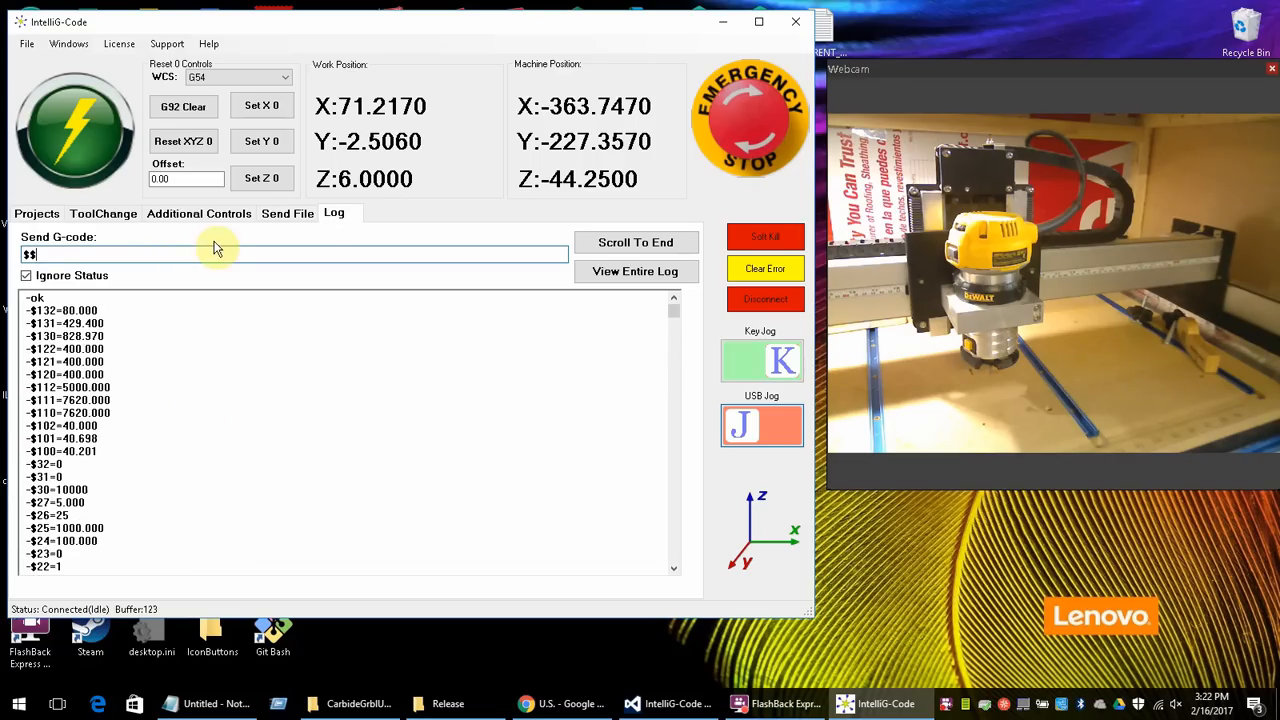
- Show the tool change controls and bring up the Windows list of extra tools
{"action": "left_click", "coordinate": [288, 212]}
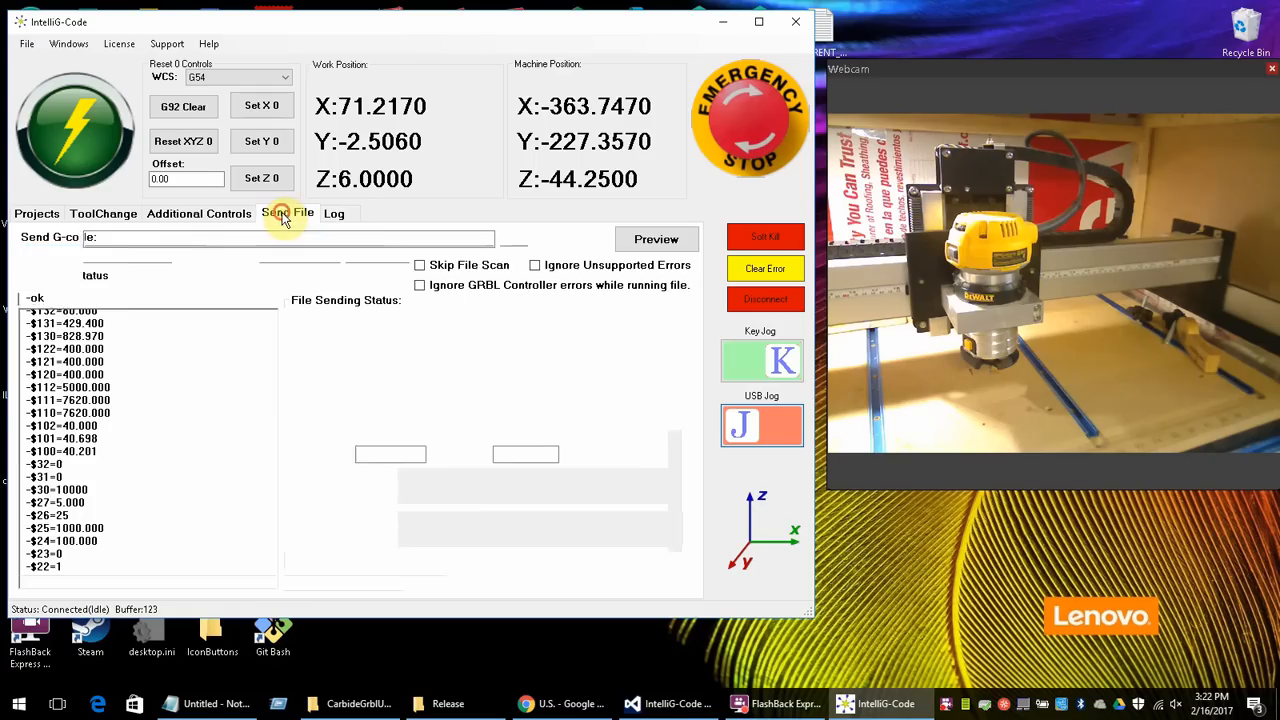
{"action": "left_click", "coordinate": [200, 212]}
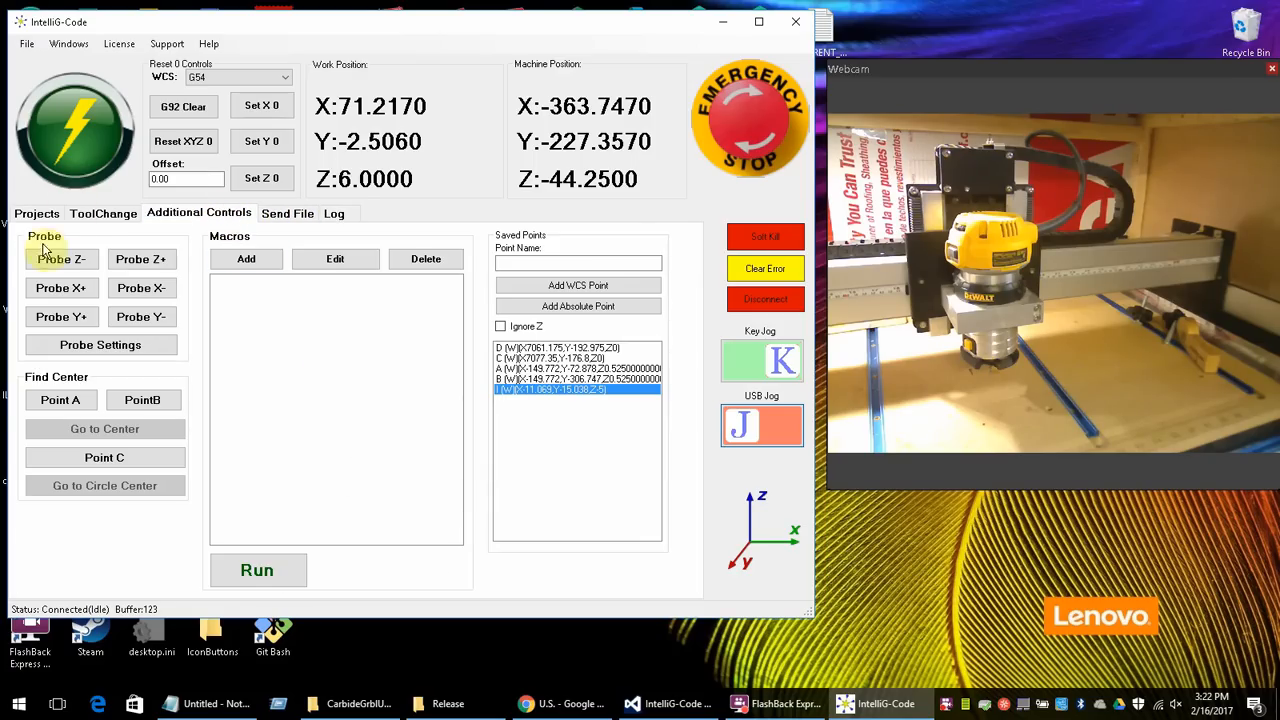
{"action": "mouse_move", "coordinate": [284, 46]}
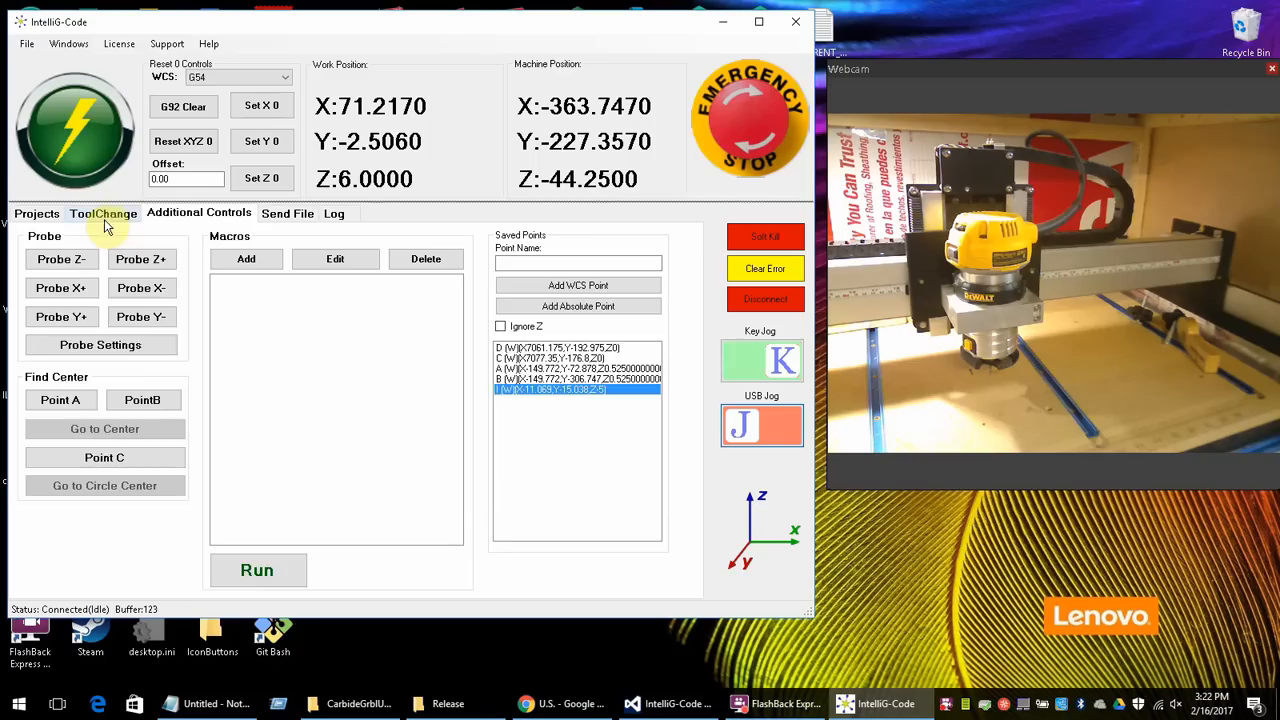
{"action": "left_click", "coordinate": [104, 212]}
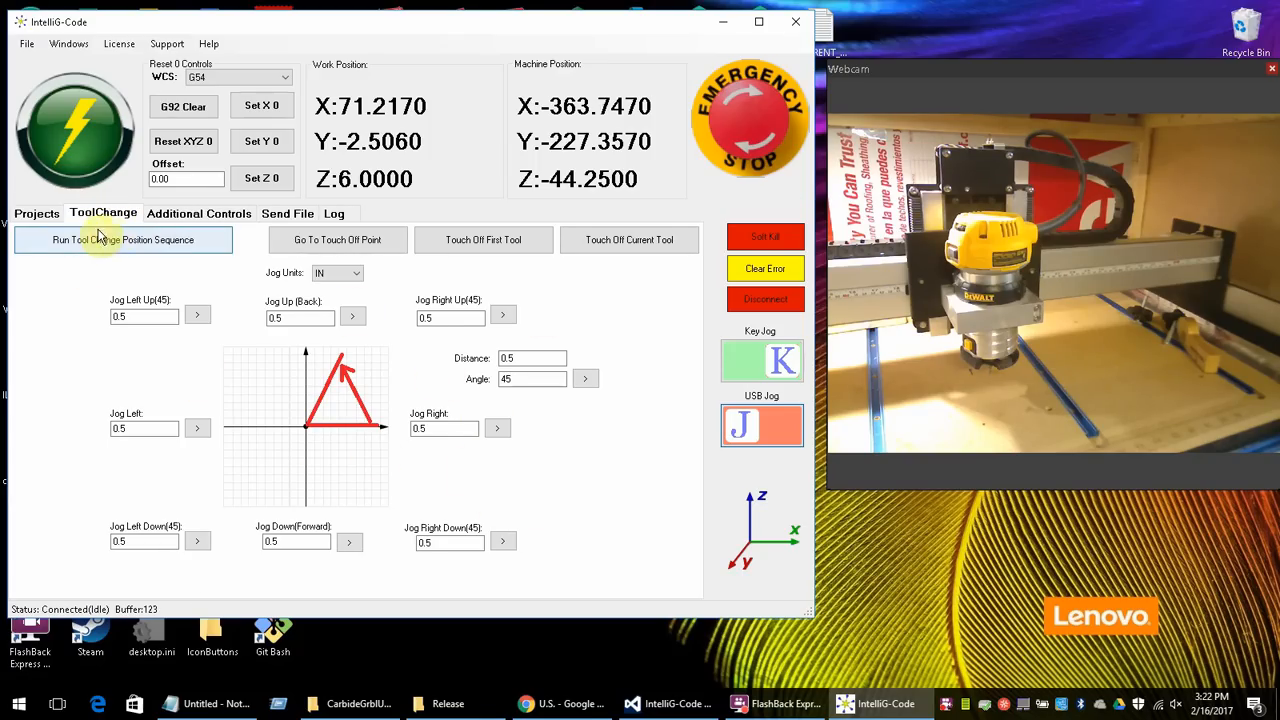
{"action": "left_click", "coordinate": [68, 44]}
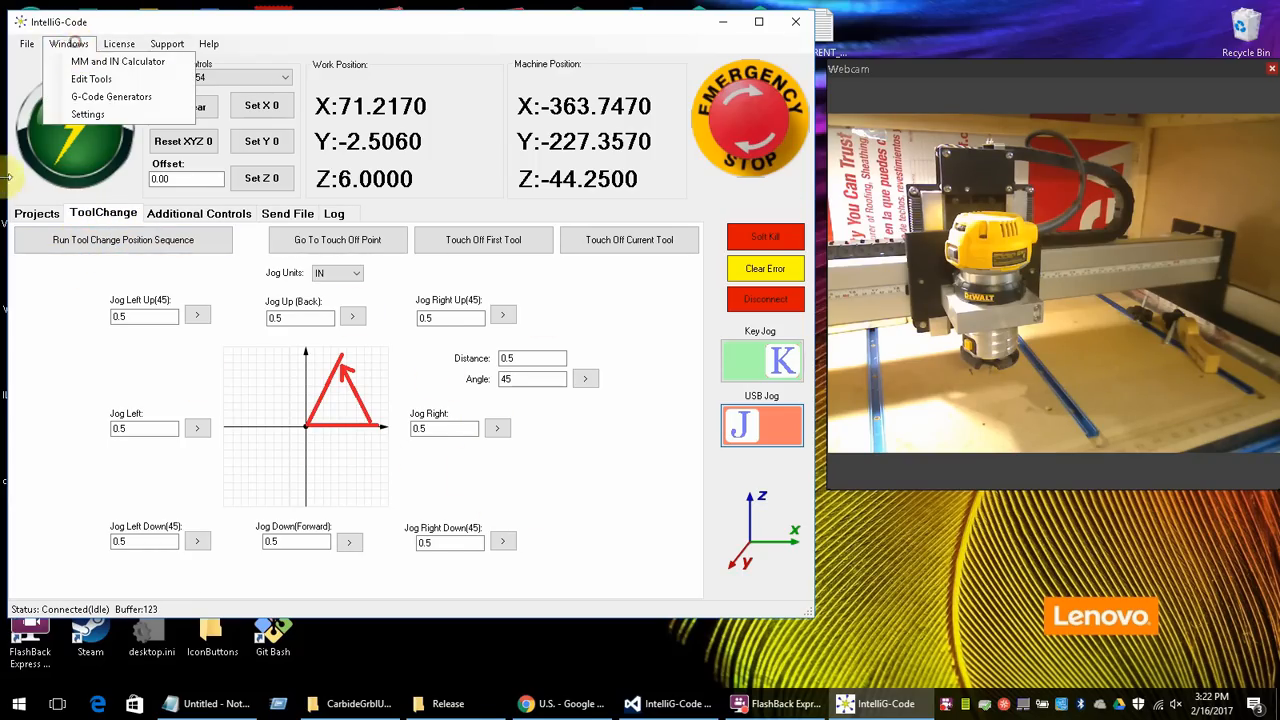
- Tour the Quick GCode Generator's box, circle, slot, drill and multi-point shape pages
{"action": "left_click", "coordinate": [36, 212]}
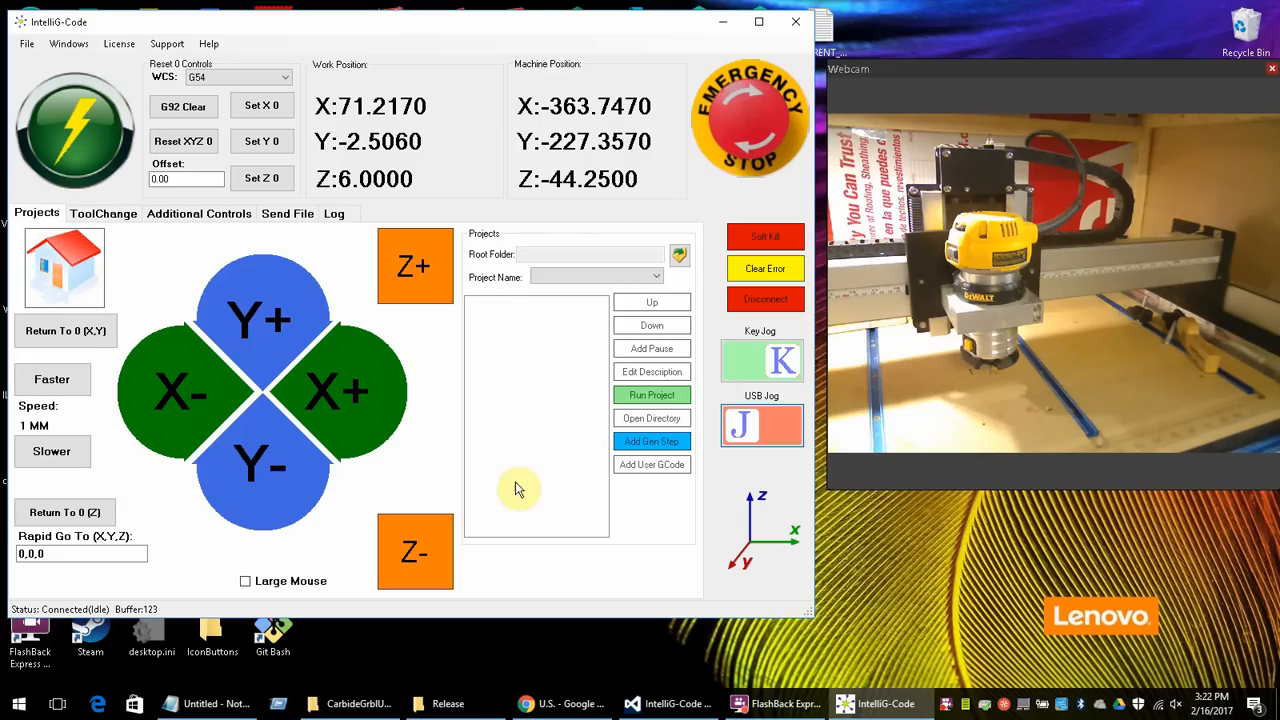
{"action": "mouse_move", "coordinate": [556, 366]}
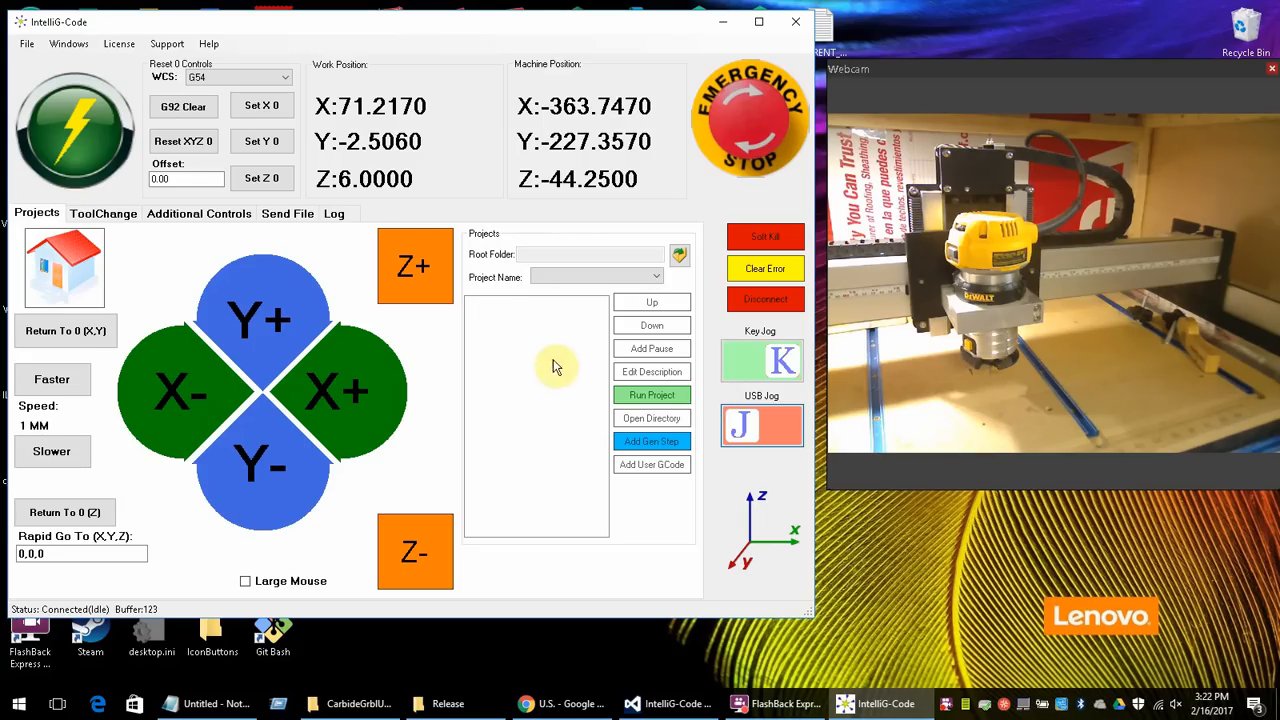
{"action": "mouse_move", "coordinate": [452, 296]}
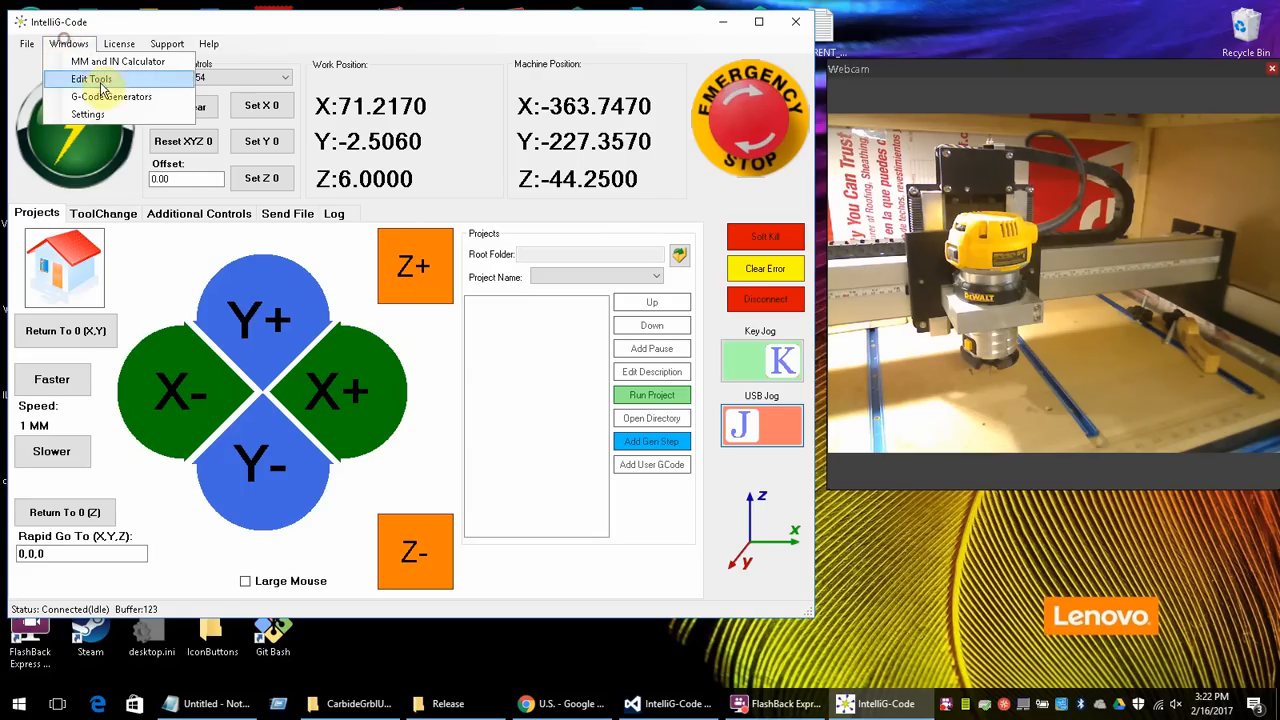
{"action": "left_click", "coordinate": [110, 96]}
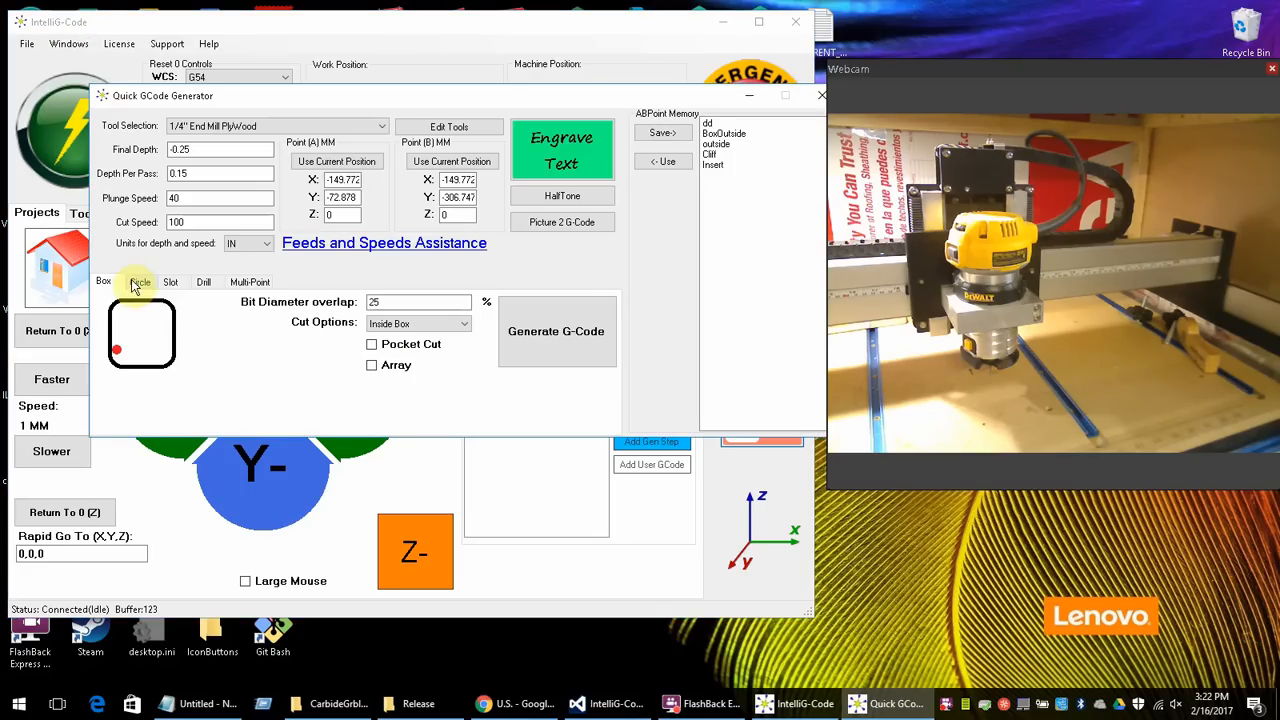
{"action": "left_click", "coordinate": [140, 280]}
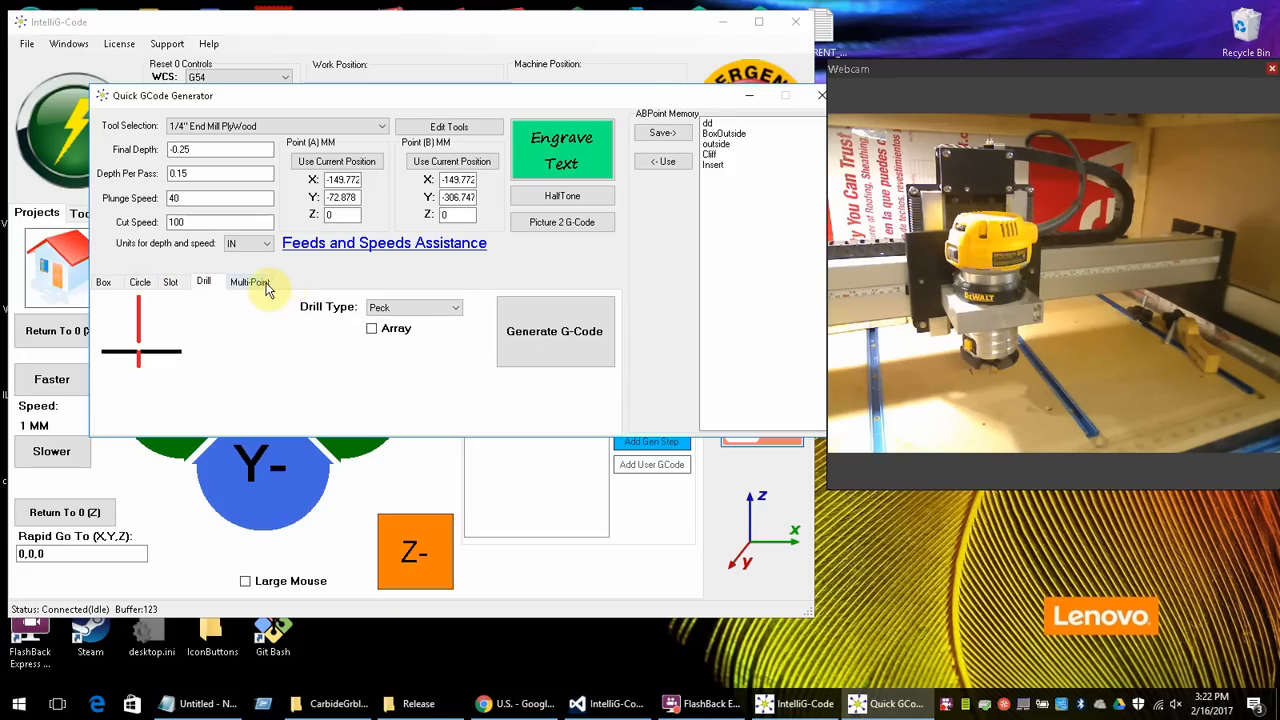
{"action": "mouse_move", "coordinate": [392, 344]}
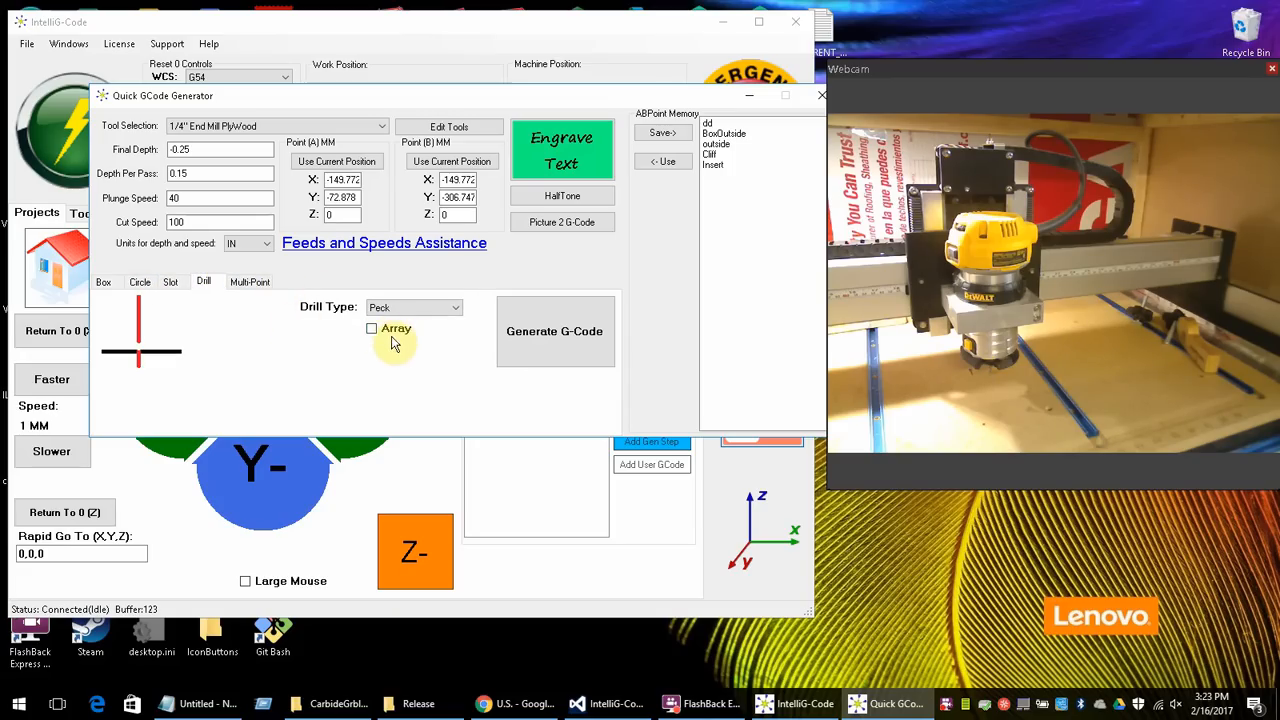
{"action": "left_click", "coordinate": [140, 280]}
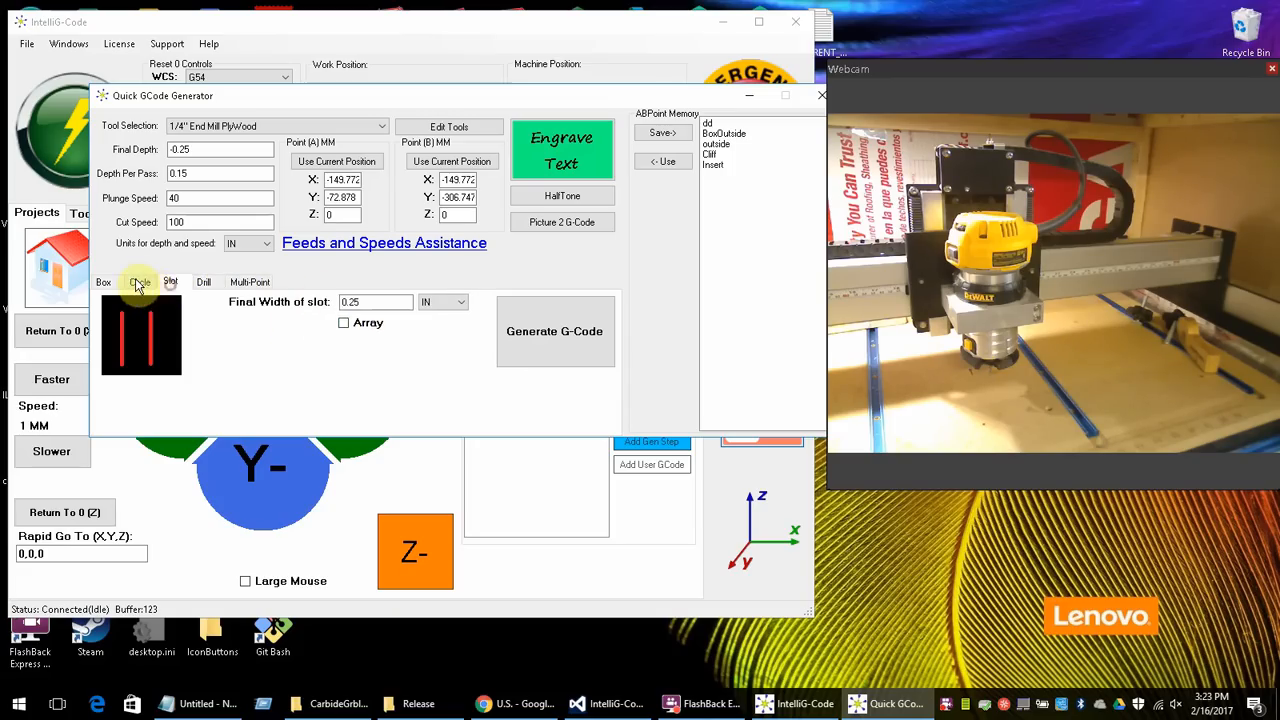
{"action": "left_click", "coordinate": [204, 282]}
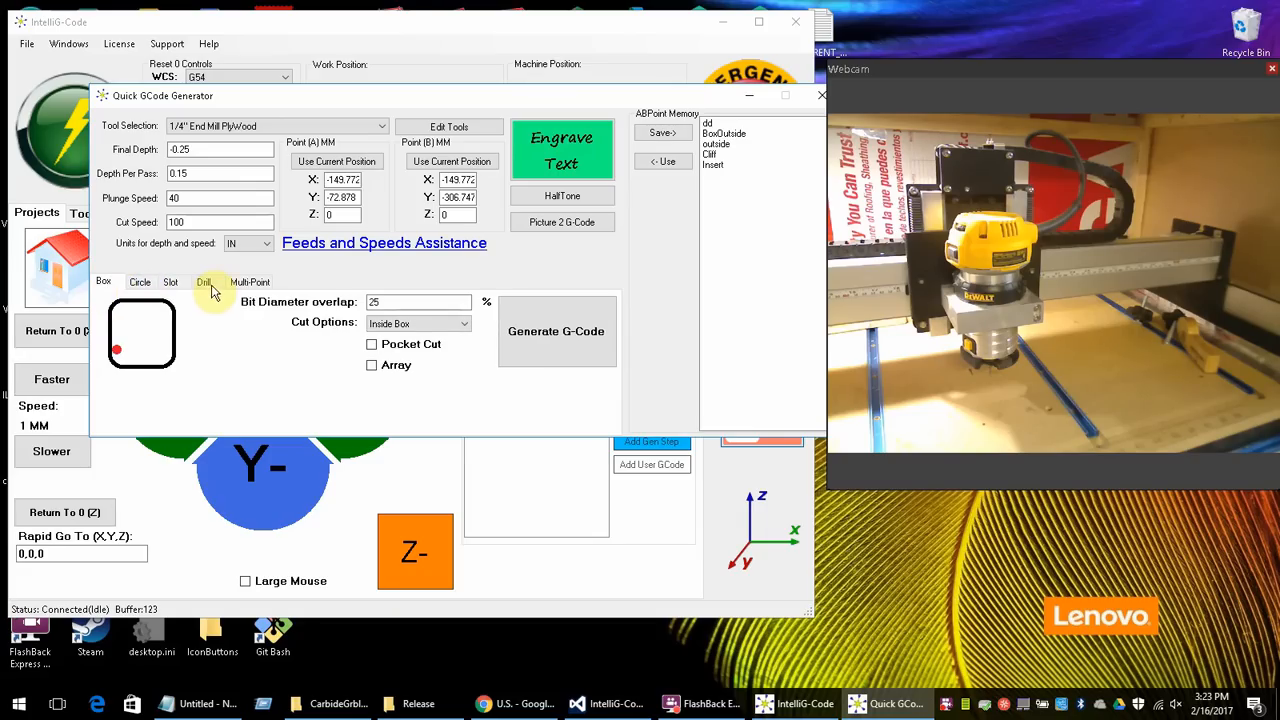
{"action": "left_click", "coordinate": [204, 280]}
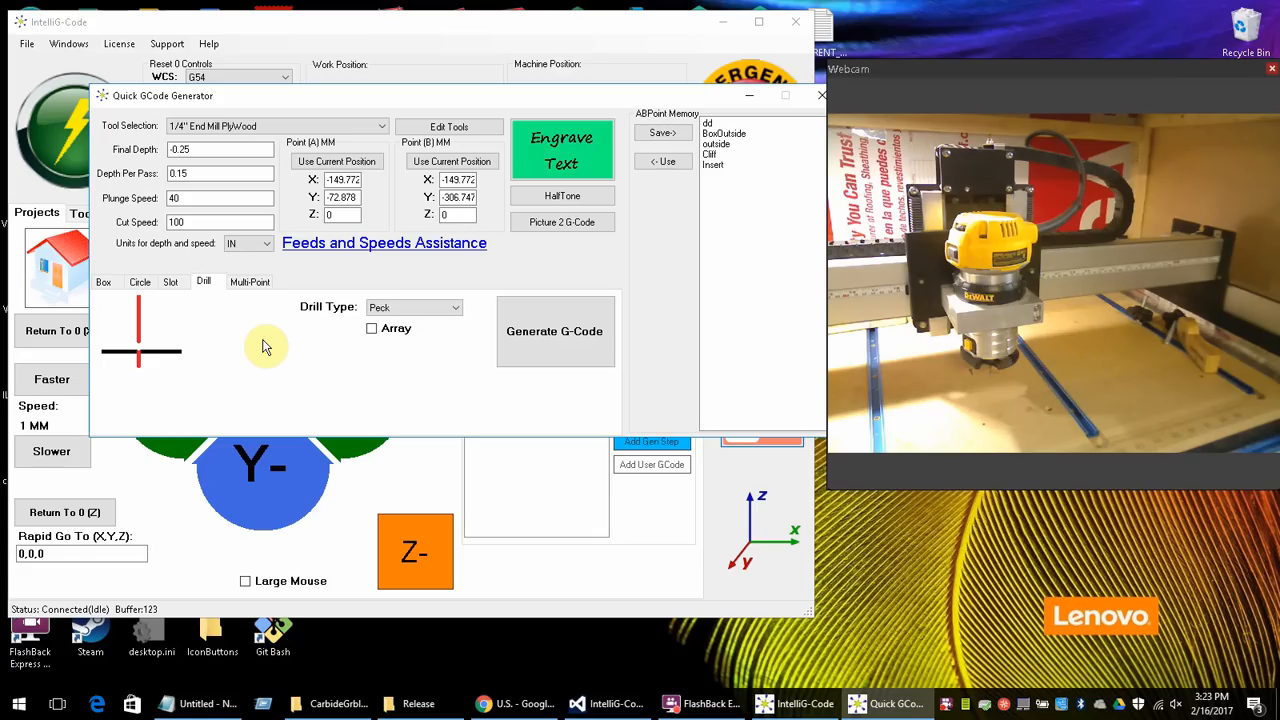
{"action": "mouse_move", "coordinate": [284, 344]}
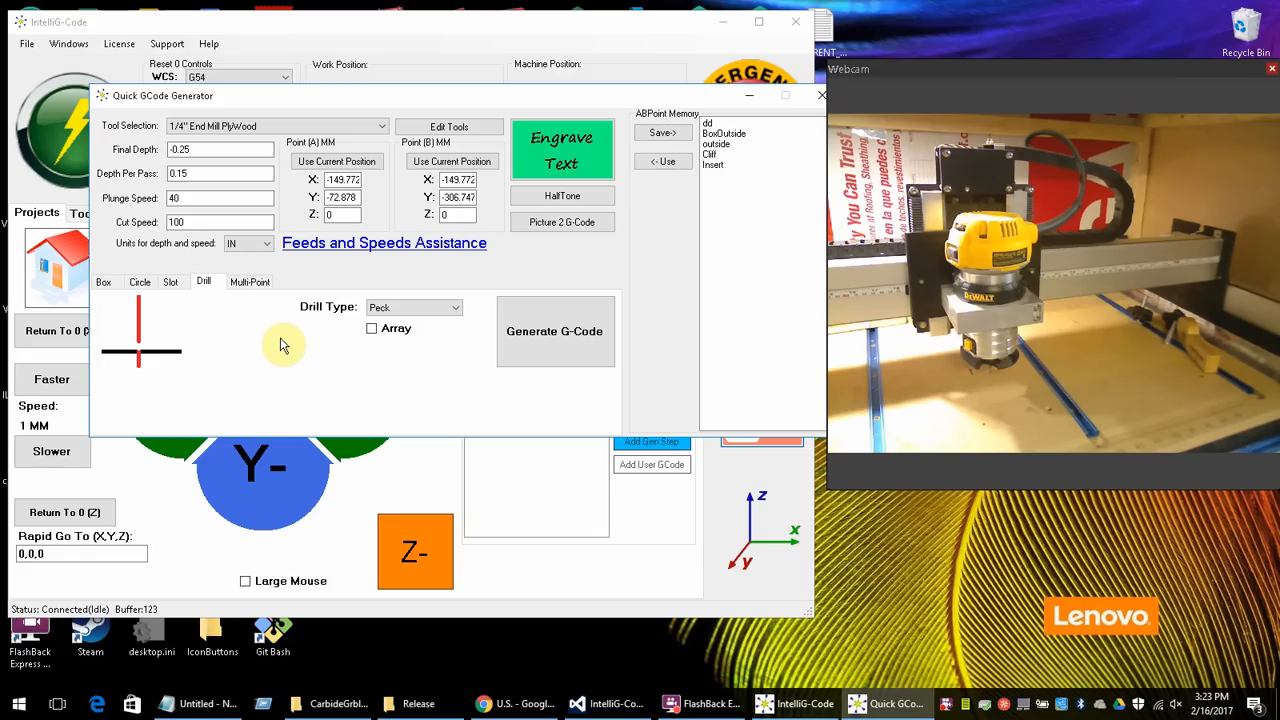
{"action": "left_click", "coordinate": [248, 280]}
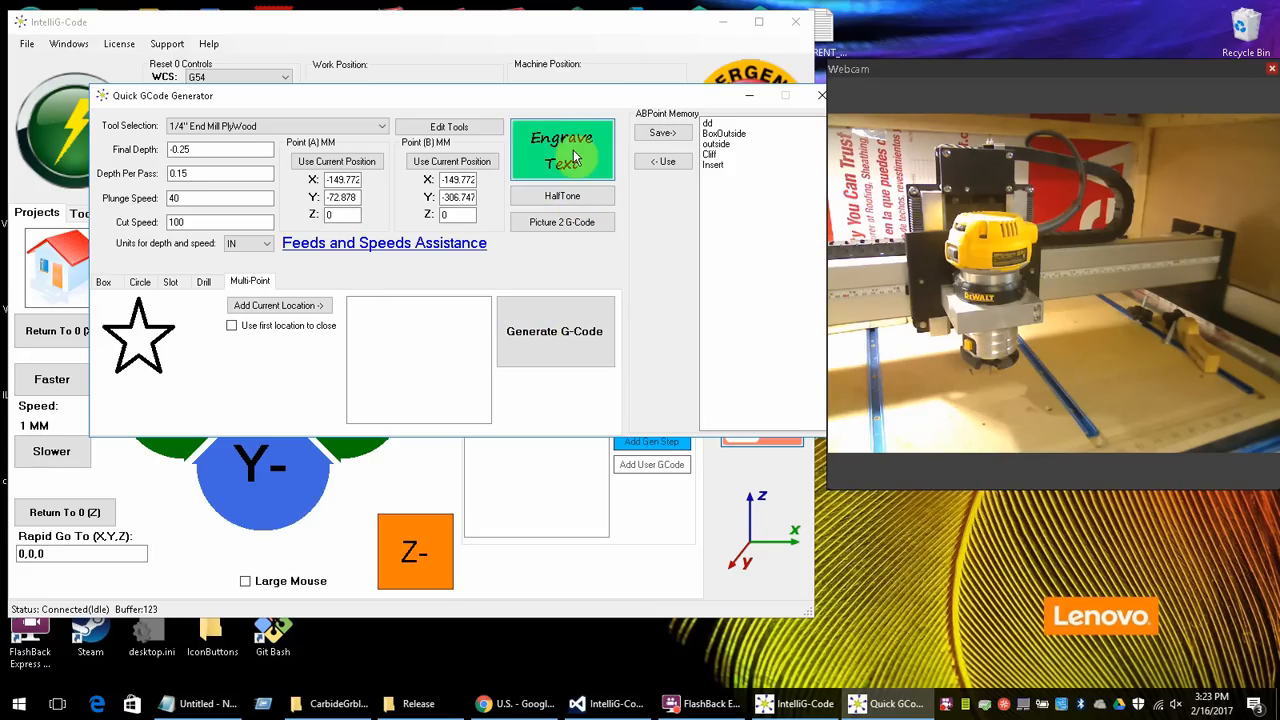
{"action": "mouse_move", "coordinate": [562, 196]}
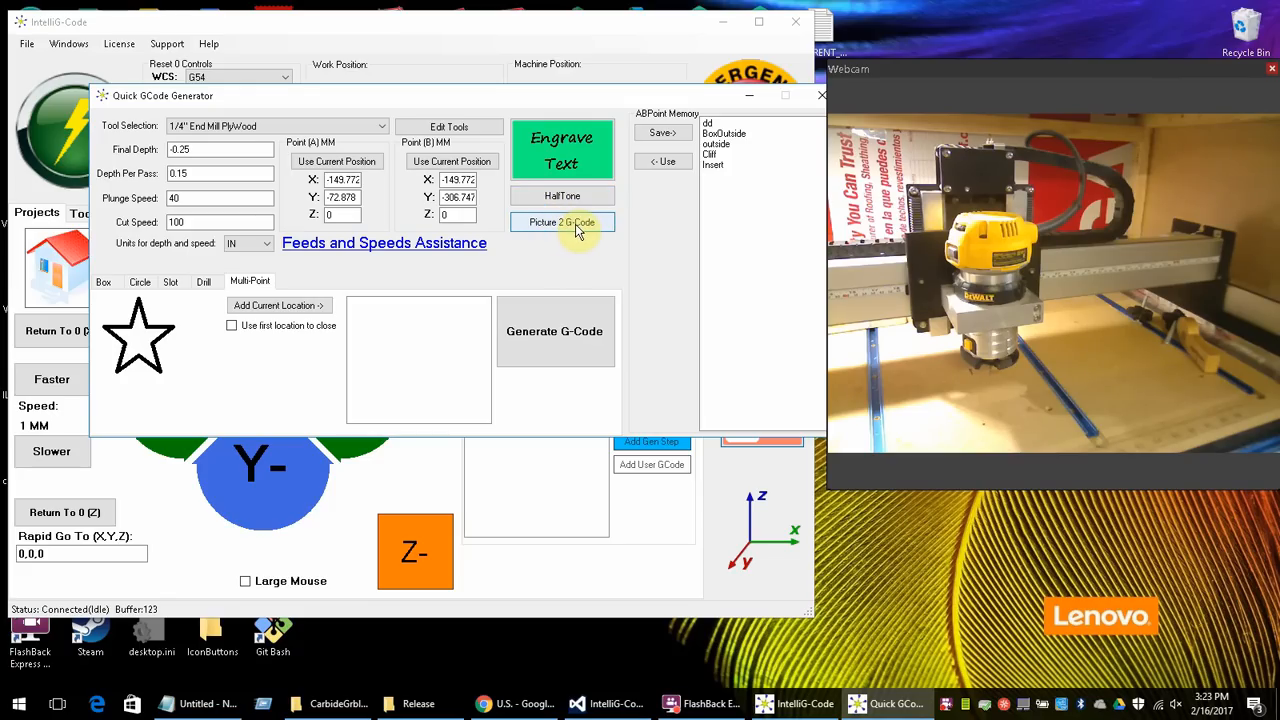
{"action": "mouse_move", "coordinate": [762, 104]}
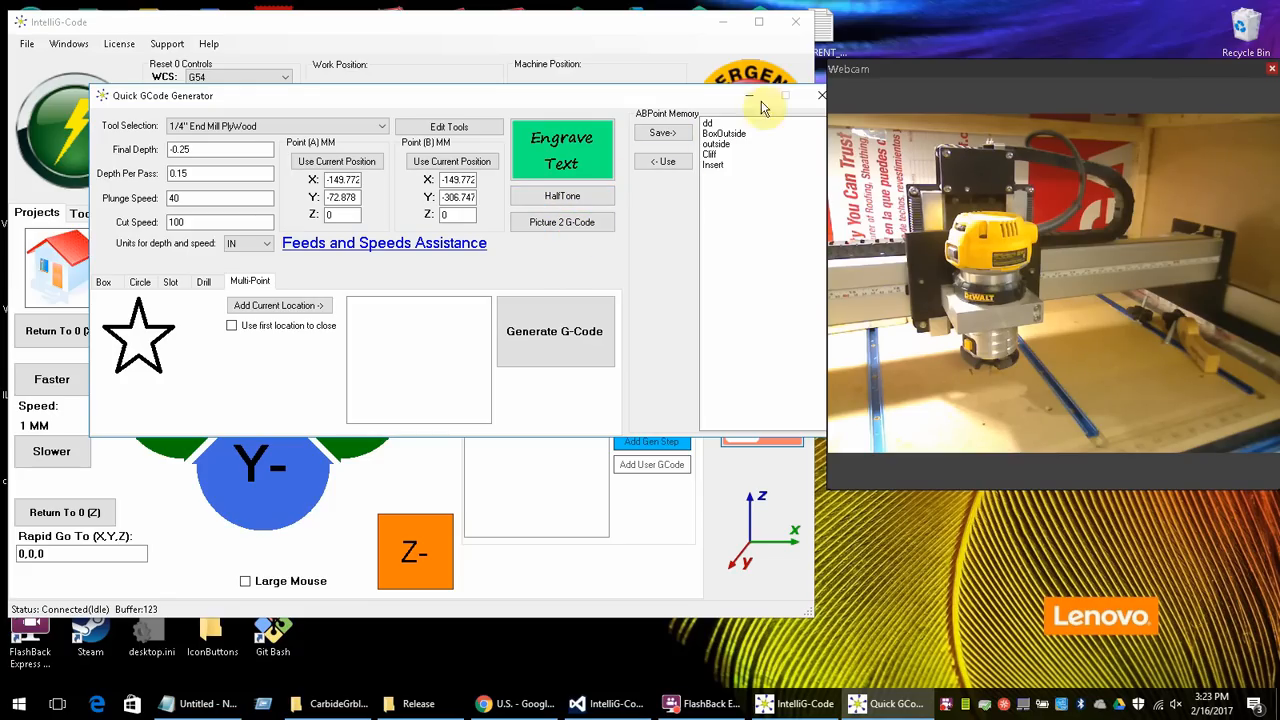
{"action": "left_click", "coordinate": [720, 132]}
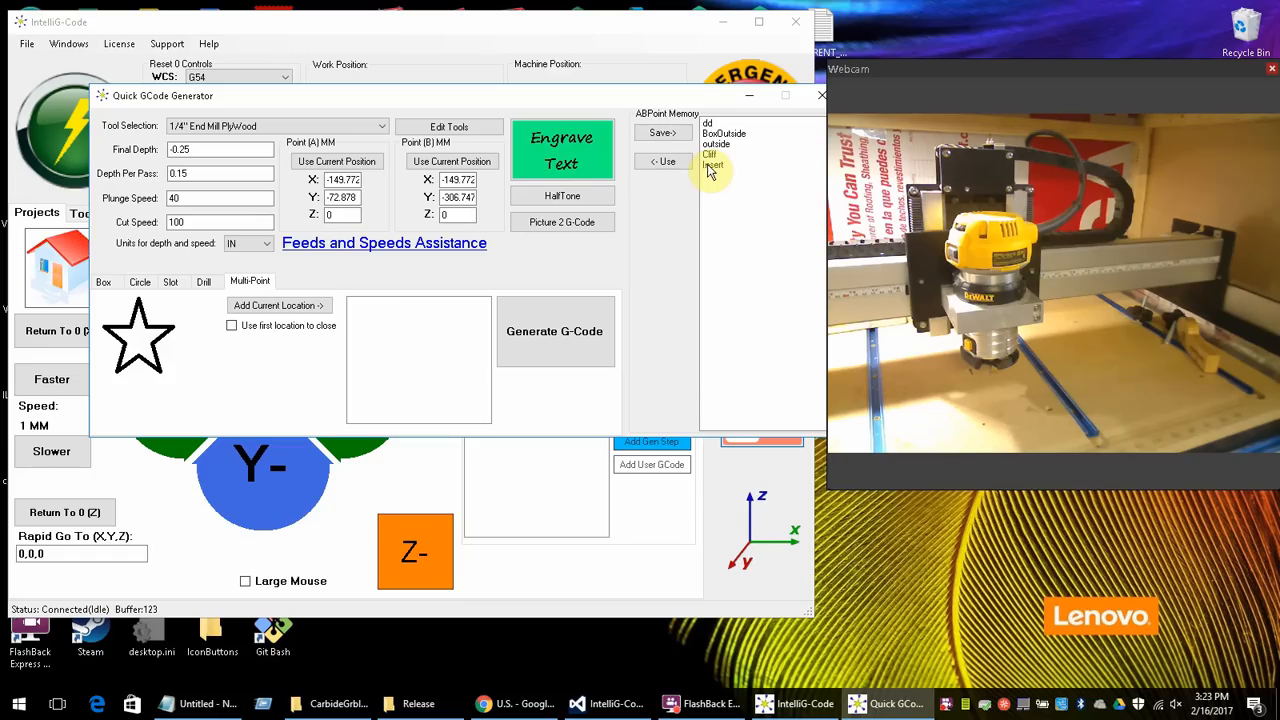
- Set the box shape to cut around its outside (Outside Box)
{"action": "left_click", "coordinate": [104, 280]}
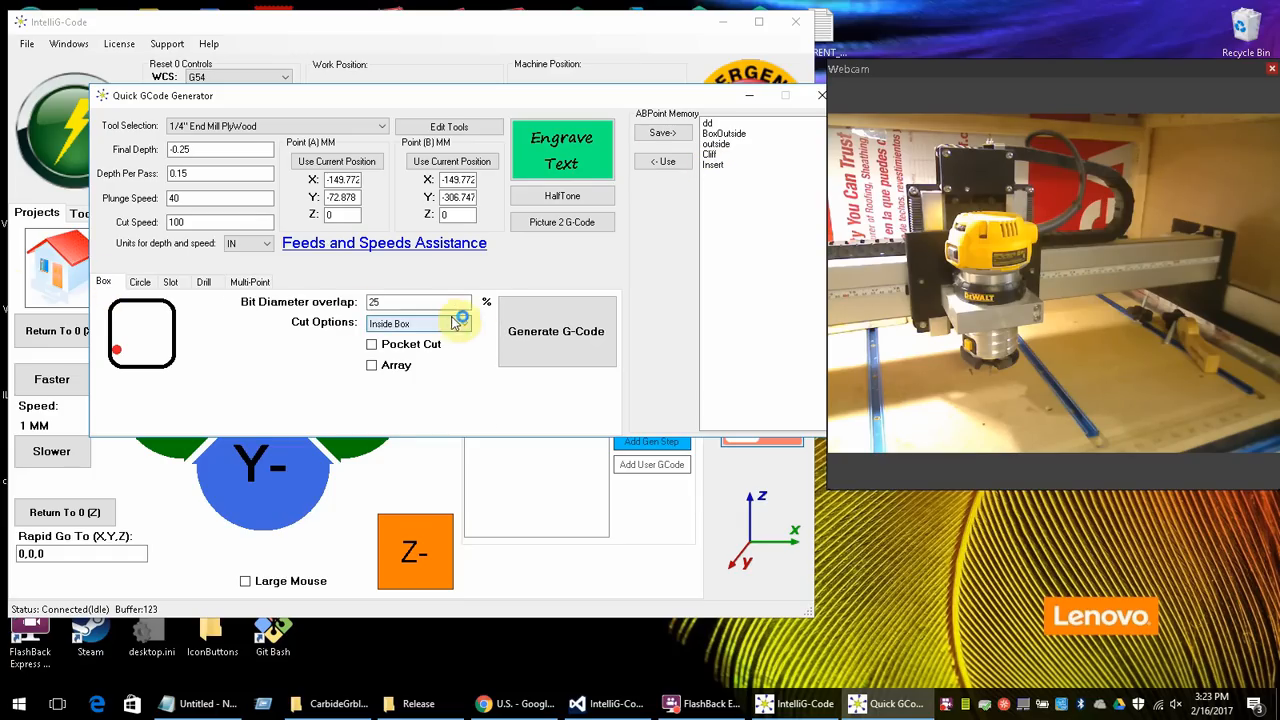
{"action": "left_click", "coordinate": [464, 324]}
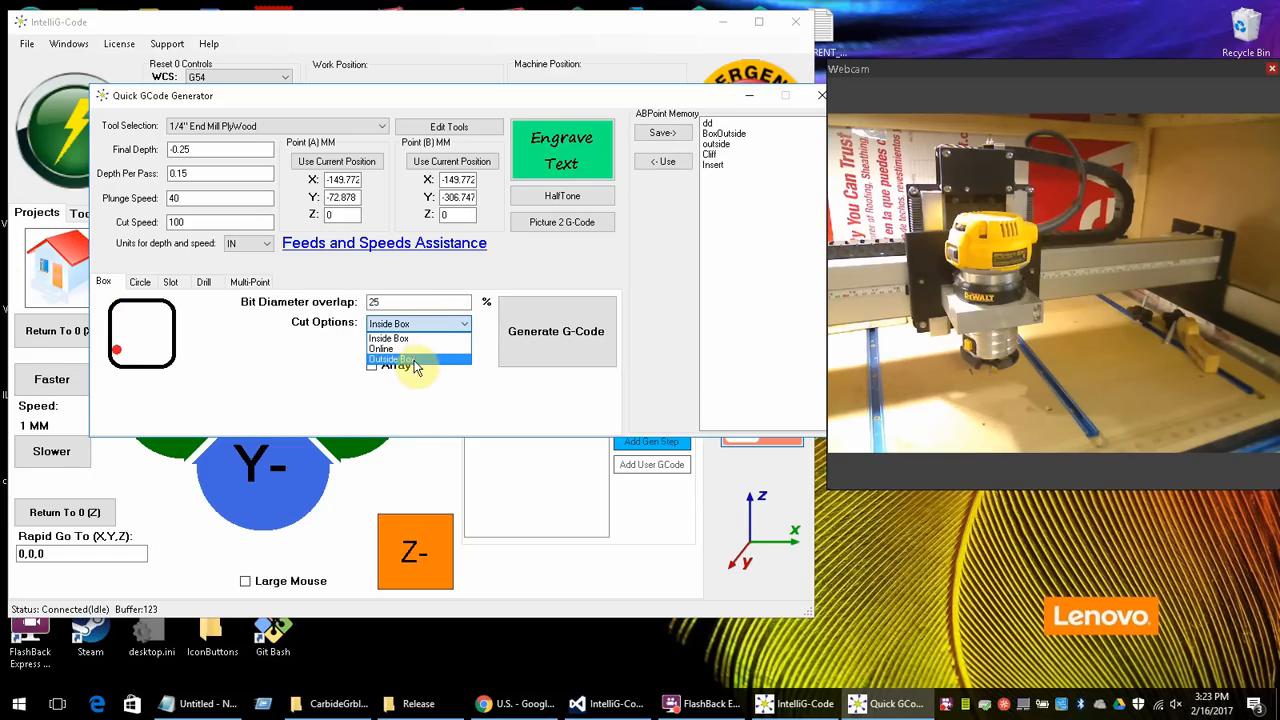
{"action": "left_click", "coordinate": [392, 360]}
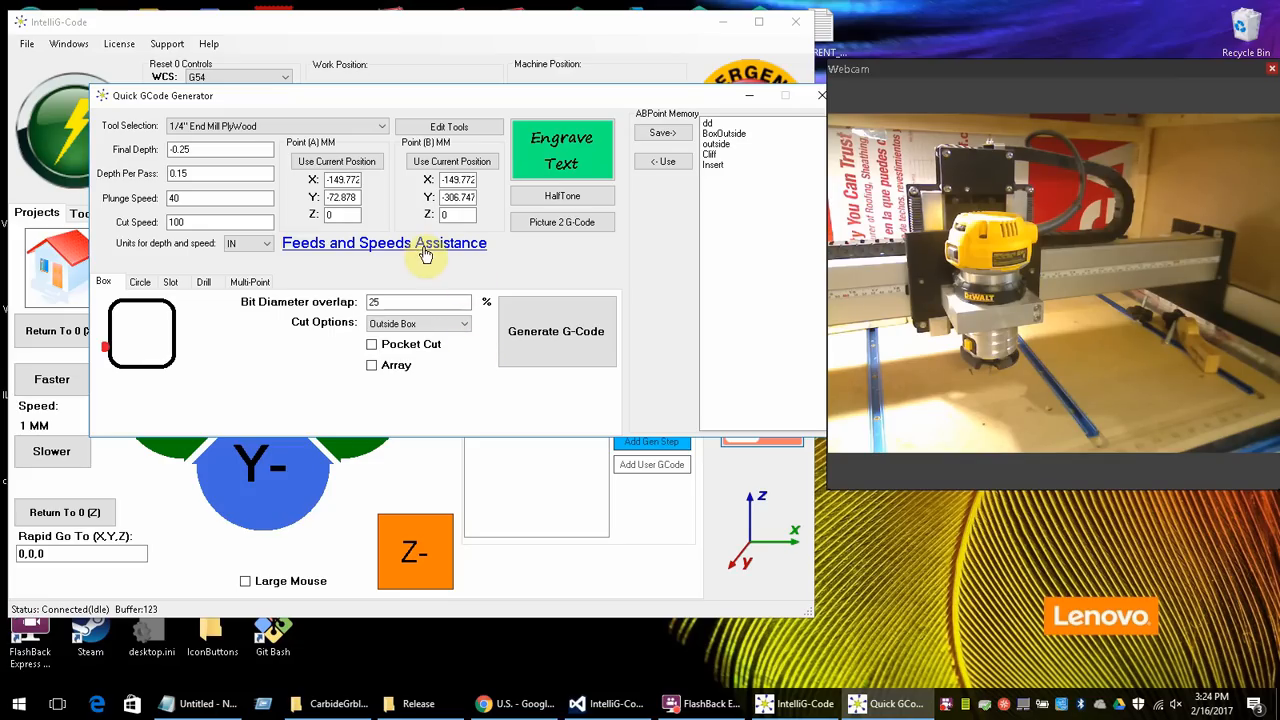
- In Speeds and Feeds, calculate chip load for a 0.25, 4-flute tool at about 21627 RPM
{"action": "left_click", "coordinate": [384, 242]}
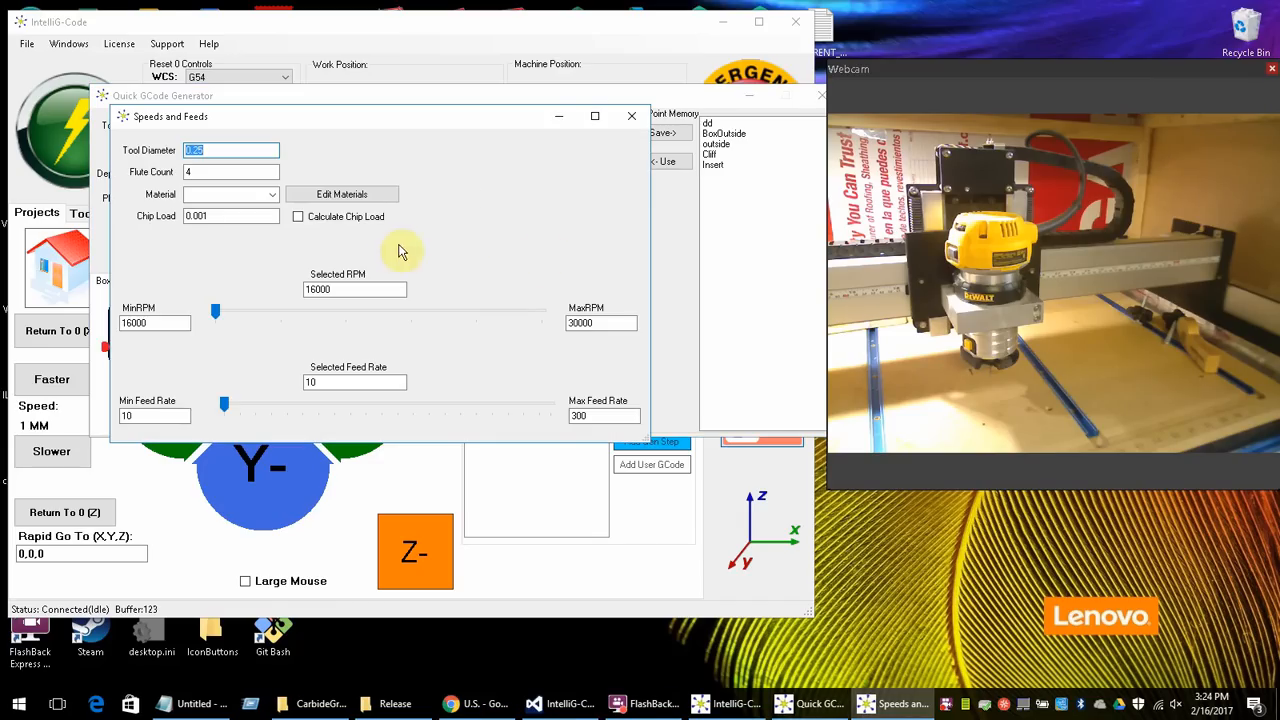
{"action": "mouse_move", "coordinate": [500, 208]}
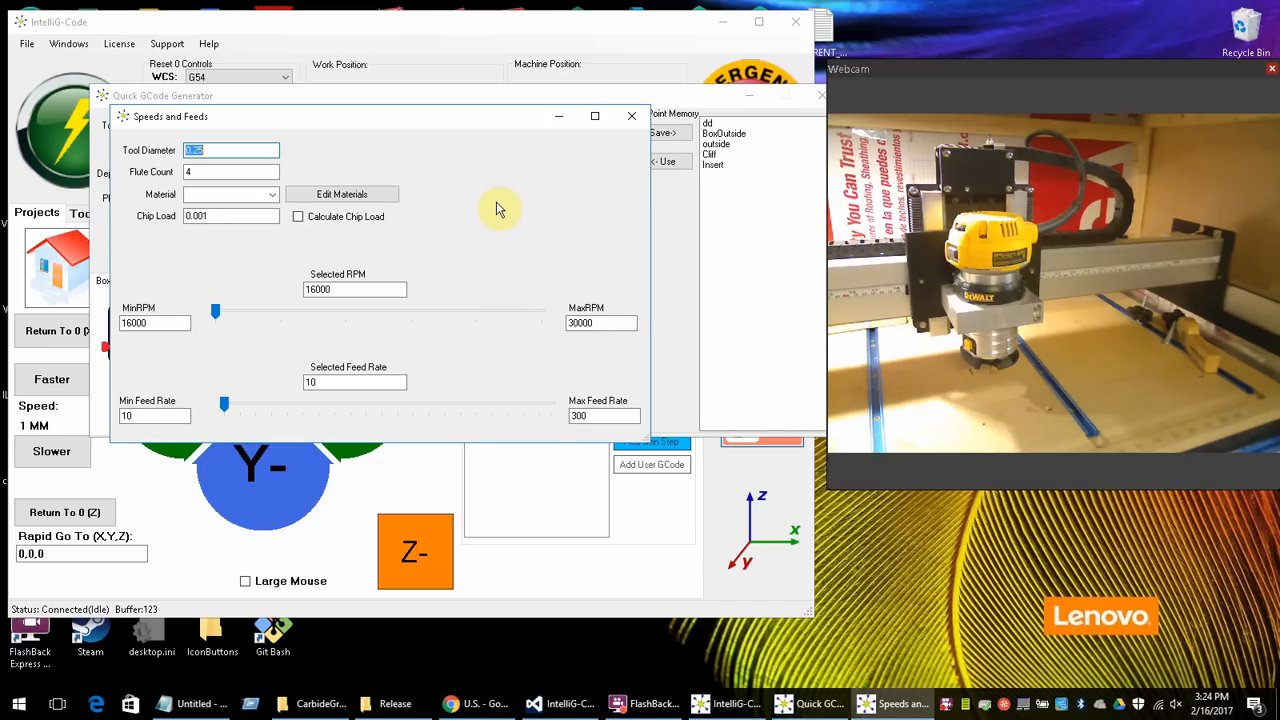
{"action": "mouse_move", "coordinate": [418, 216]}
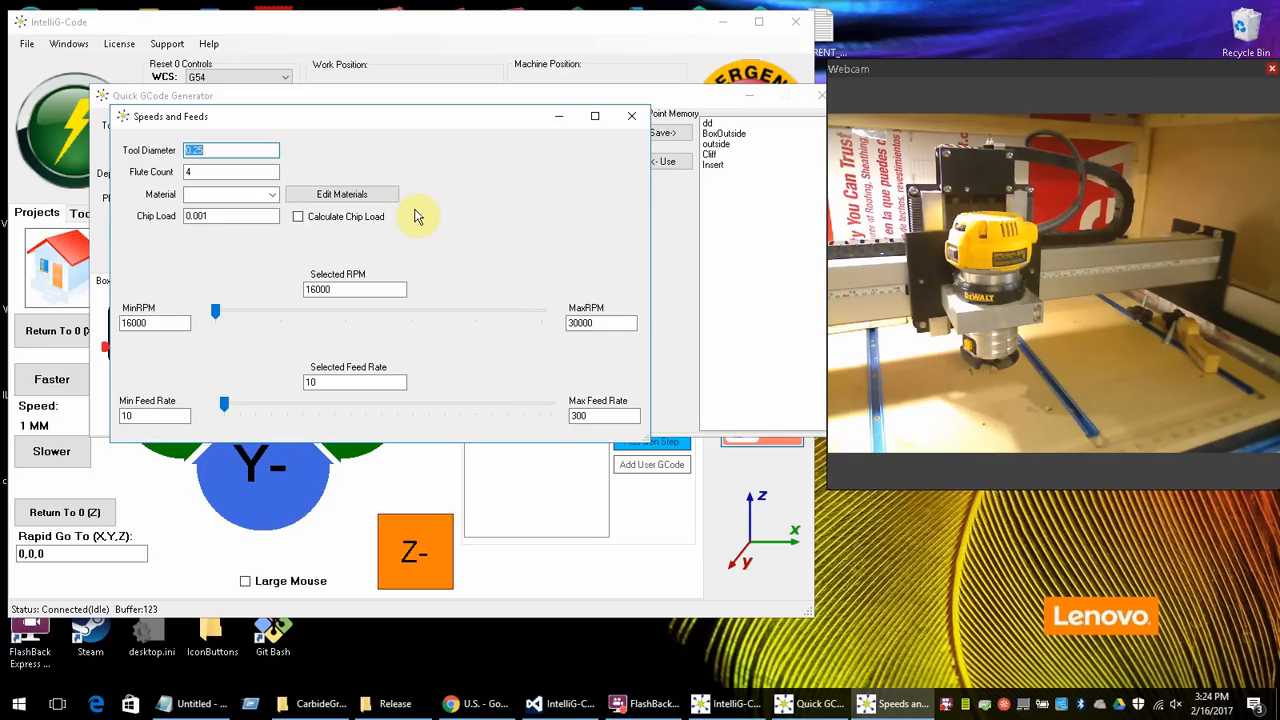
{"action": "mouse_move", "coordinate": [358, 258]}
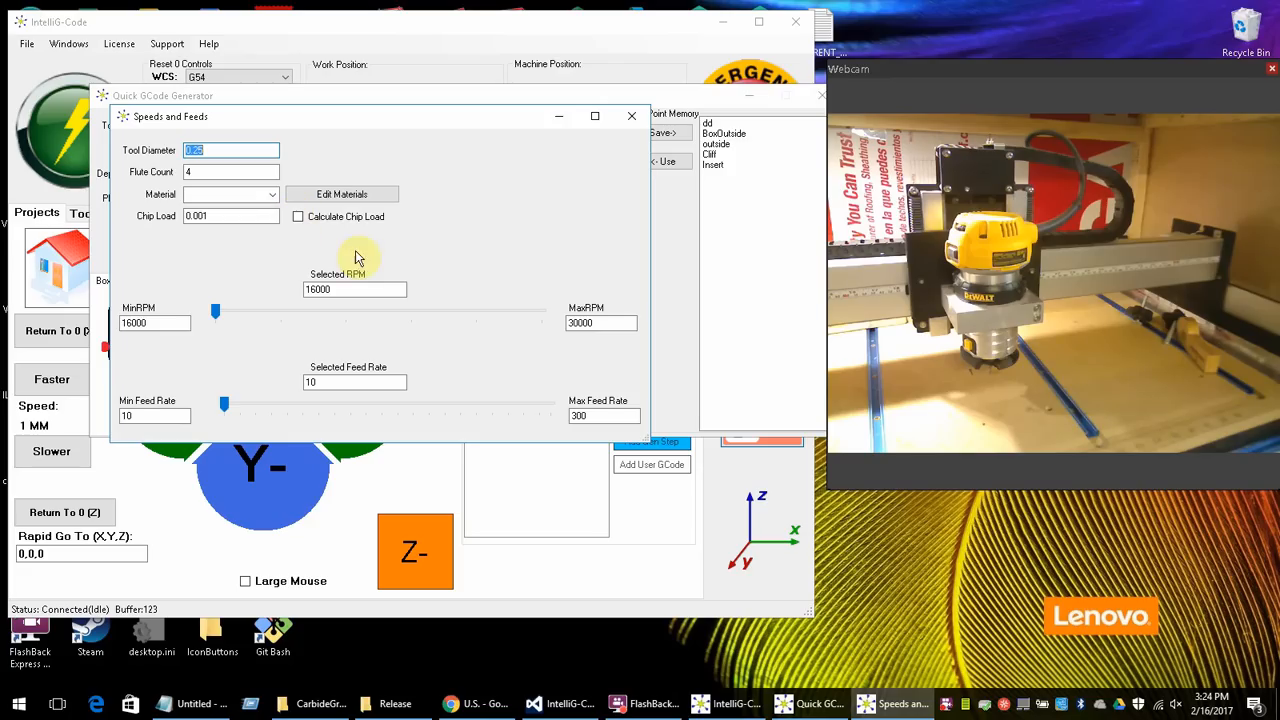
{"action": "mouse_move", "coordinate": [220, 230]}
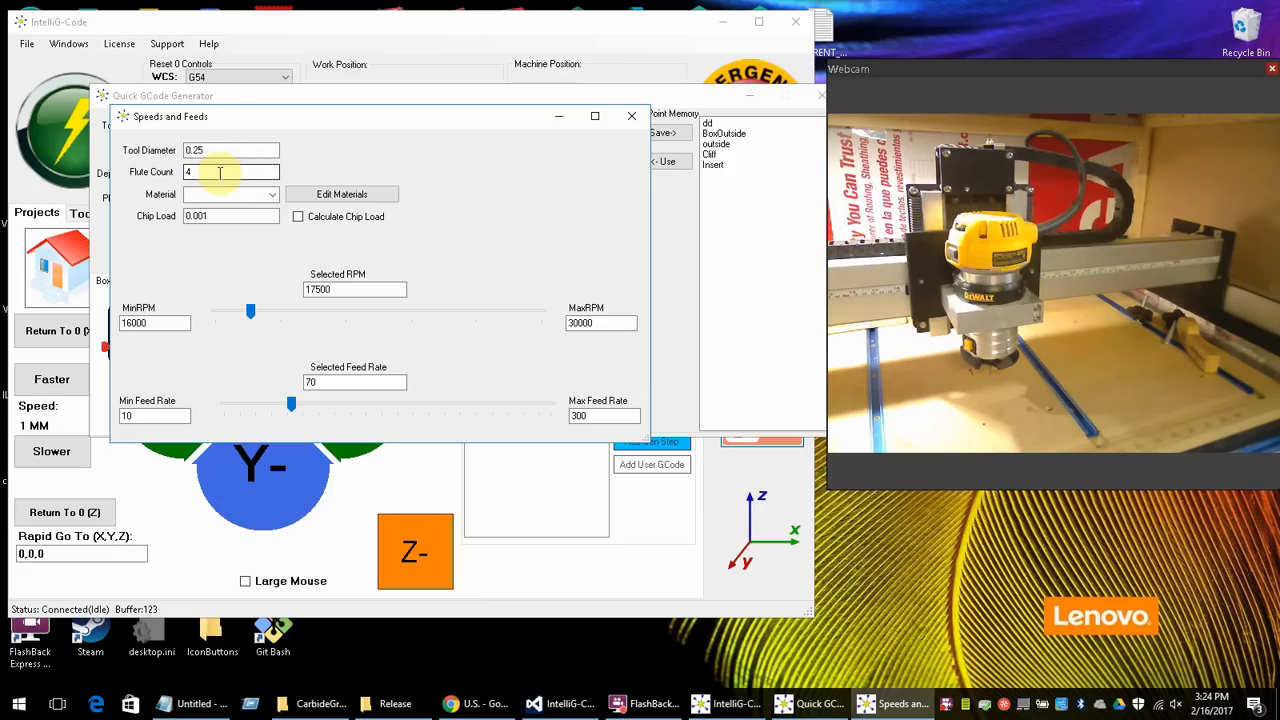
{"action": "mouse_move", "coordinate": [204, 188]}
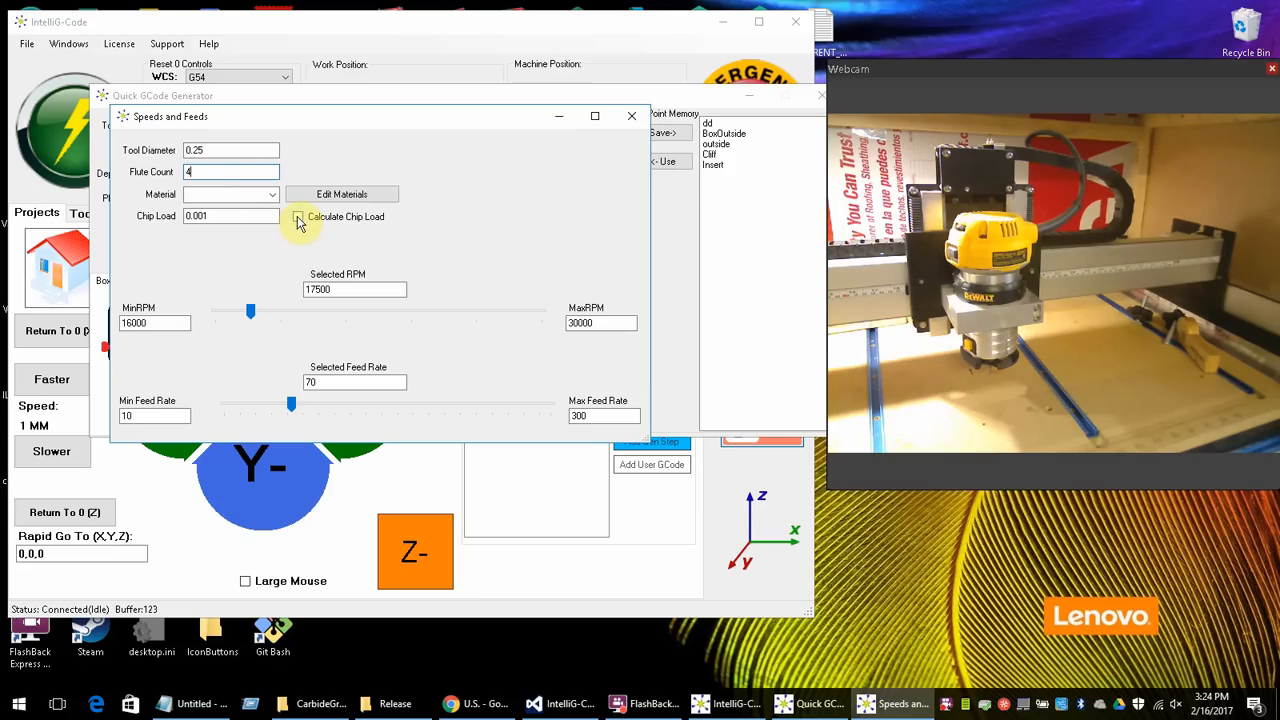
{"action": "left_click", "coordinate": [296, 216]}
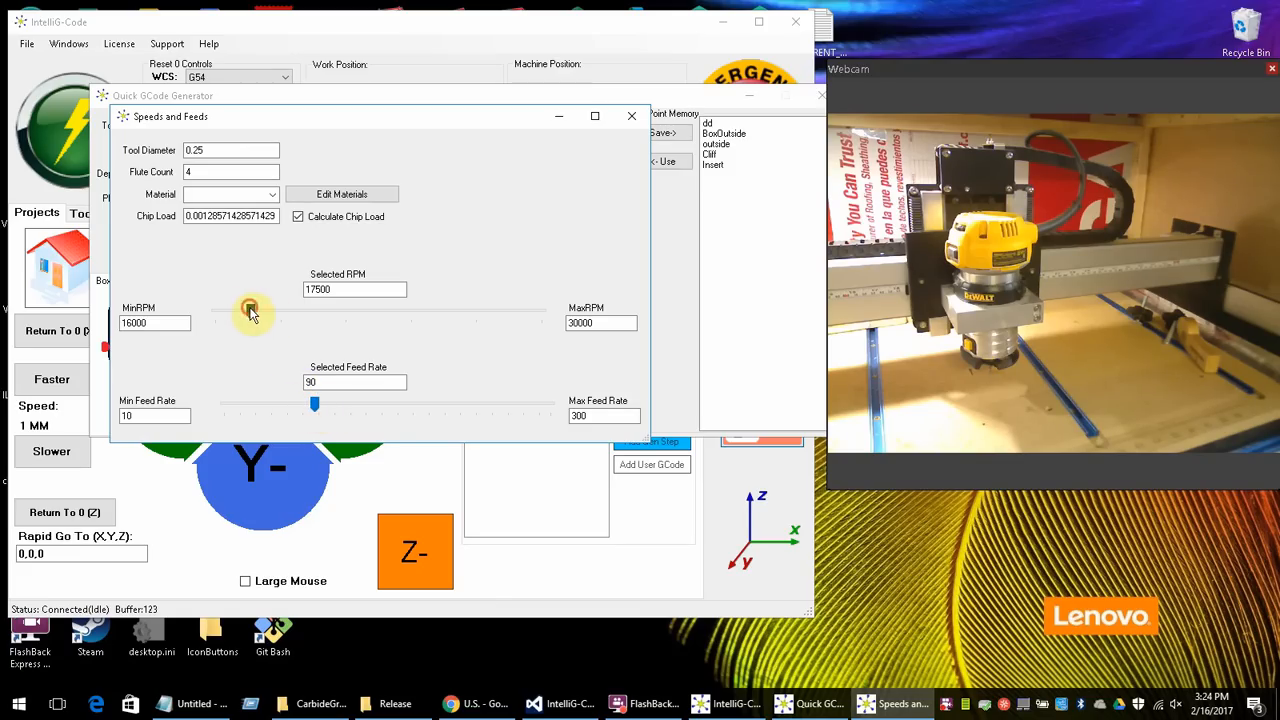
{"action": "left_click_drag", "start_coordinate": [250, 312], "coordinate": [350, 312]}
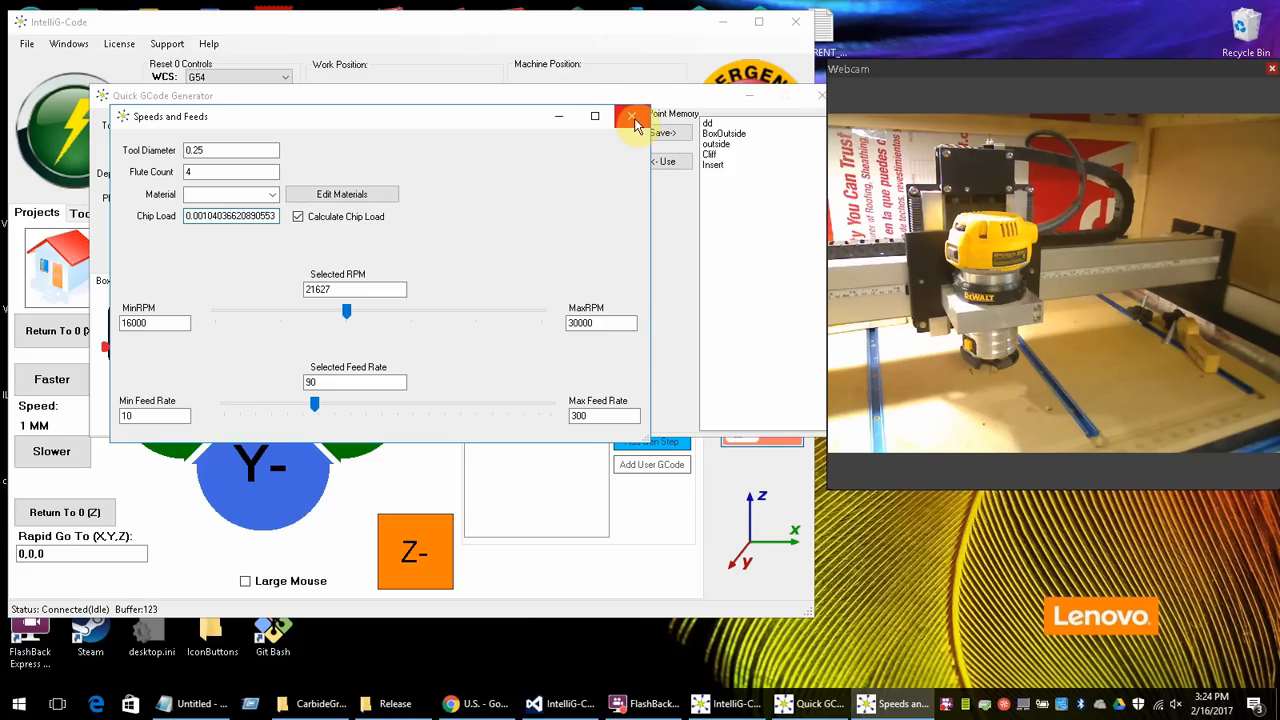
- Close the Speeds and Feeds window, returning to the box cut settings
{"action": "left_click", "coordinate": [632, 116]}
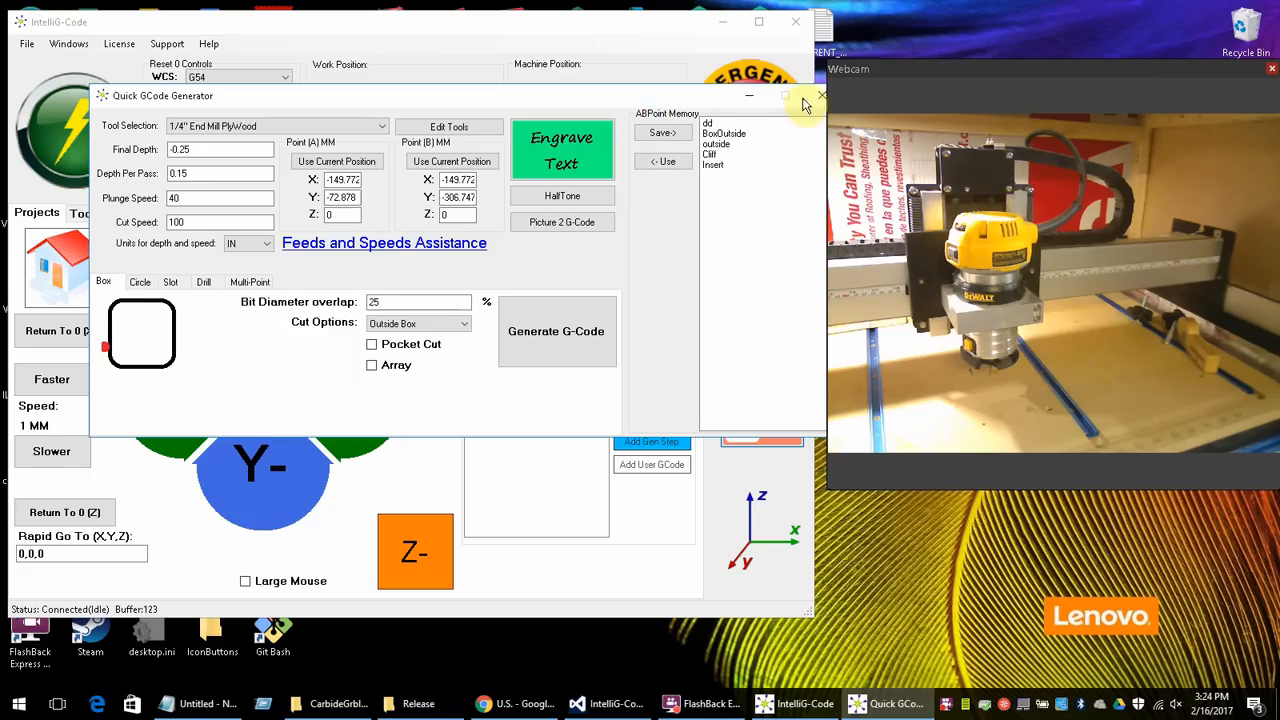
{"action": "mouse_move", "coordinate": [658, 104]}
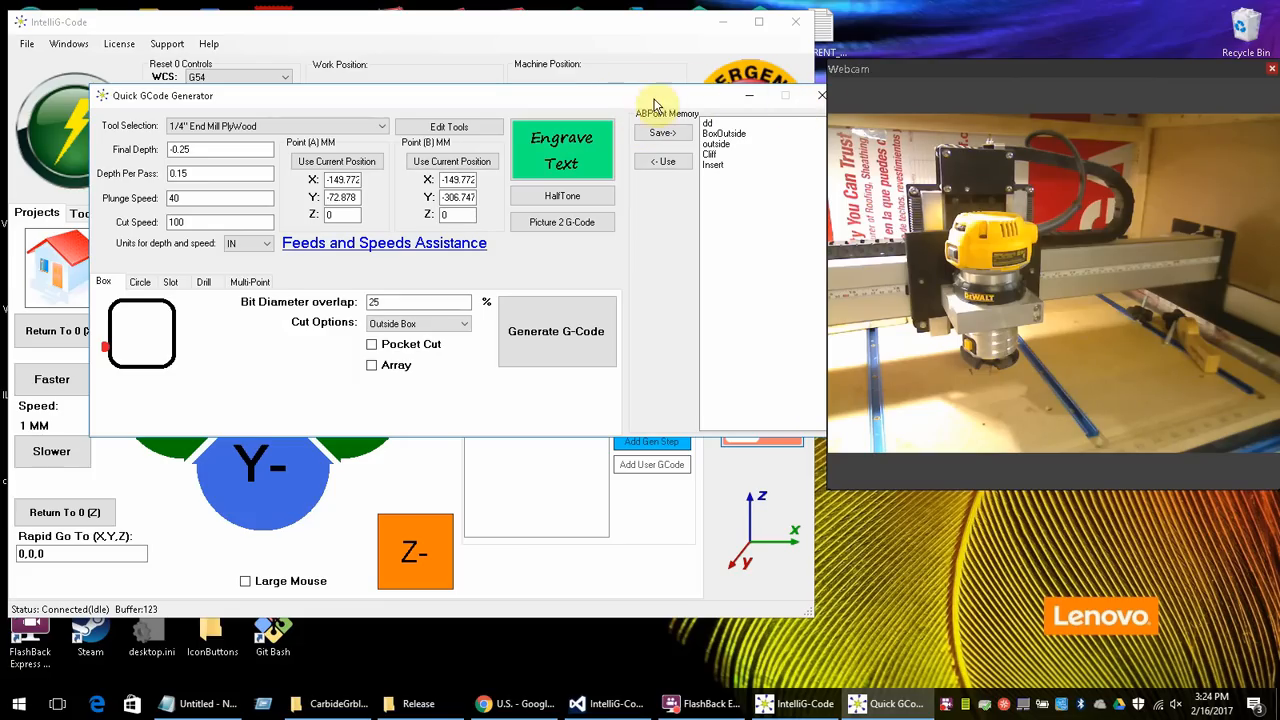